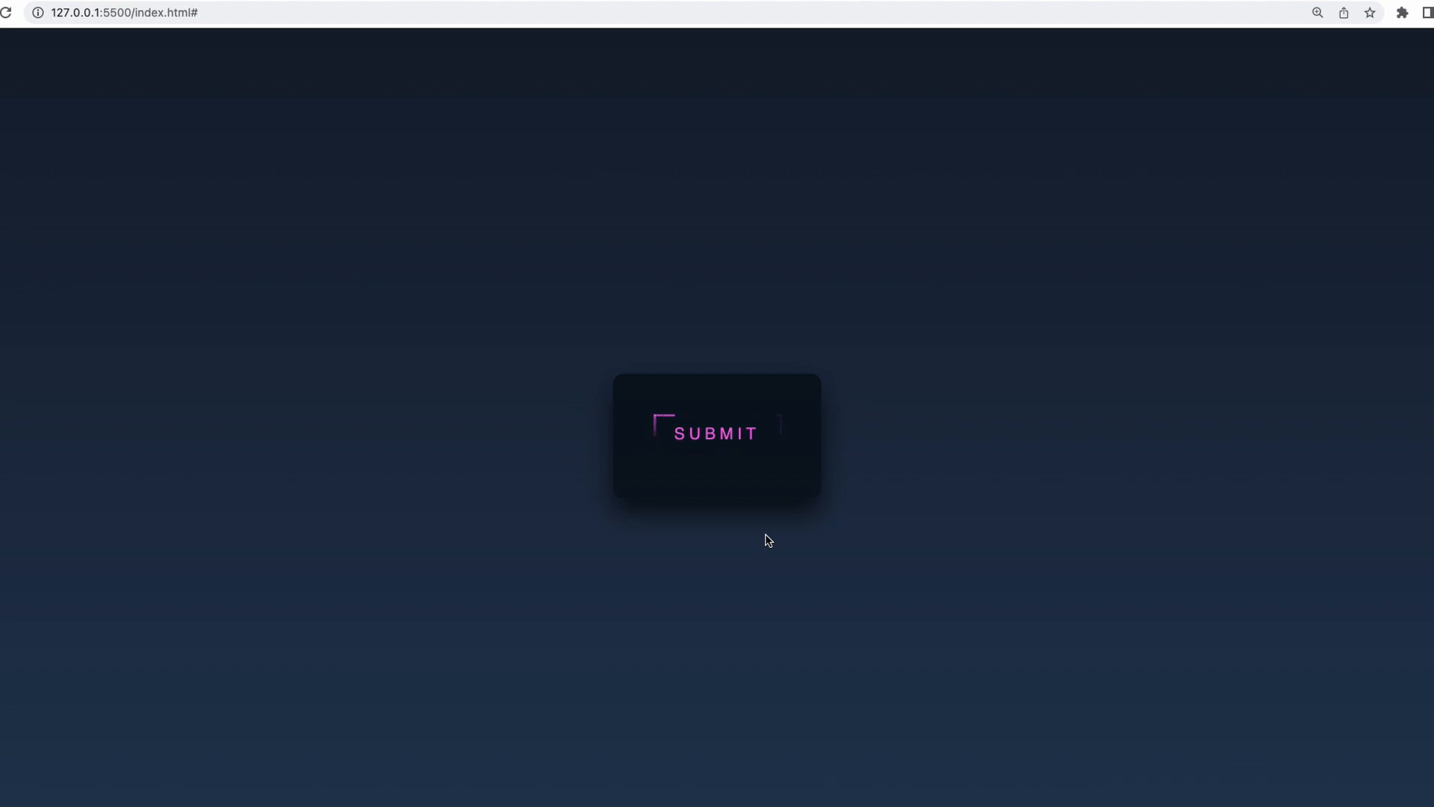
mouse_move(716, 433)
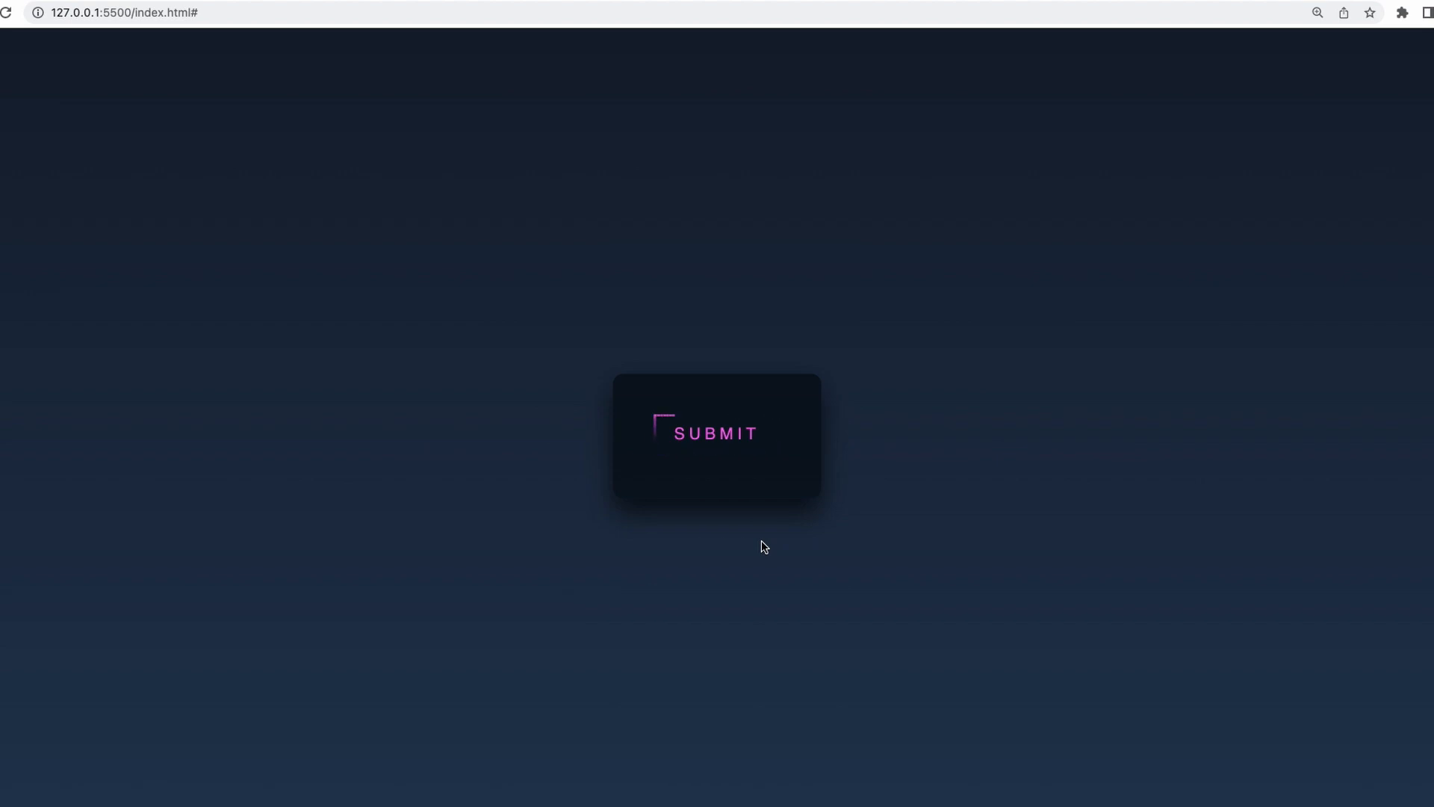
mouse_move(716, 434)
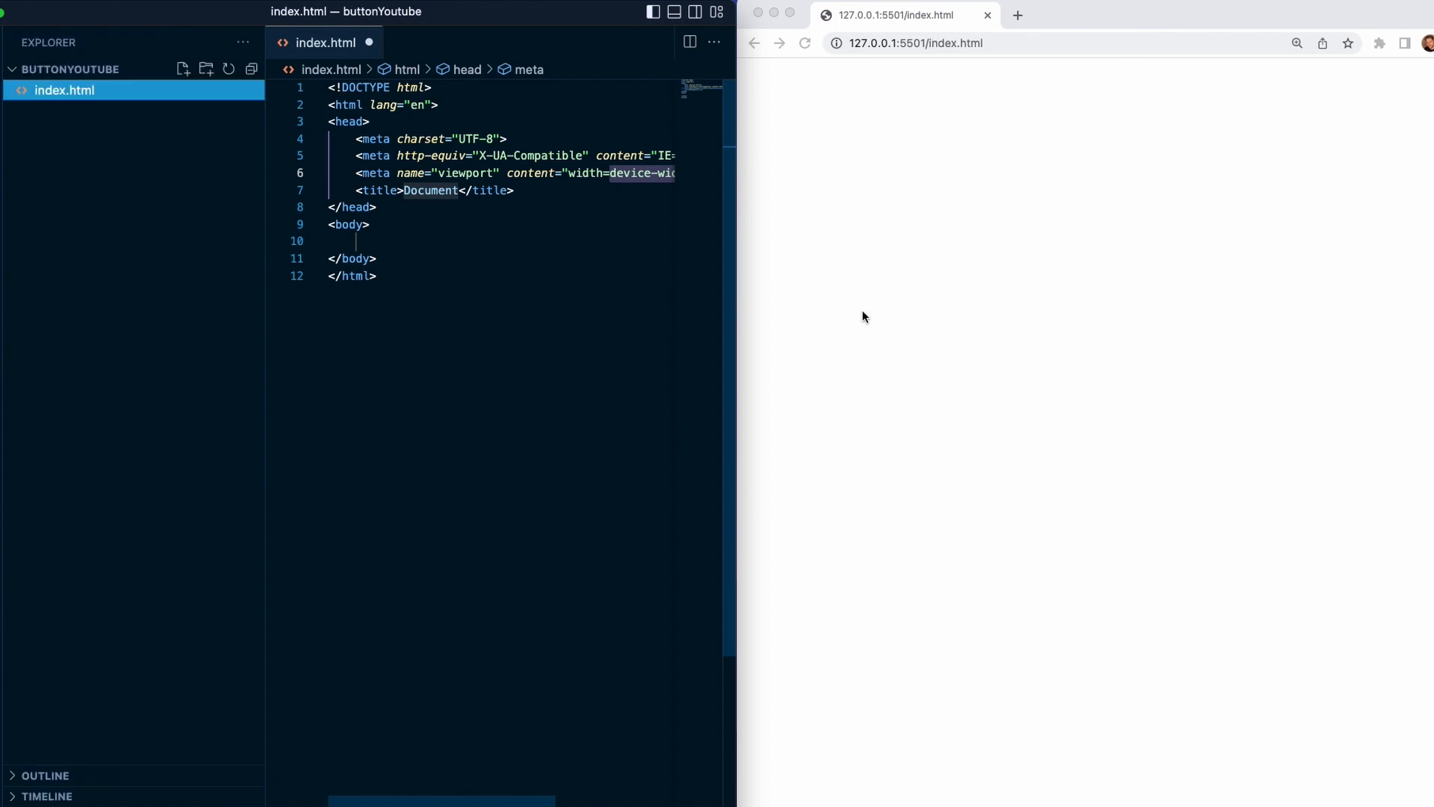
- Add a test div, confirm the Live Server extension is installed, and serve index.html with it
type("<div>test</div>")
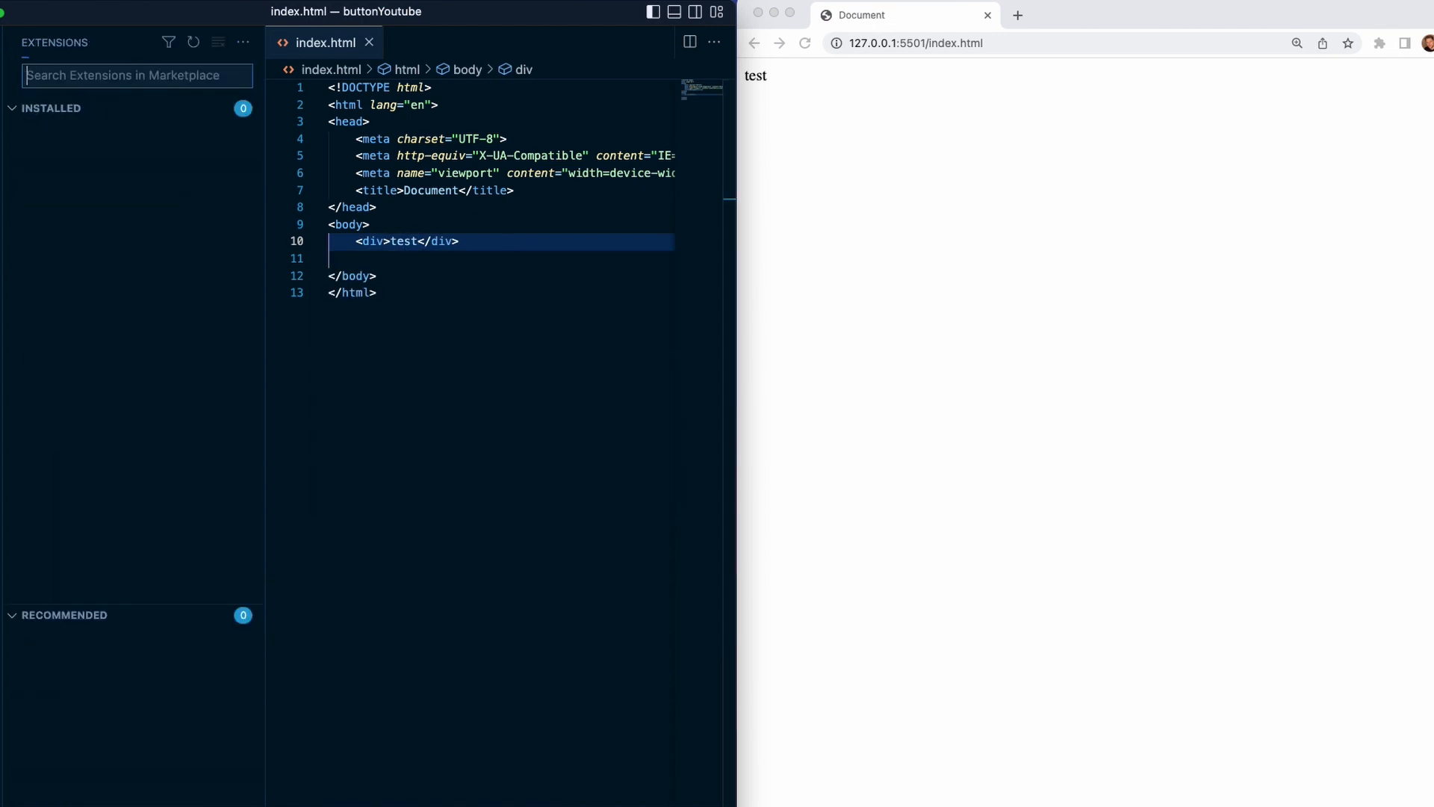
type("live")
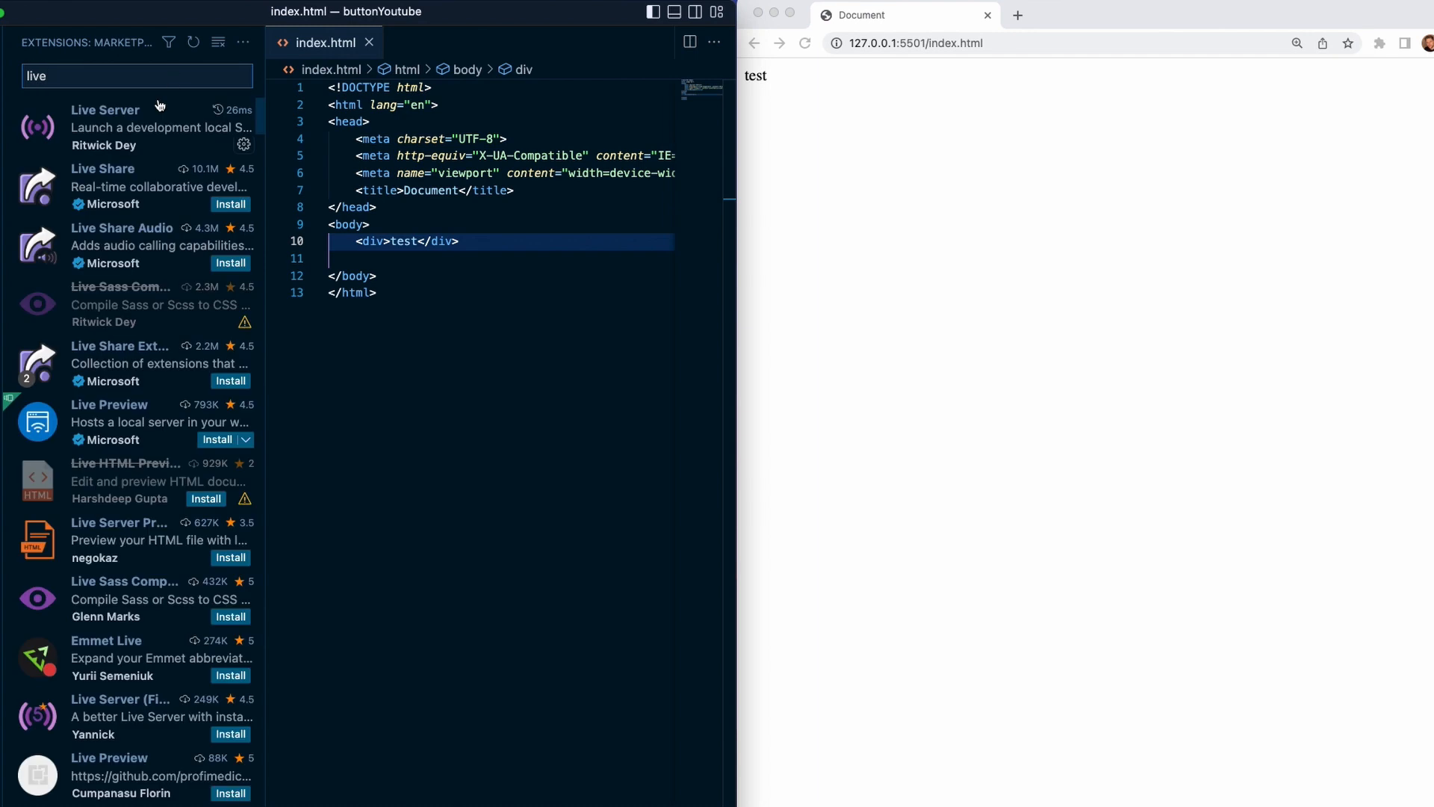
left_click(105, 129)
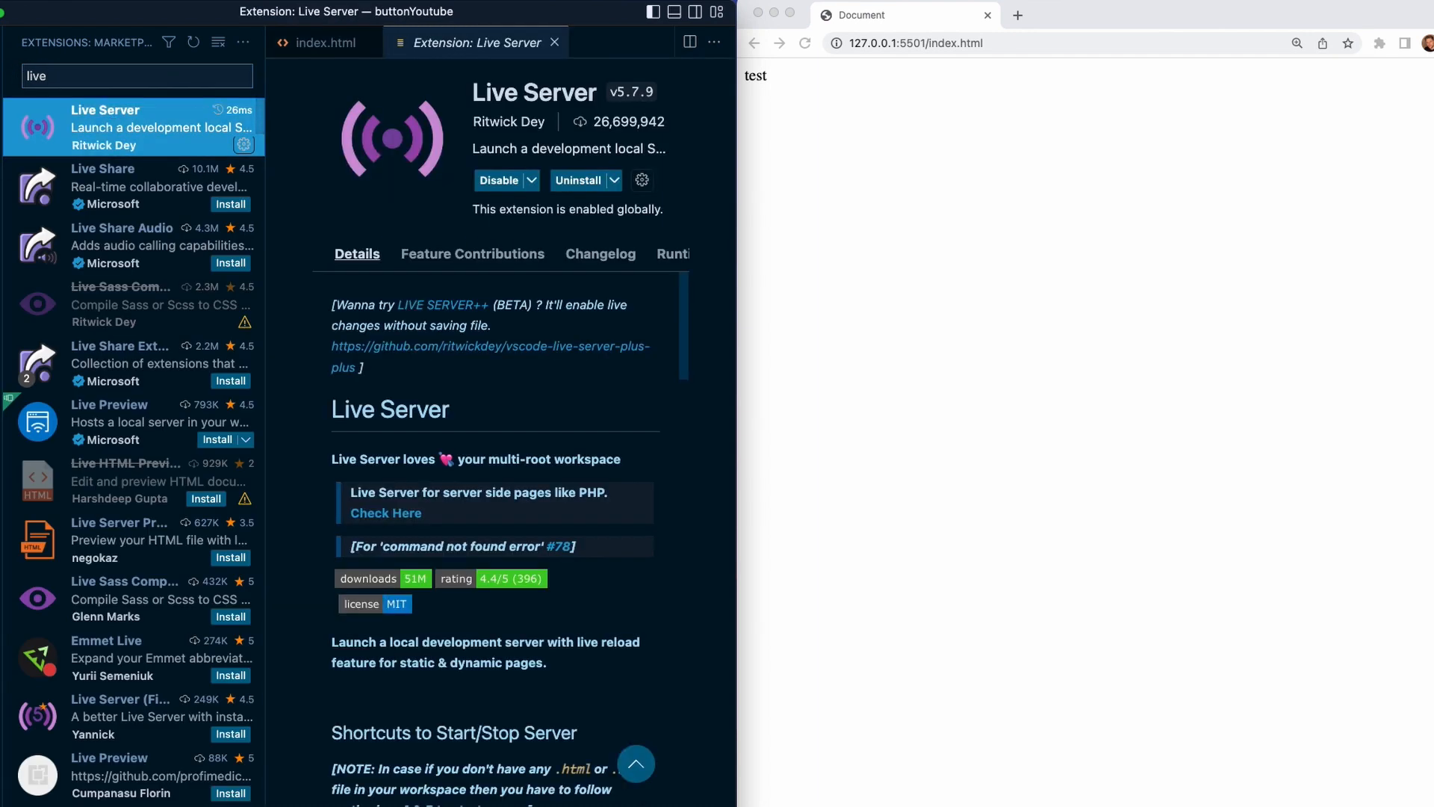
right_click(63, 90)
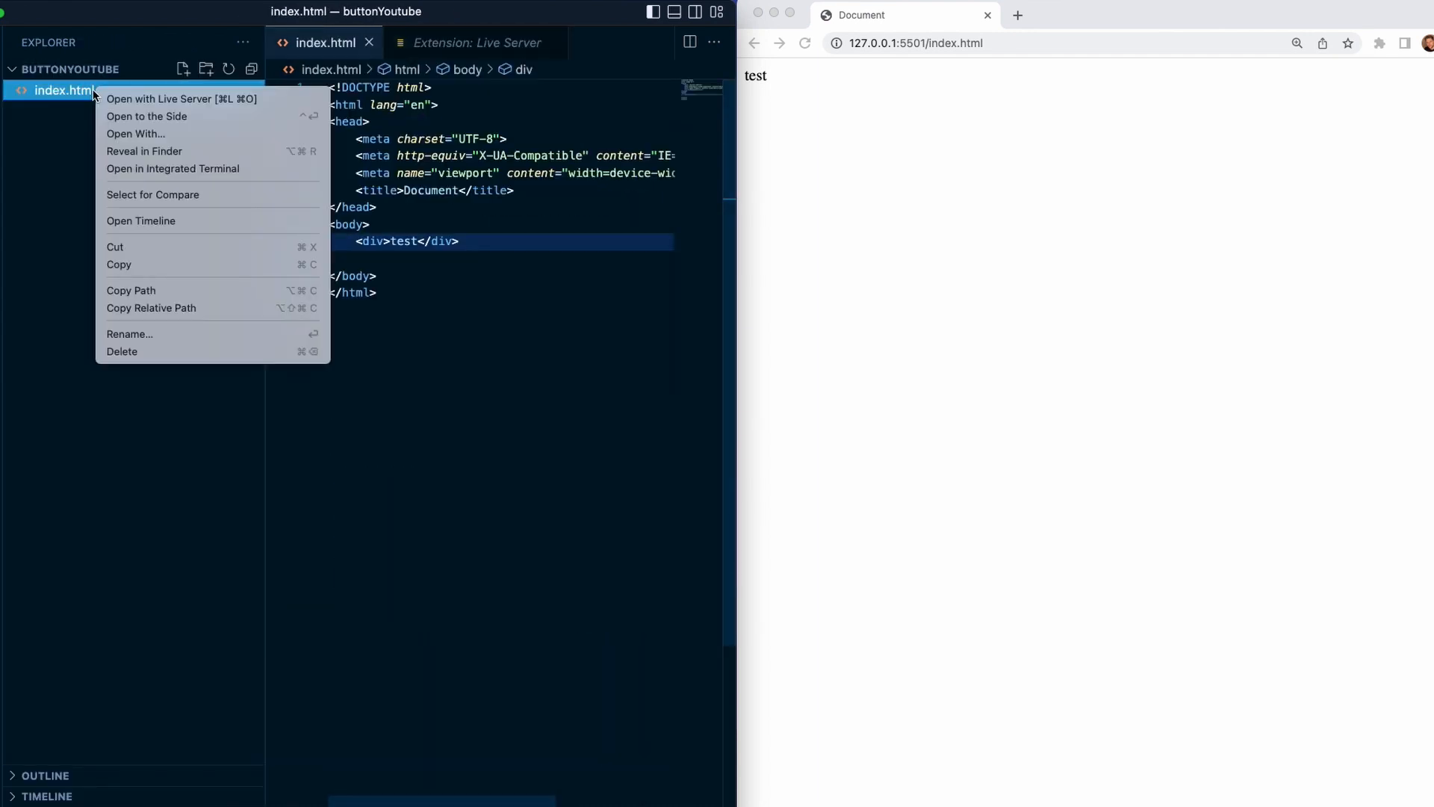
mouse_move(181, 99)
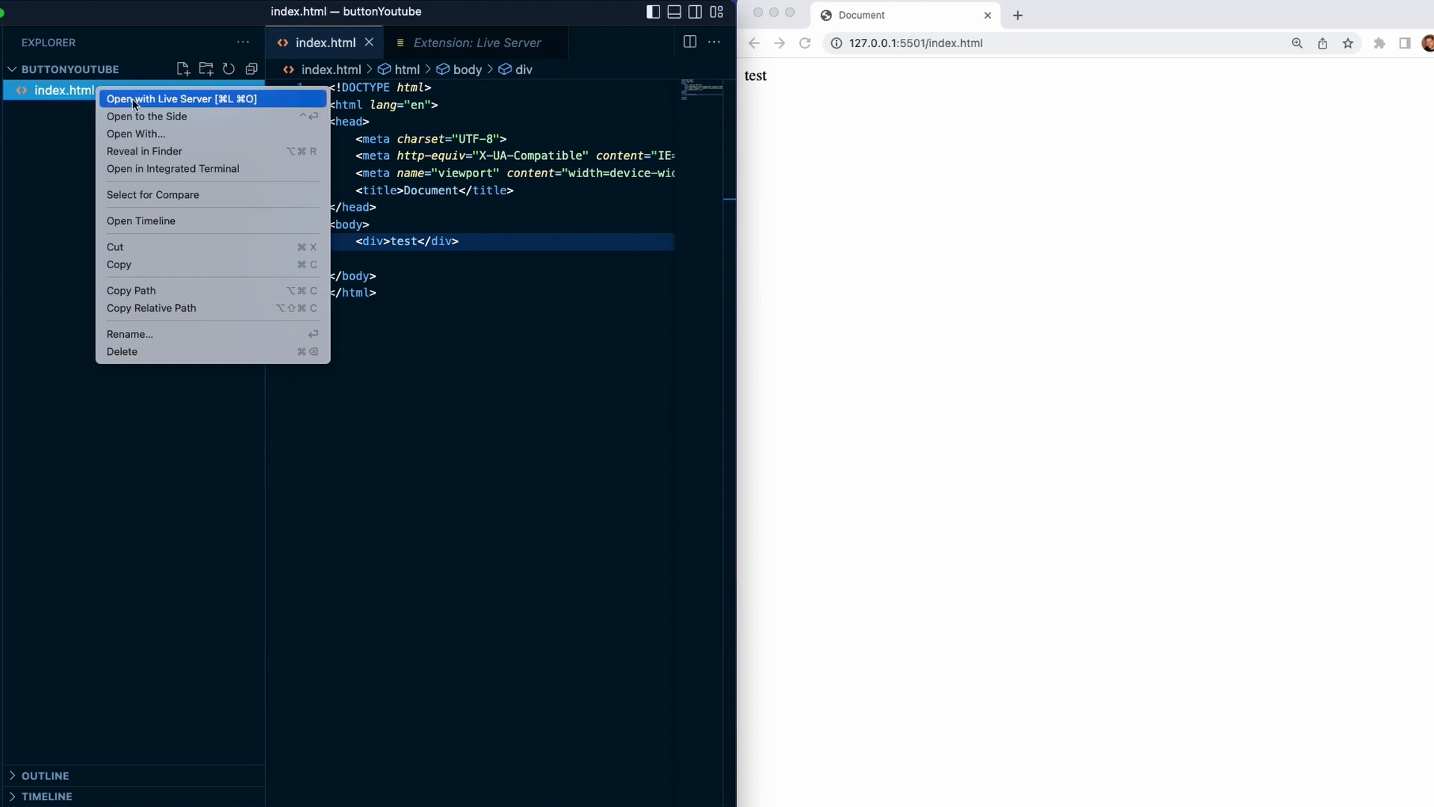
mouse_move(565, 287)
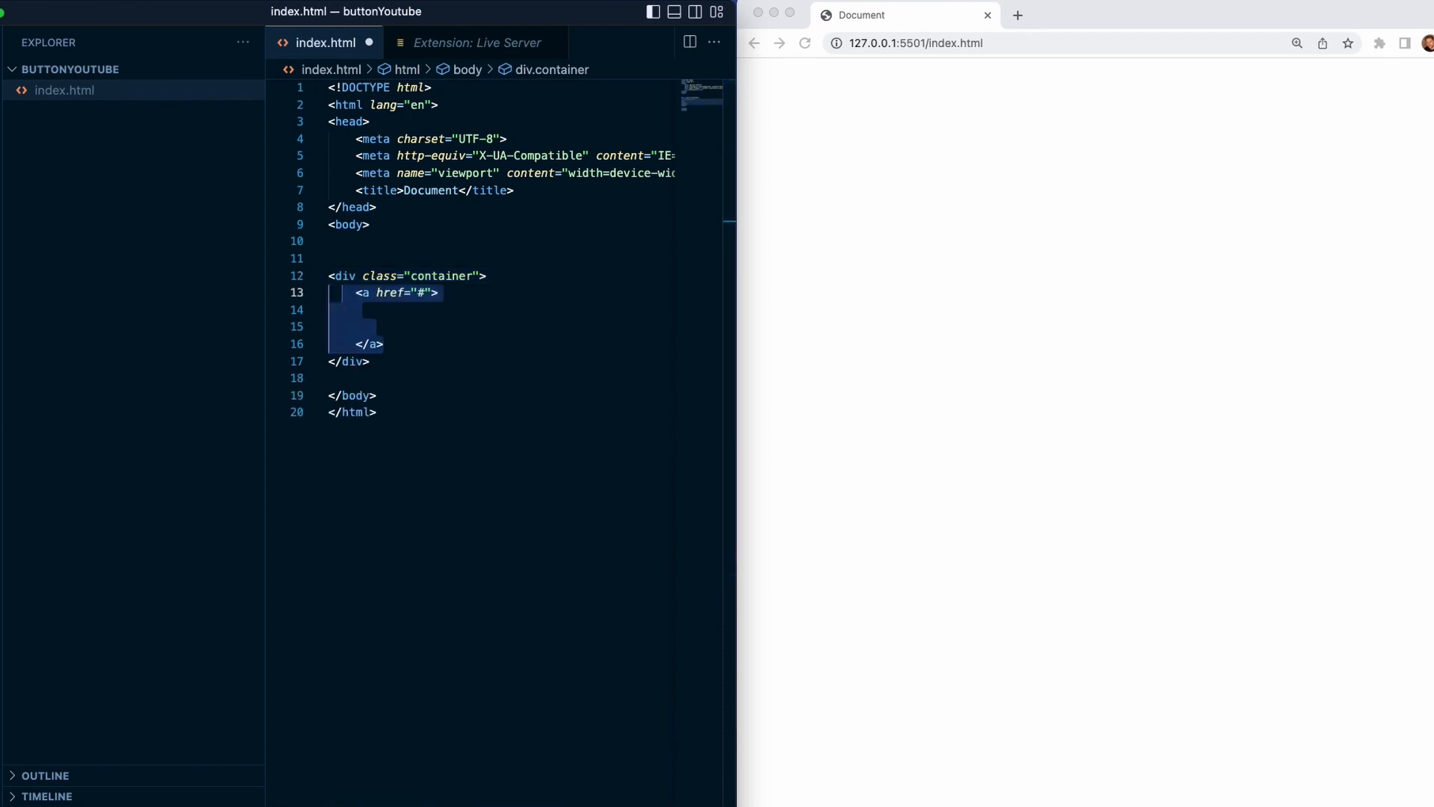
- Write a div.container holding an <a href="#"> with four empty spans and the text Submit
type("<span></span>")
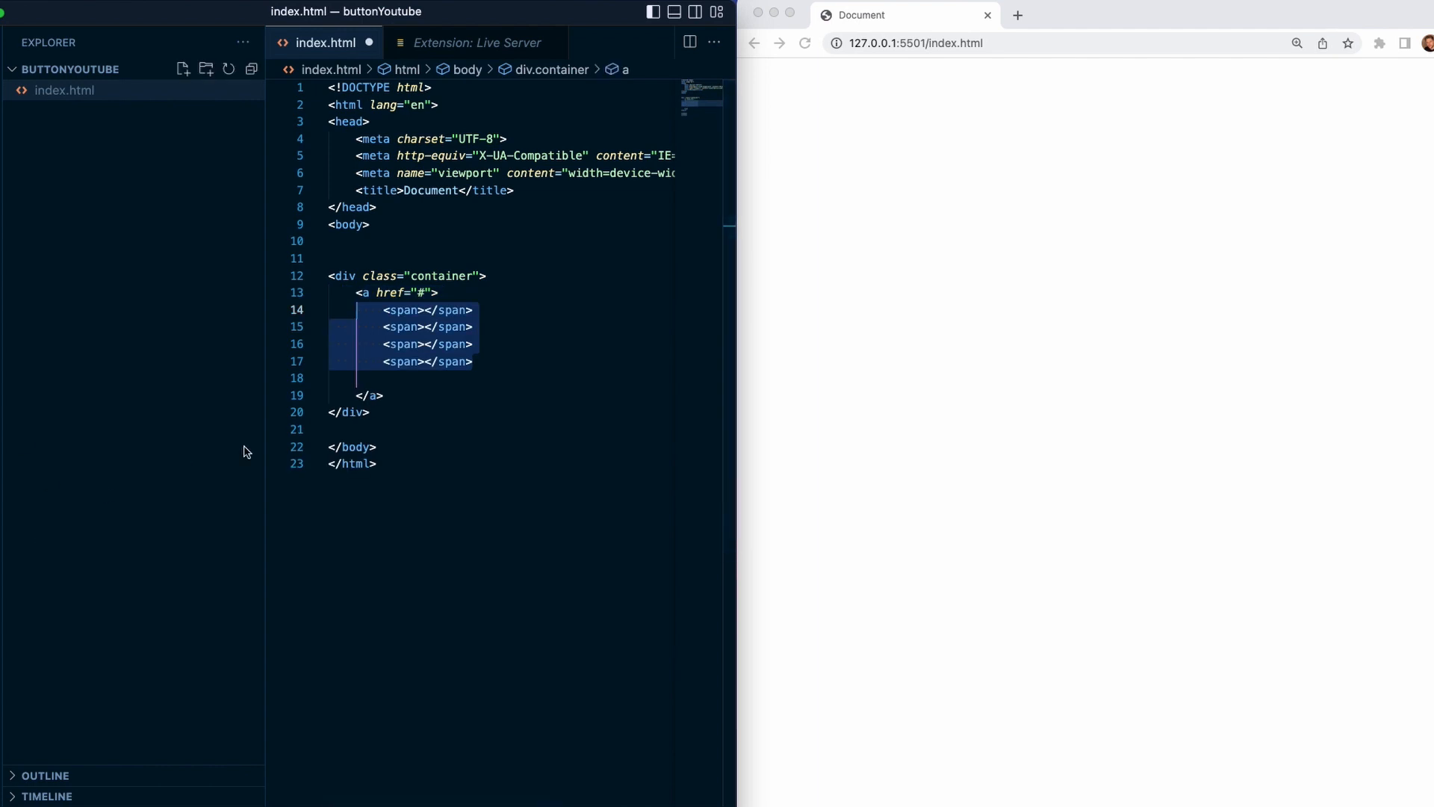
type("Submit")
type("height: 100%;")
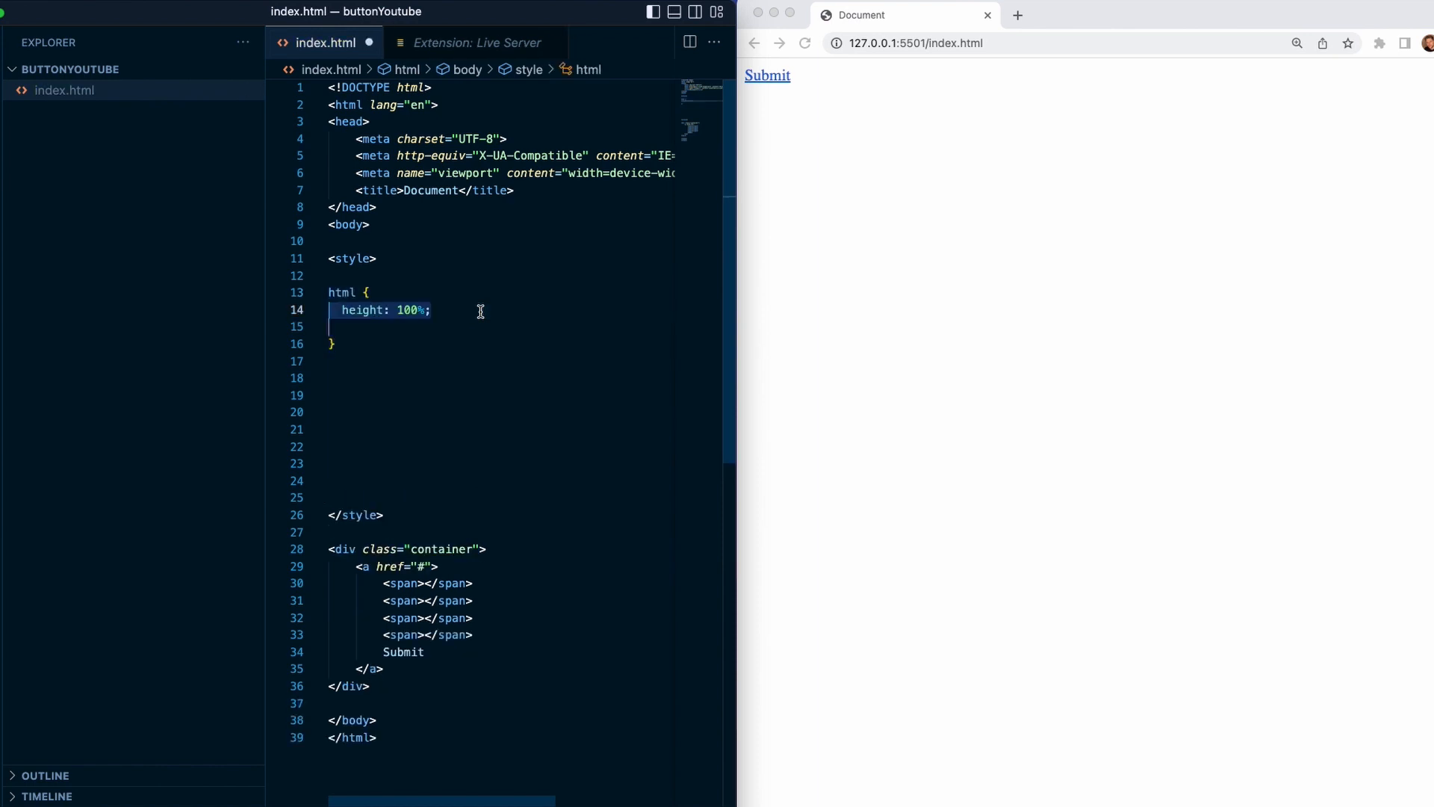
- Style html relative and body with margin 0, sans-serif font and a #141e30–#243b55 gradient
type("position: relative;")
left_click(501, 378)
type("body {")
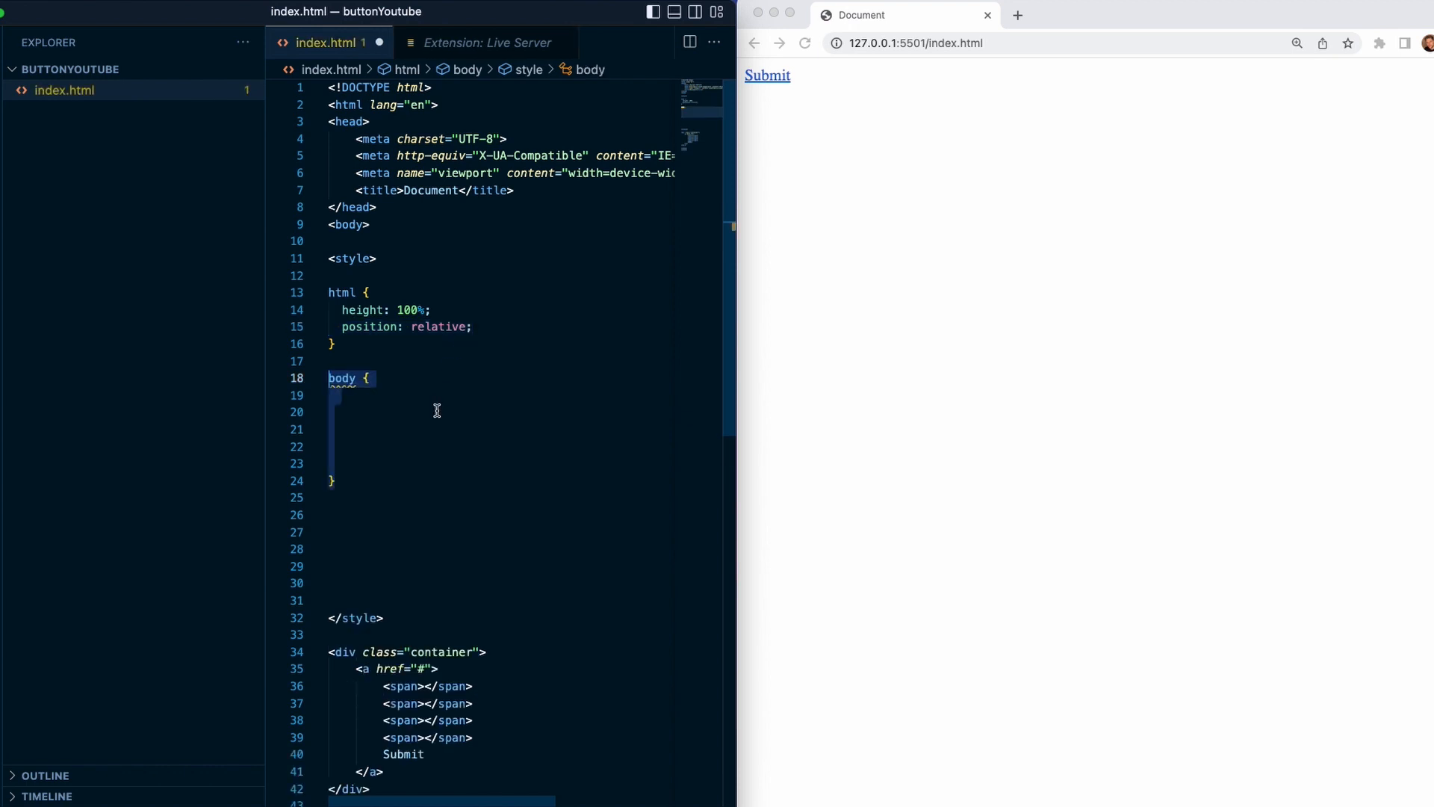
type("margin:0;")
left_click(500, 410)
type("padding:0;")
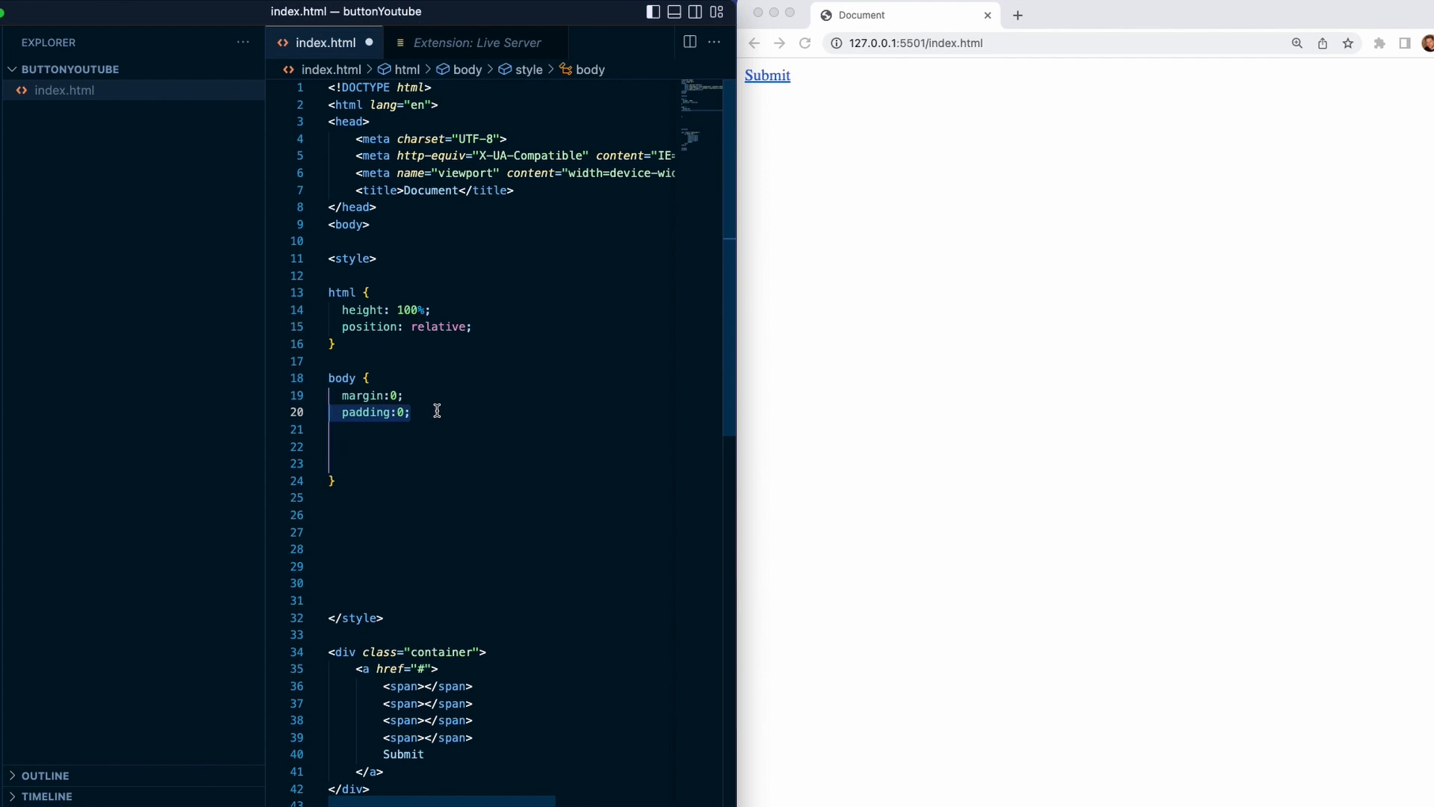
type("font-family: sans-serif;")
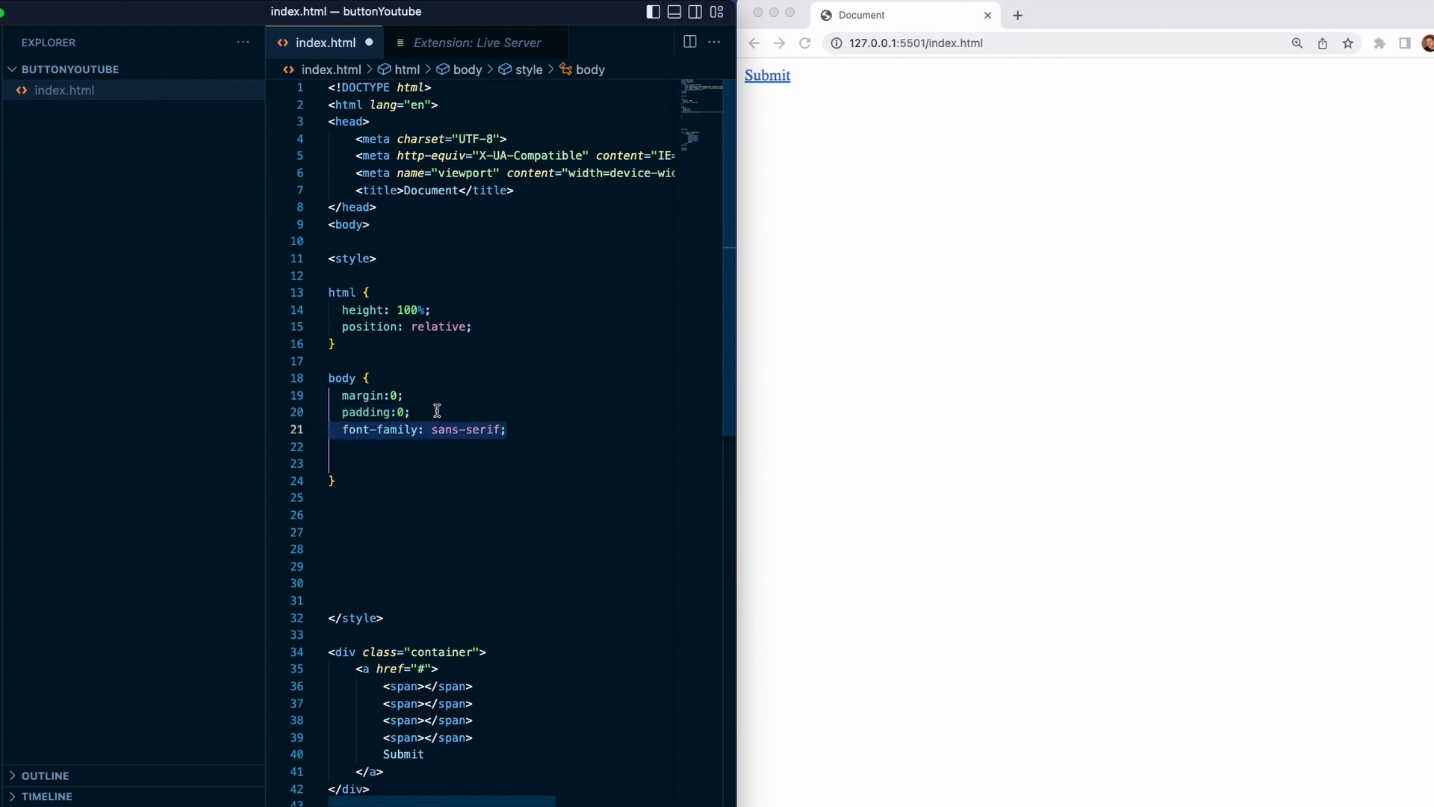
type("background: linear-gradient(#141e30, #243b55)")
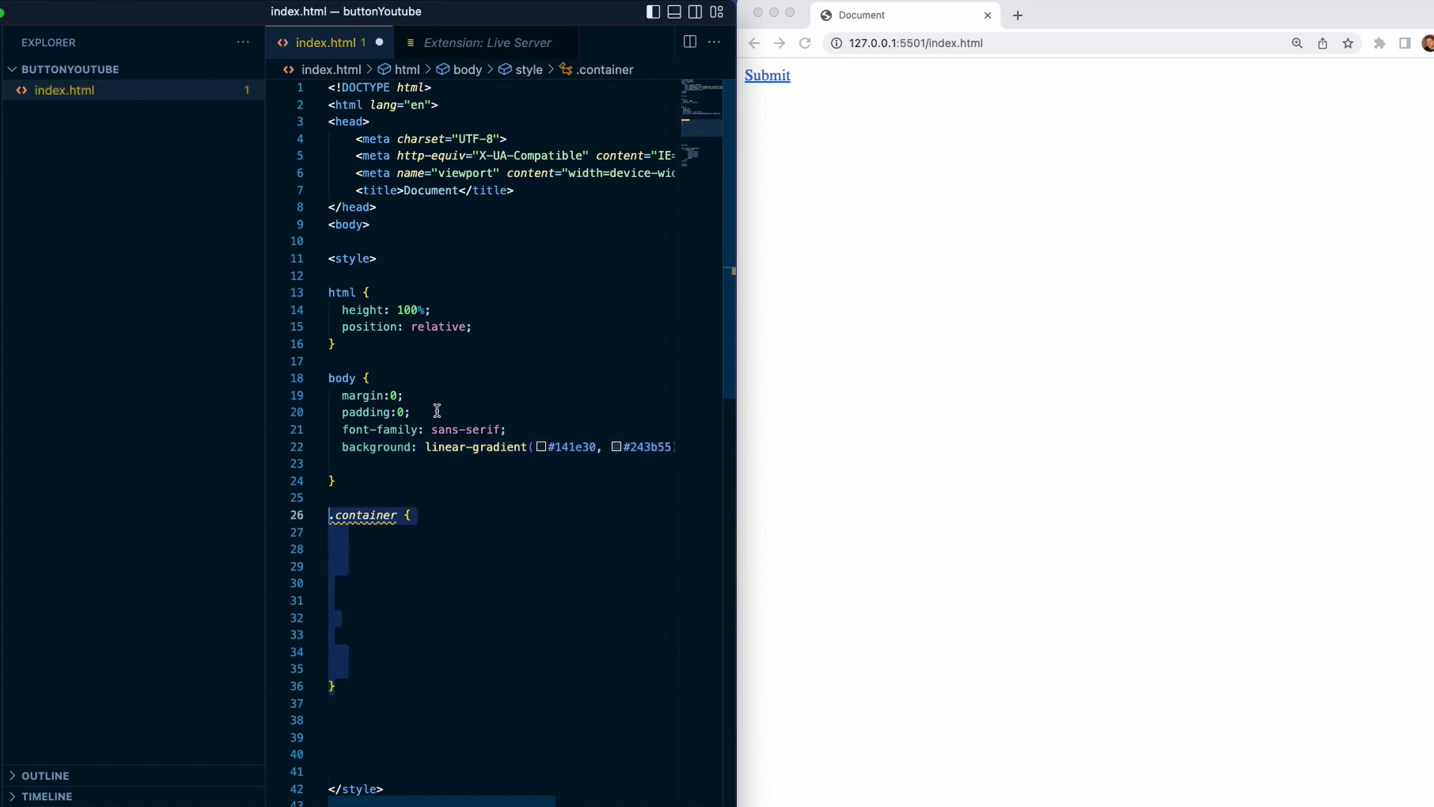
- Position .container absolutely at 50%/50%, padded 40px and centred with translate(-50%,-50%)
type("position: absolute;")
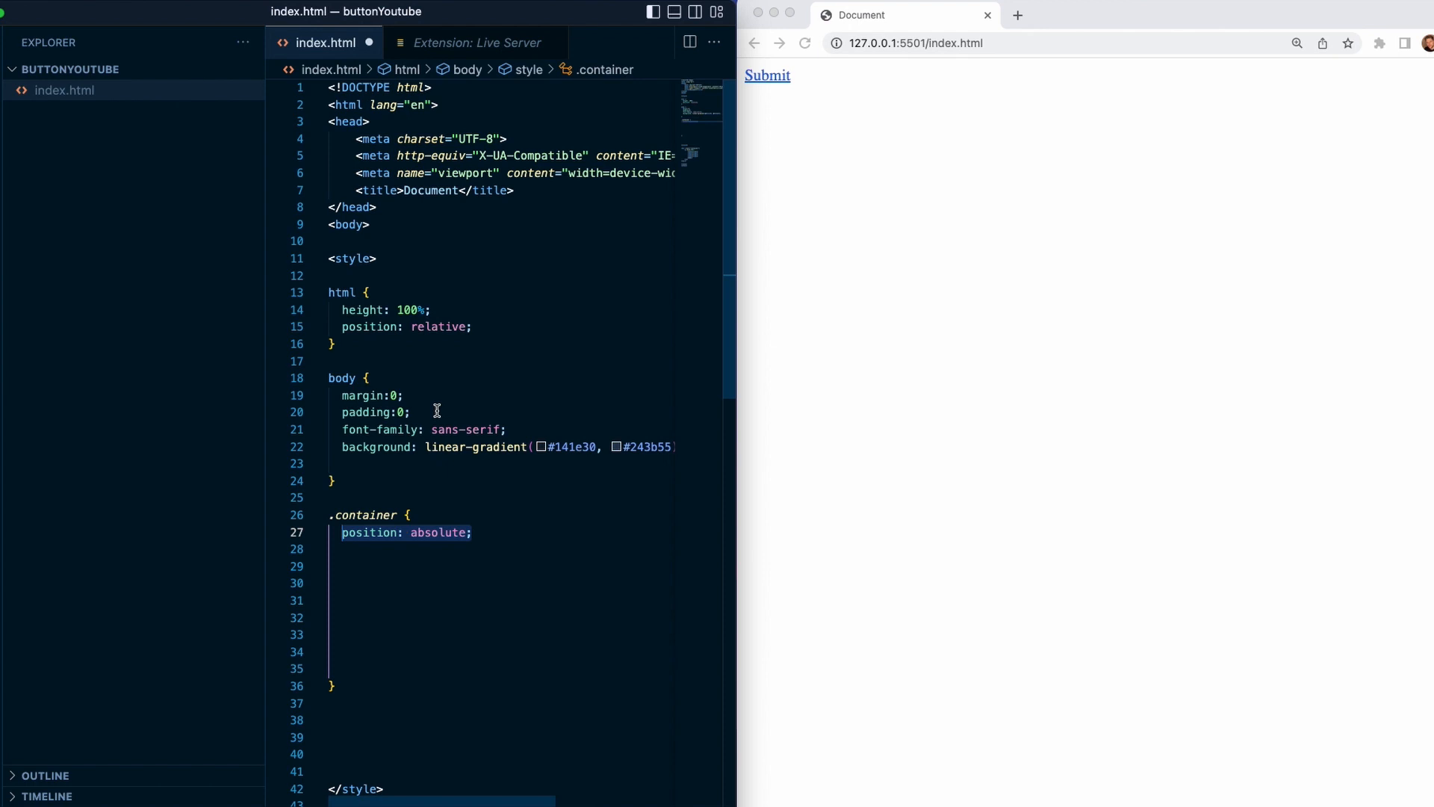
type("top: 50%;")
left_click(500, 566)
type("left: 50%;")
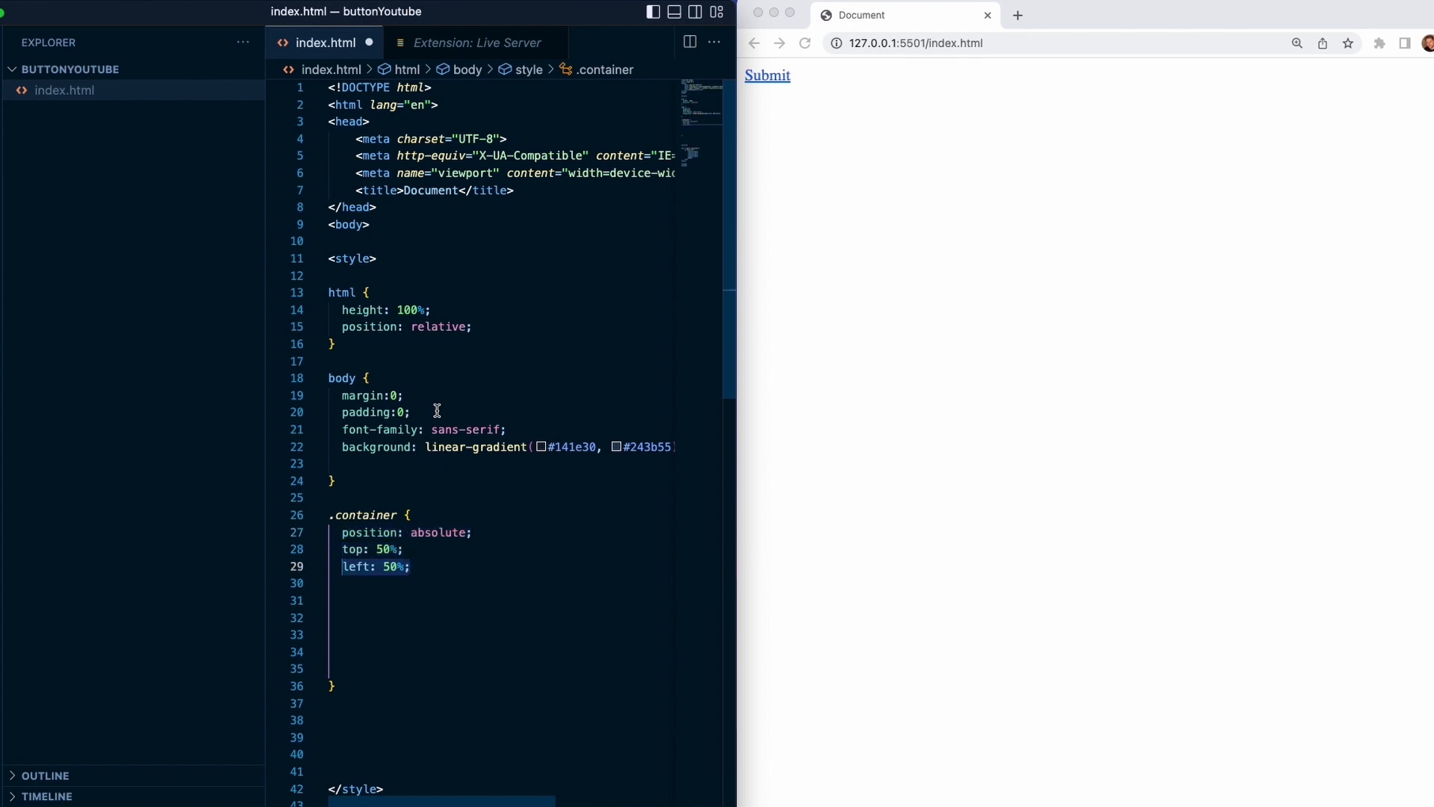
type("padding: 40px;")
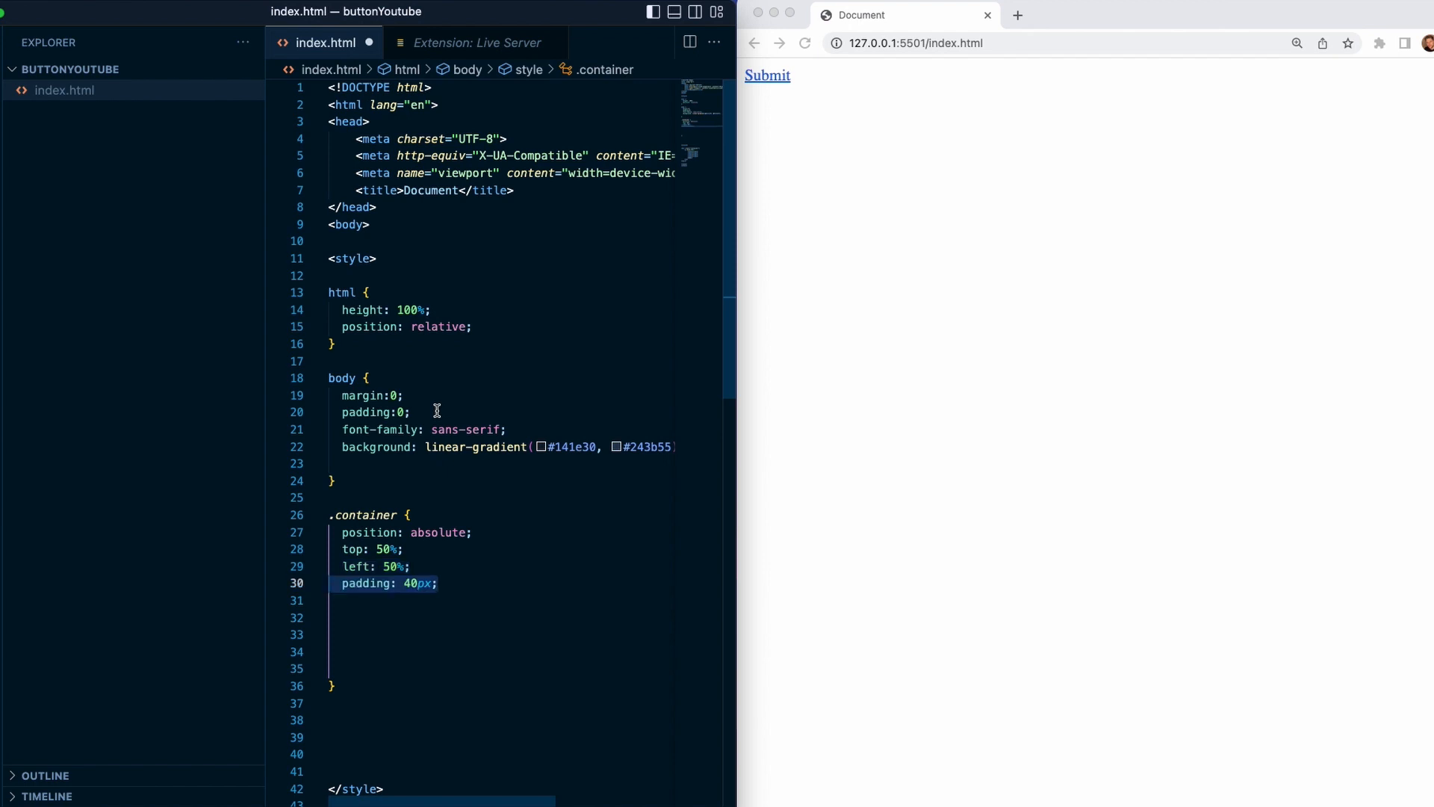
type("transform: translate(-50%, -50%);")
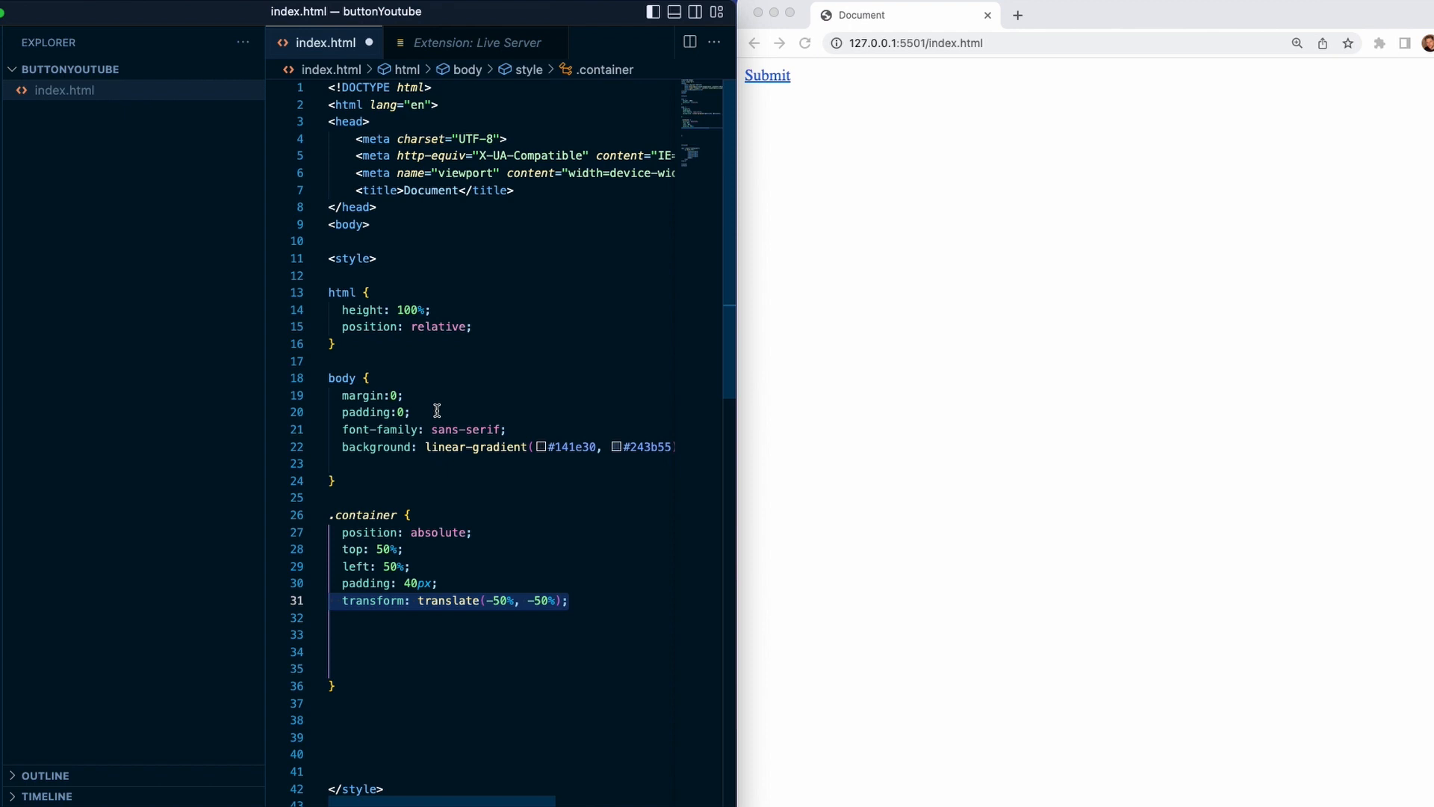
- Give .container an rgba(0,0,0,.5) background, border-box sizing and a 0 15px 25px shadow
type("background: rgba(0,0,0,.5);")
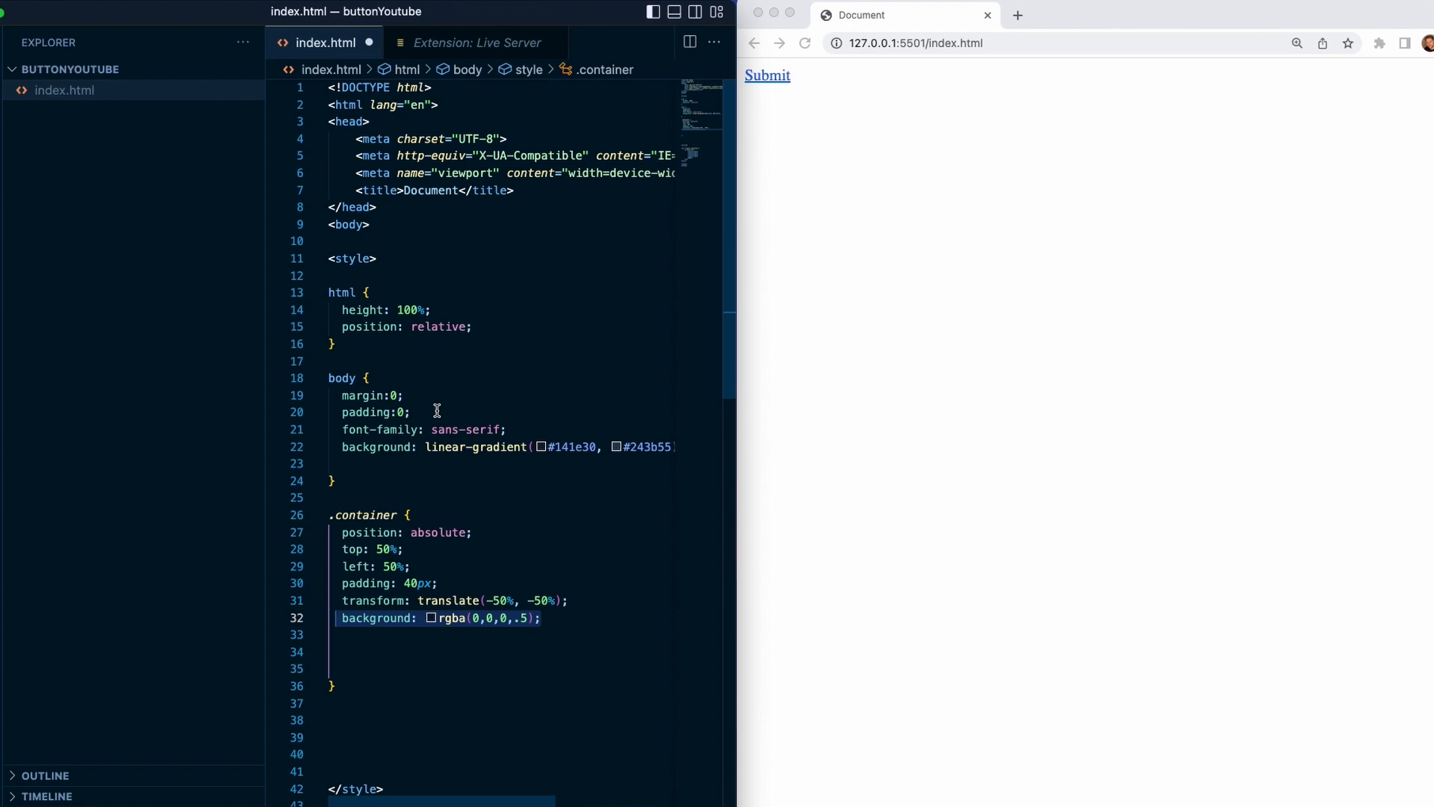
type("box-sizing: border-box;")
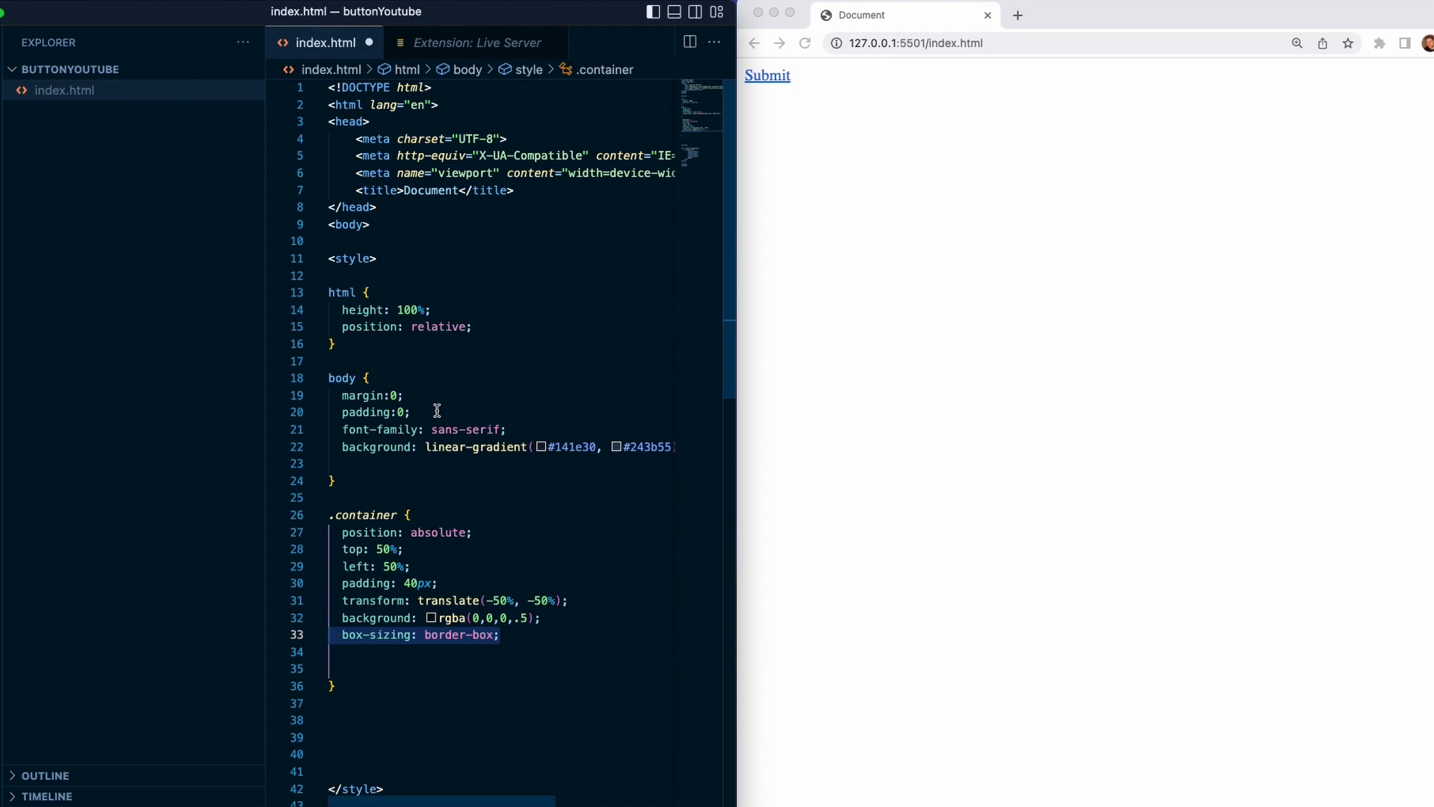
type("box-shadow: 0 15px 25px rgba(0,0,0,.6);")
left_click(502, 667)
type("border-radius: 10px;")
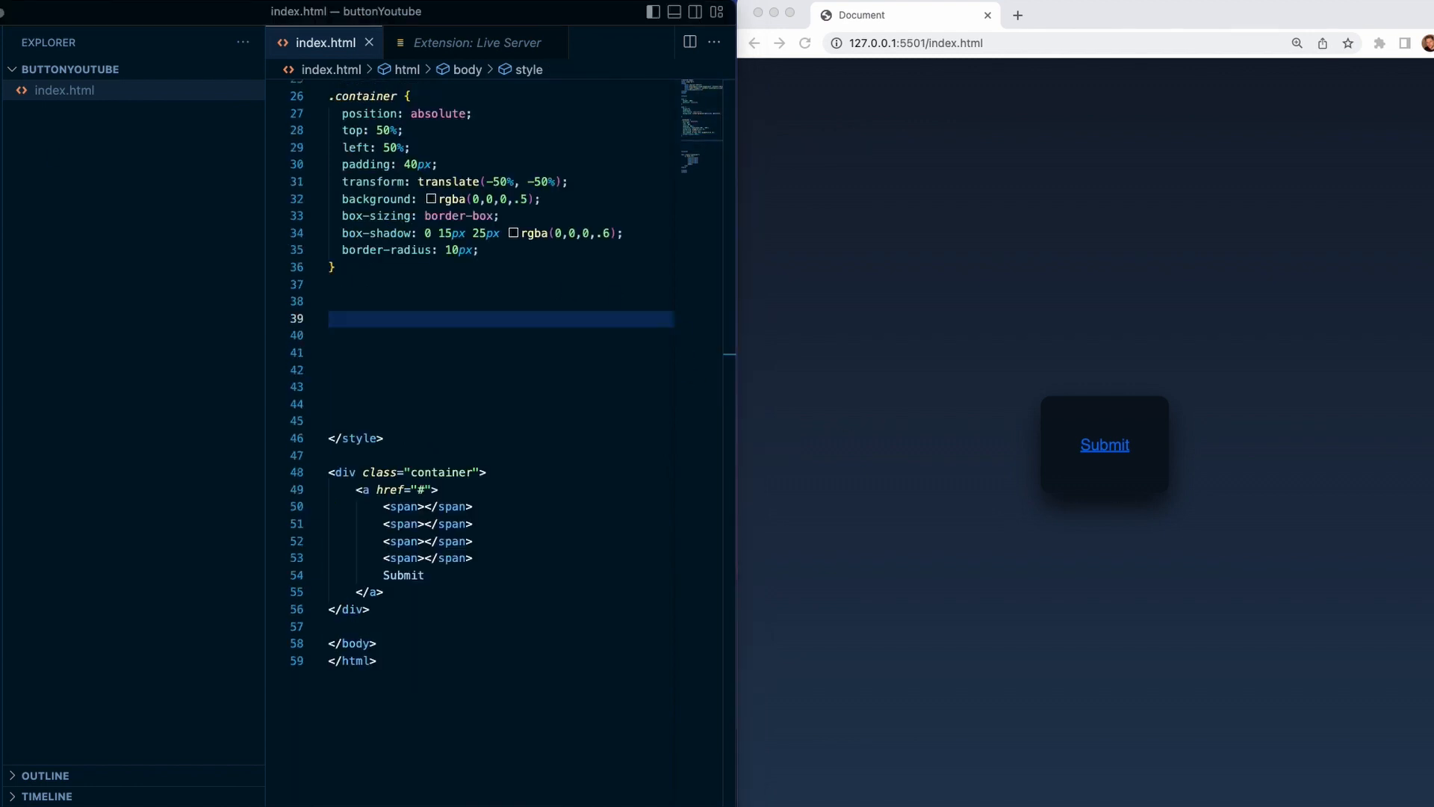
mouse_move(462, 345)
type(".container  a {")
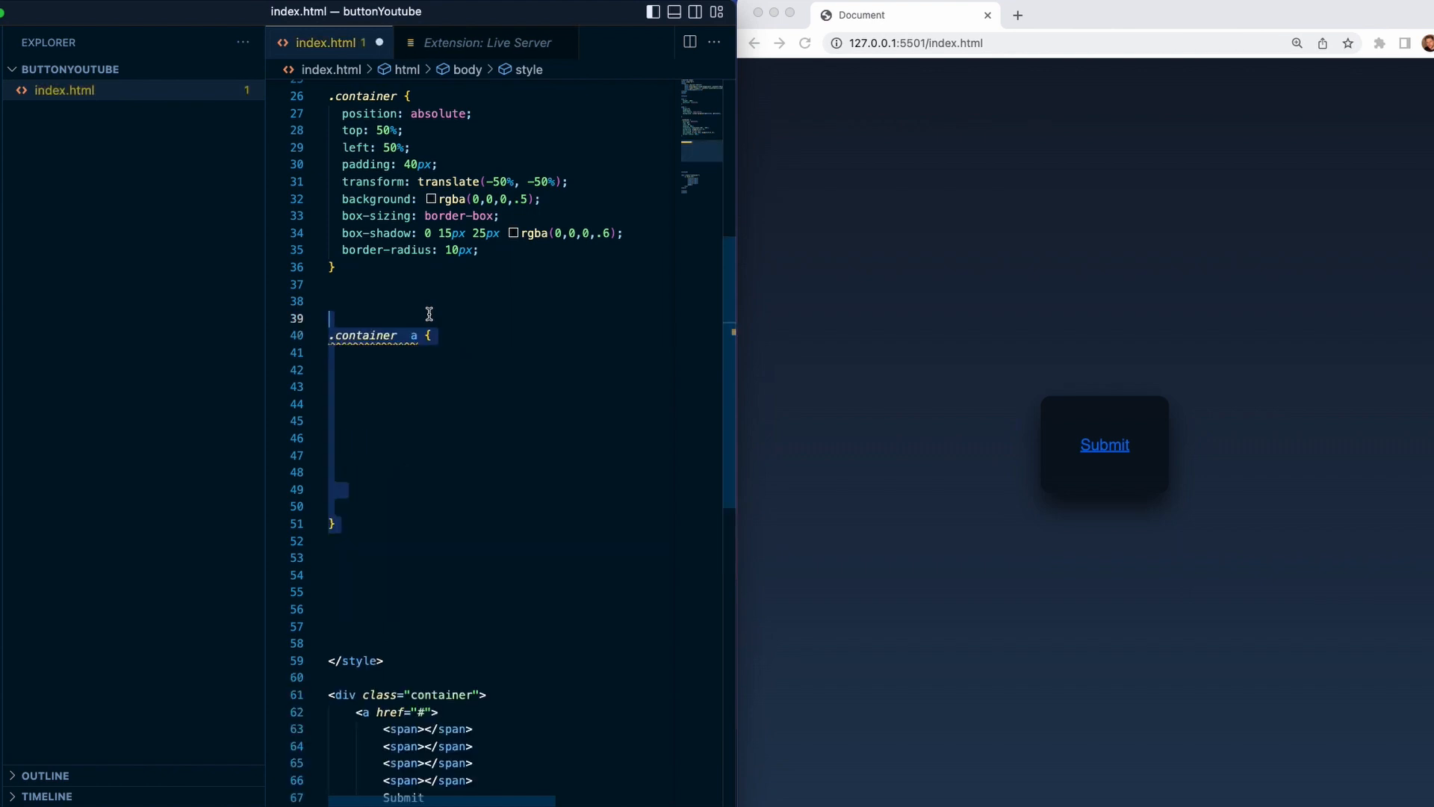
- Style .container a relative with 10px 20px padding, #FF10F0 colour, 16px size and no underline
type("position: relative;")
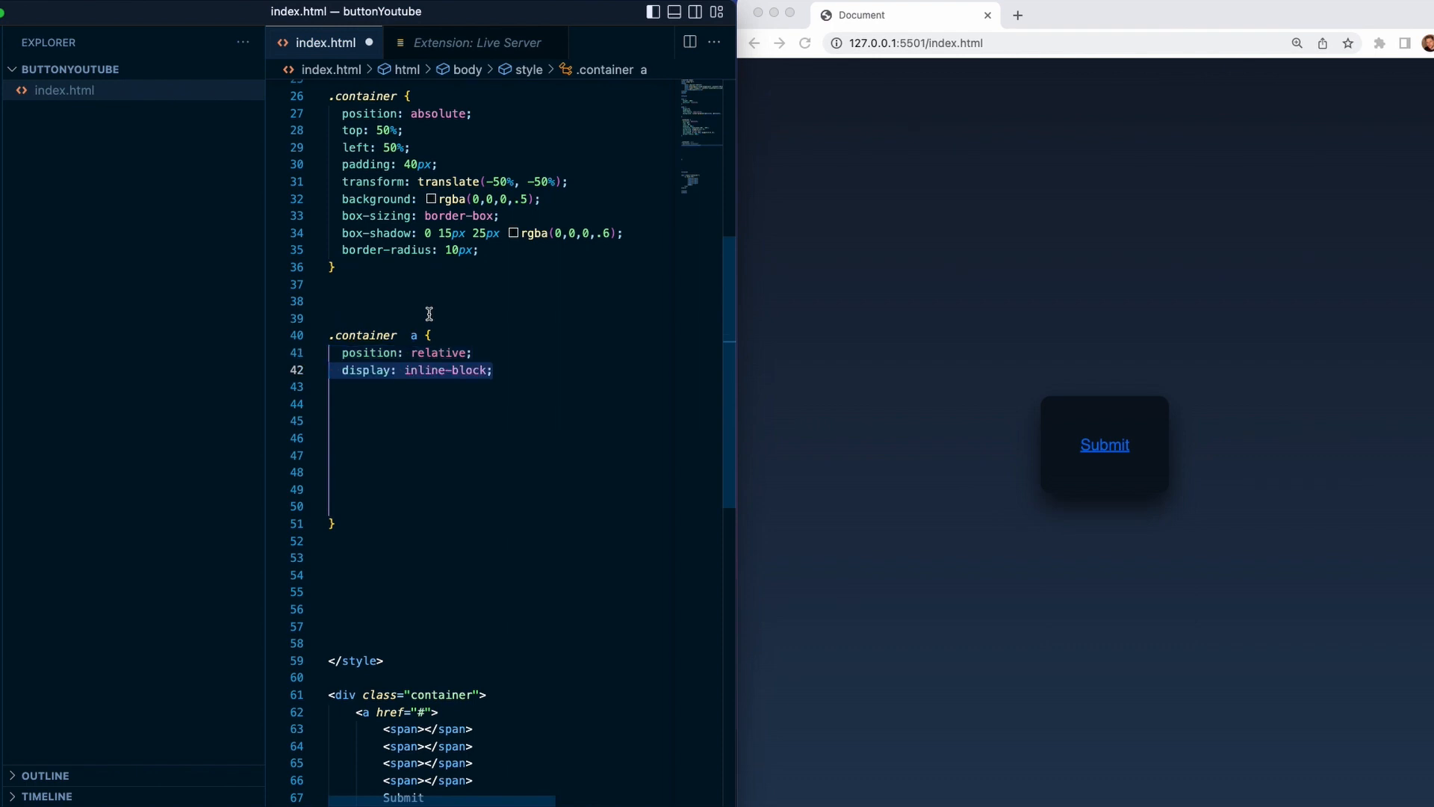
type("padding: 10px 20px;")
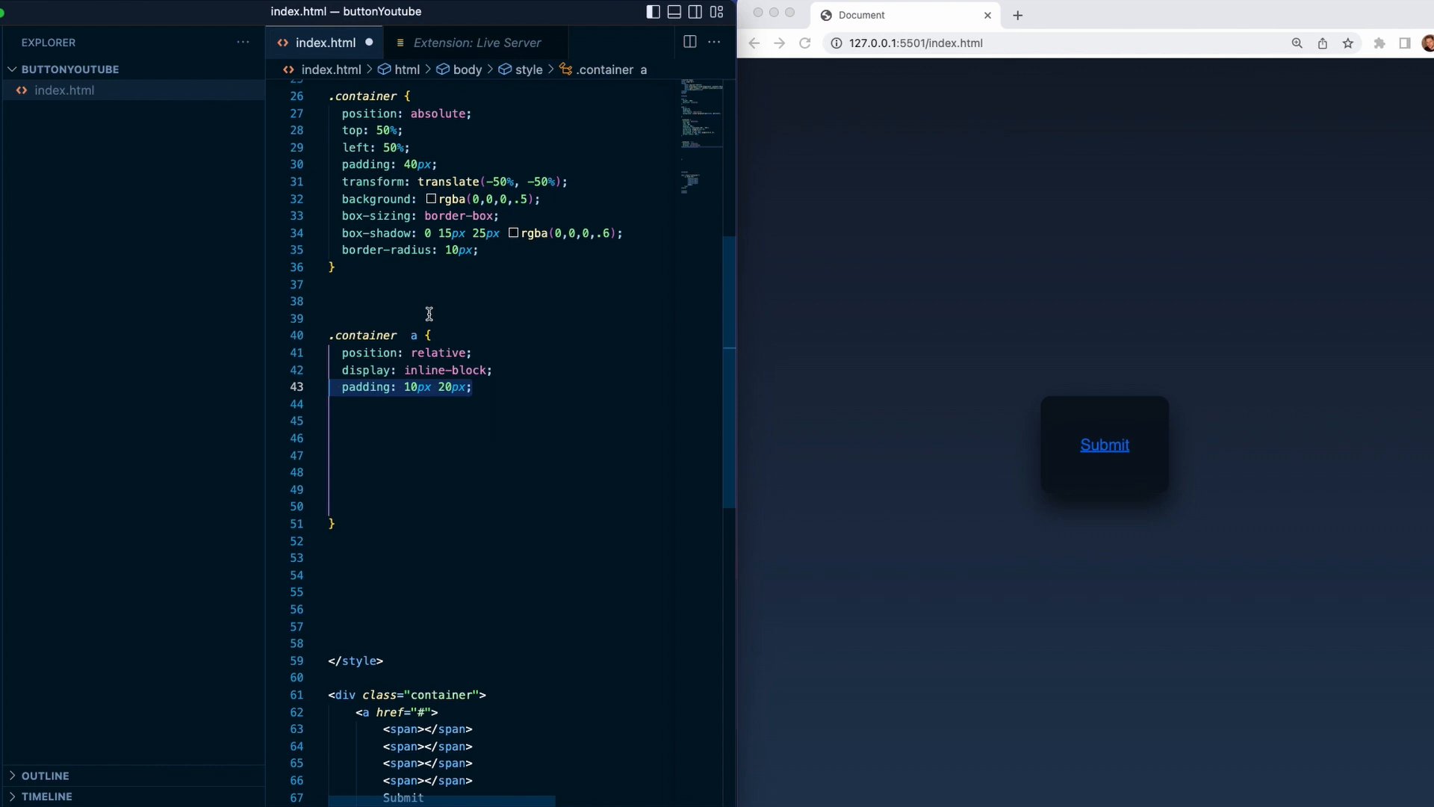
type("color: #FF10F0;")
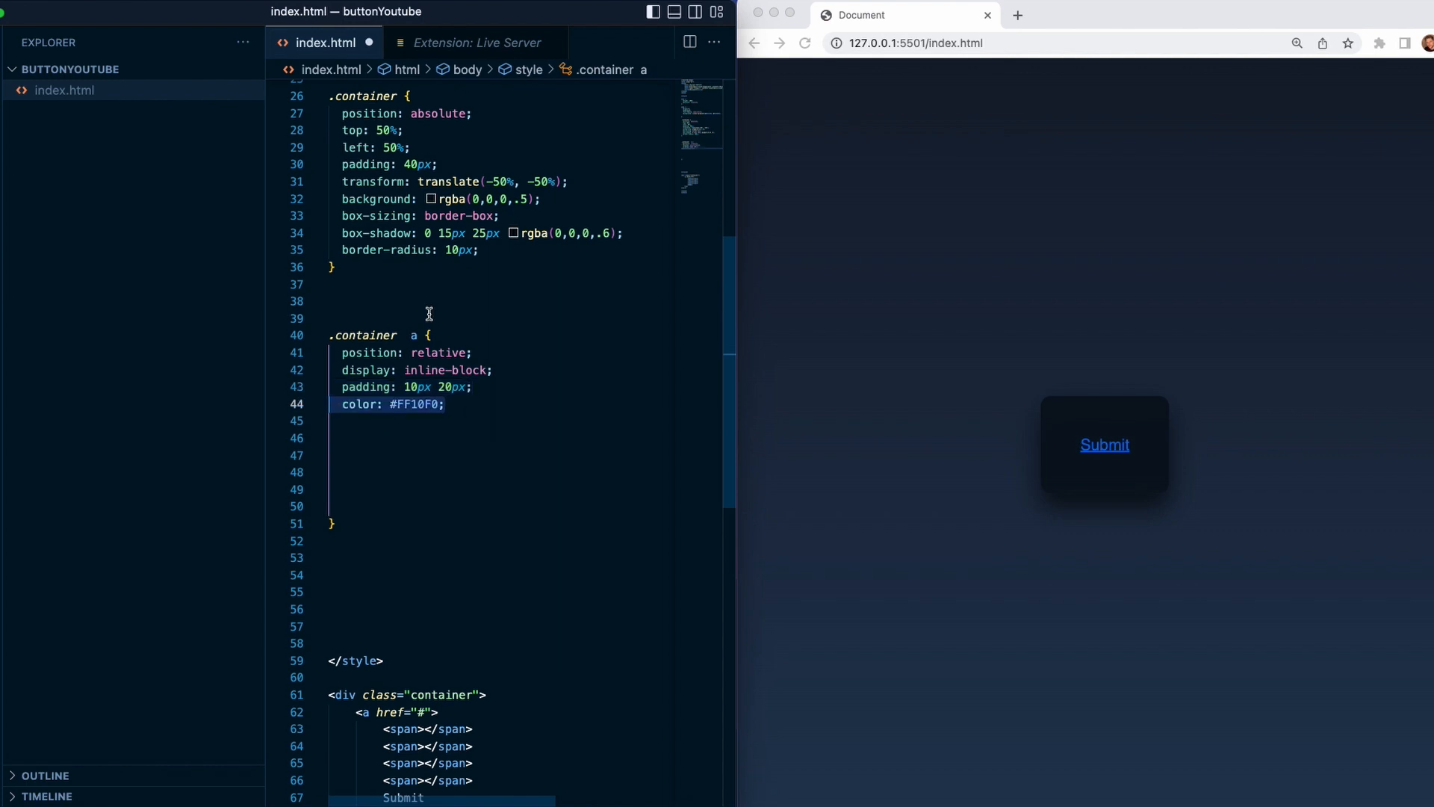
type("font-size: 16px;")
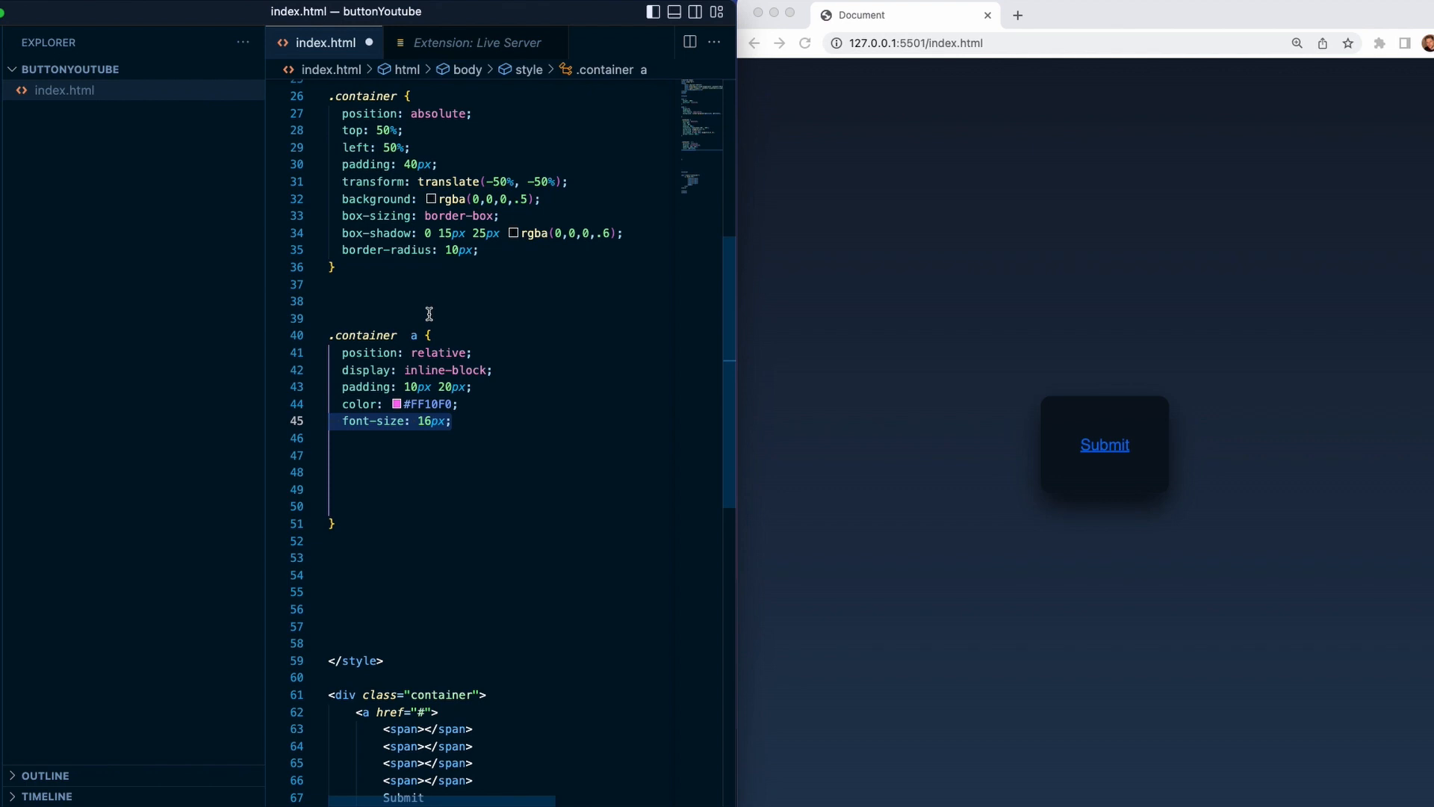
type("text-decoration: none;")
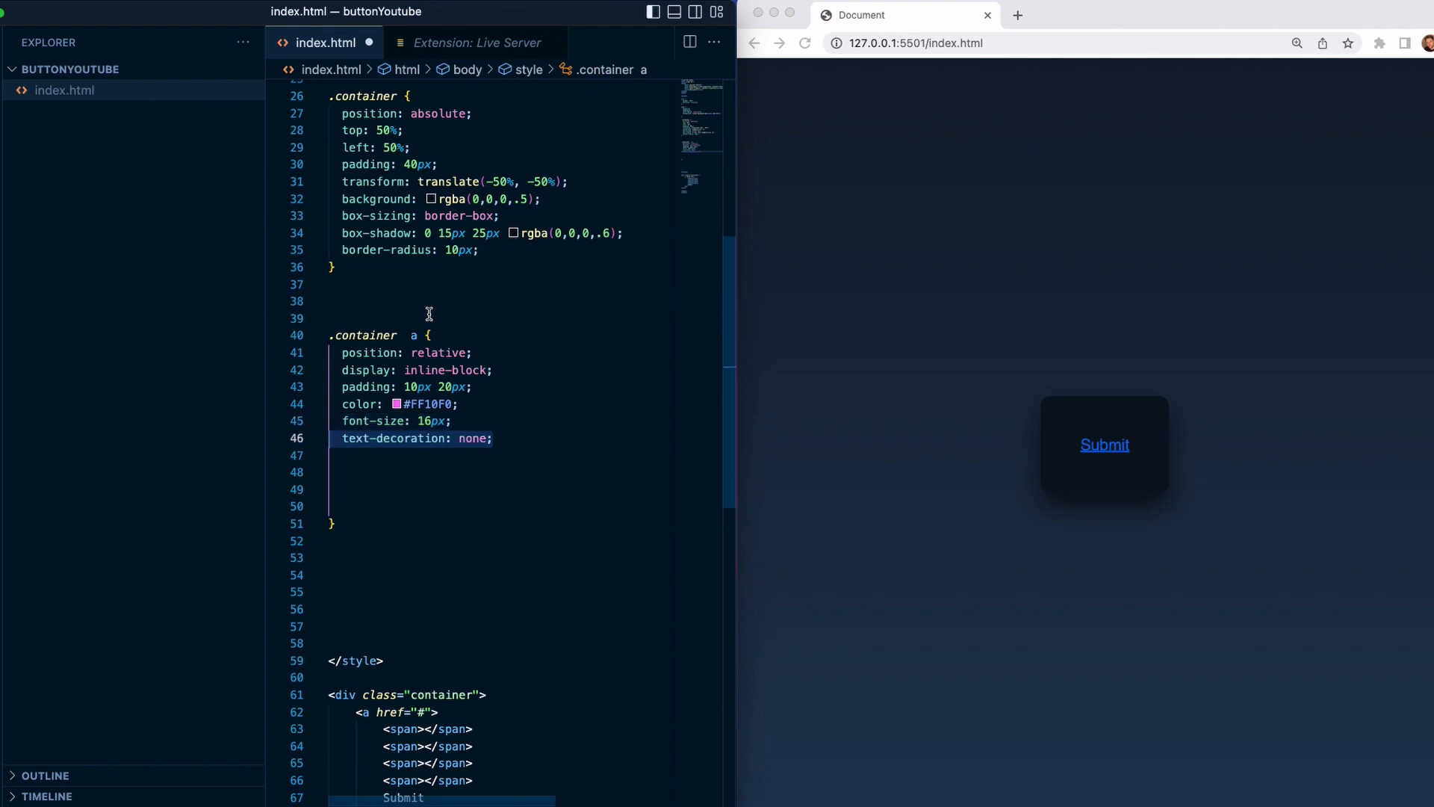
- Make the link uppercase with hidden overflow, a .5s transition and 4px letter spacing
type("text-transform: uppercase;")
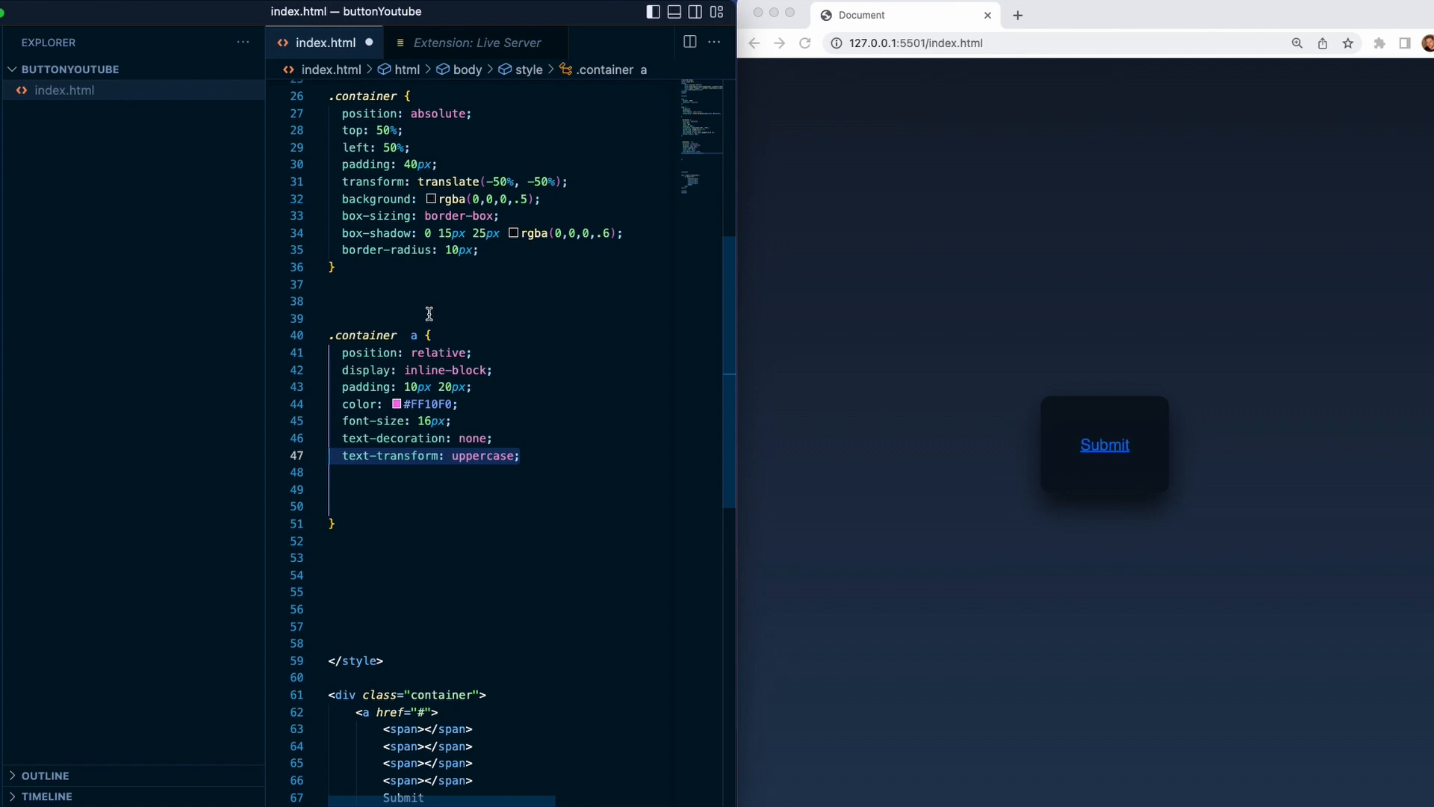
type("overflow: hidden;")
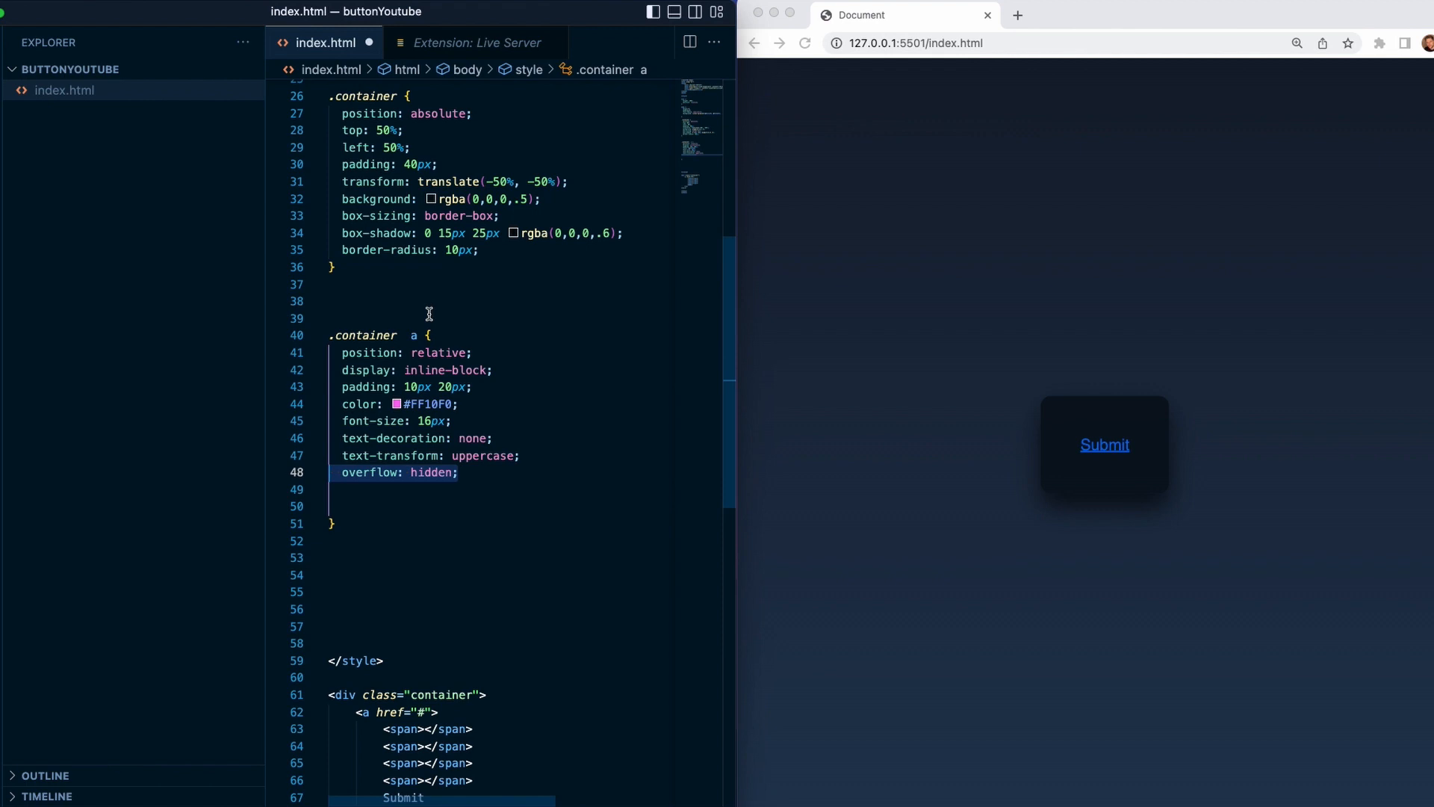
type("transition: .5s;")
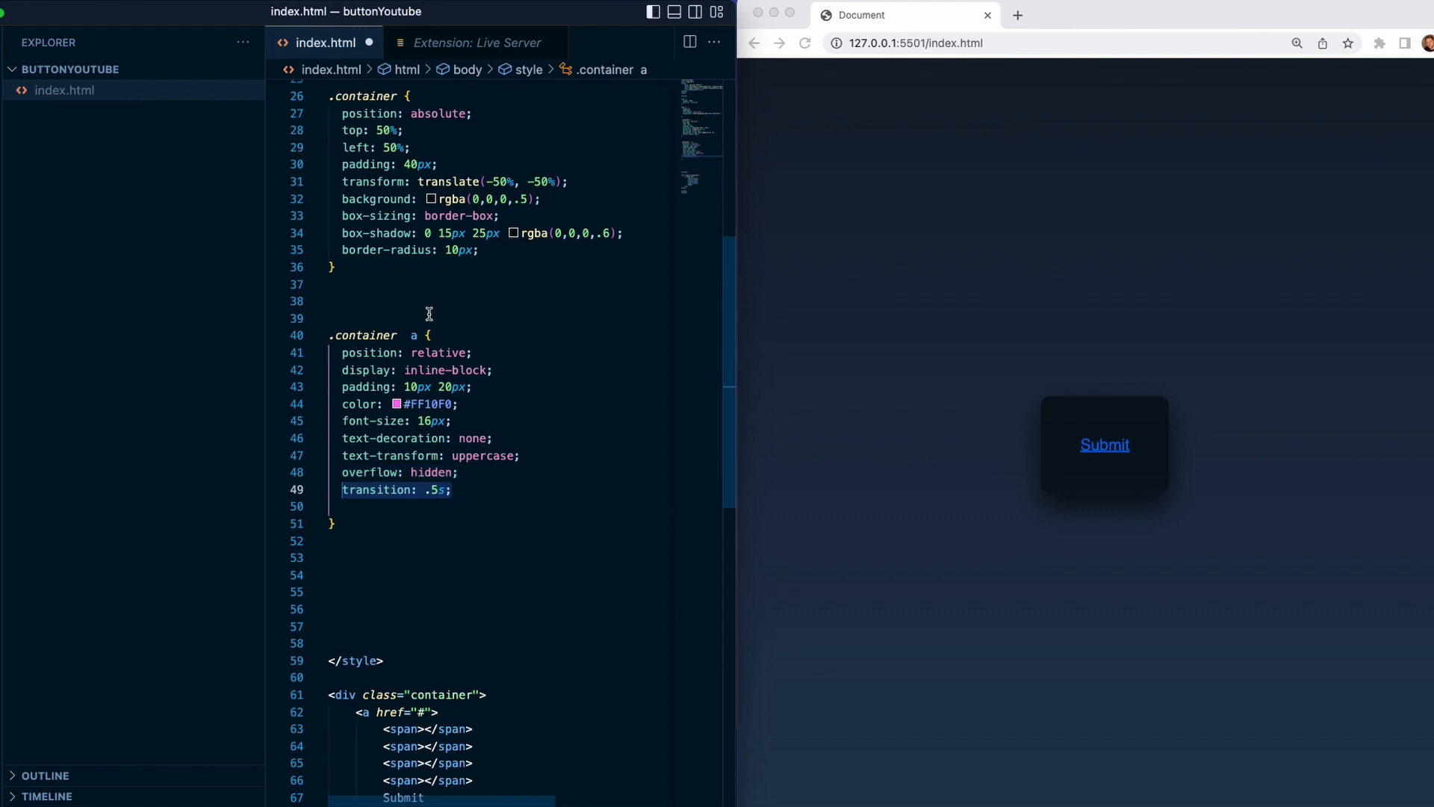
type("letter-spacing: 4px;")
left_click(500, 557)
type(".container a:hover {")
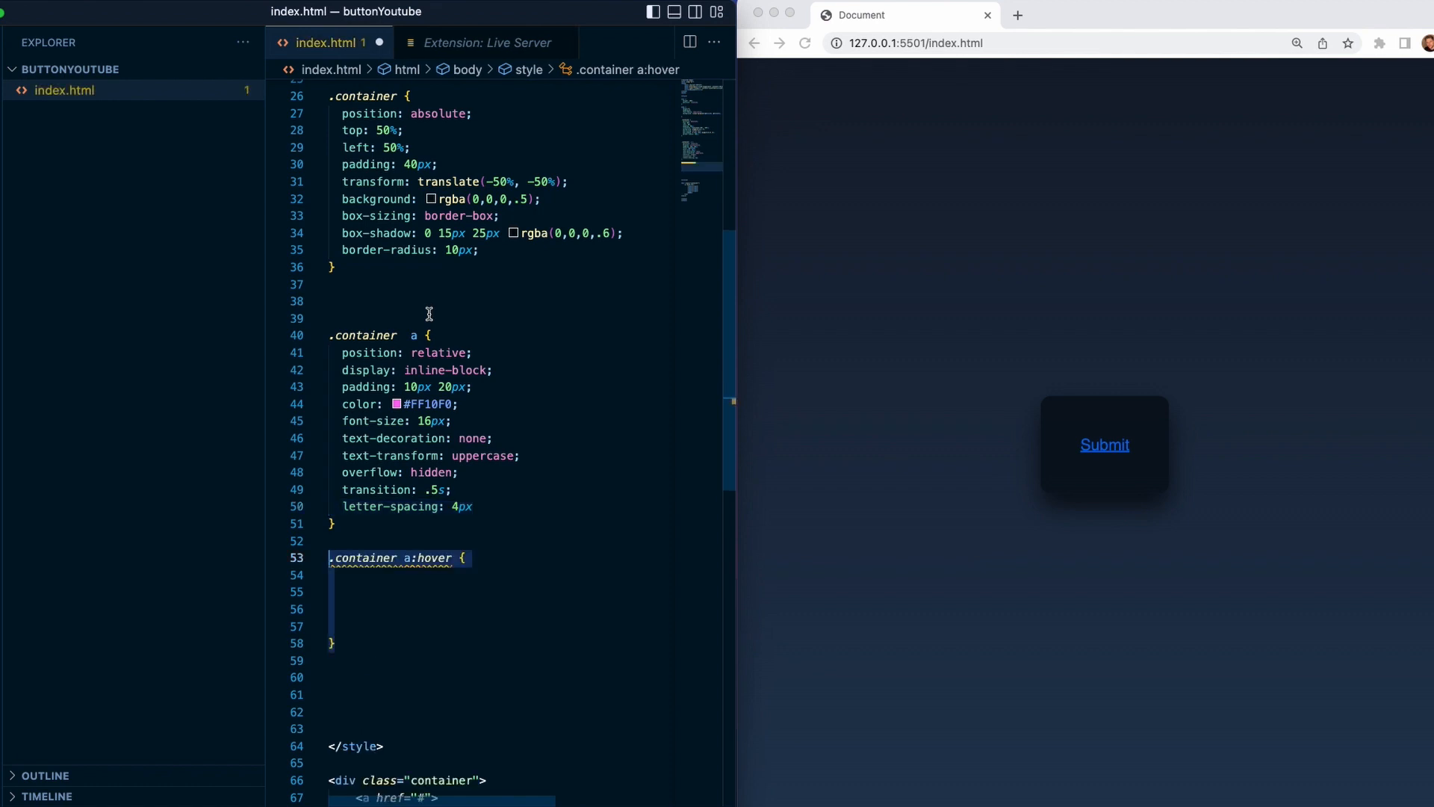
- On hover give the link a #FF10F0 background, white text and 5px rounded corners
type("background: #FF10F0;")
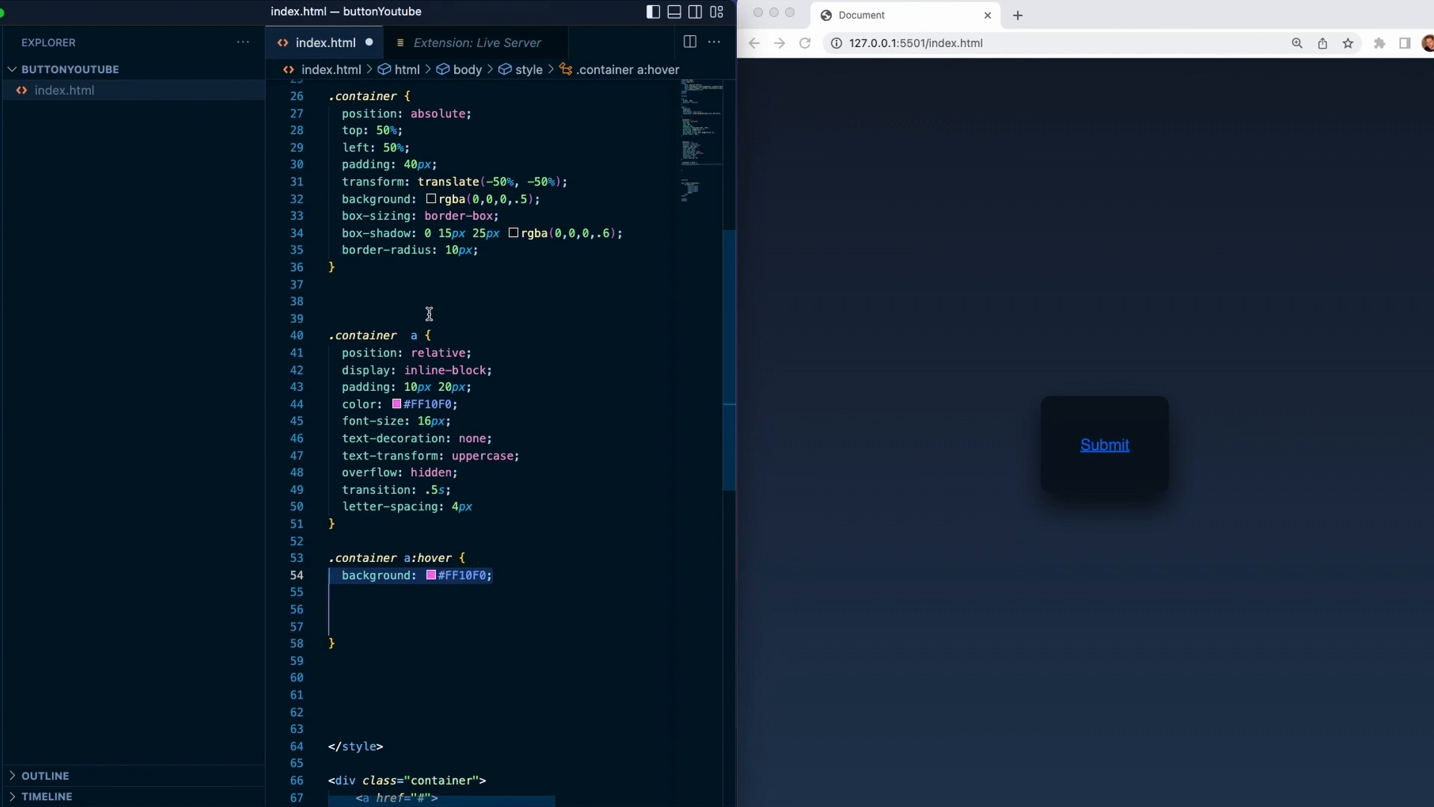
type("color: #fff;")
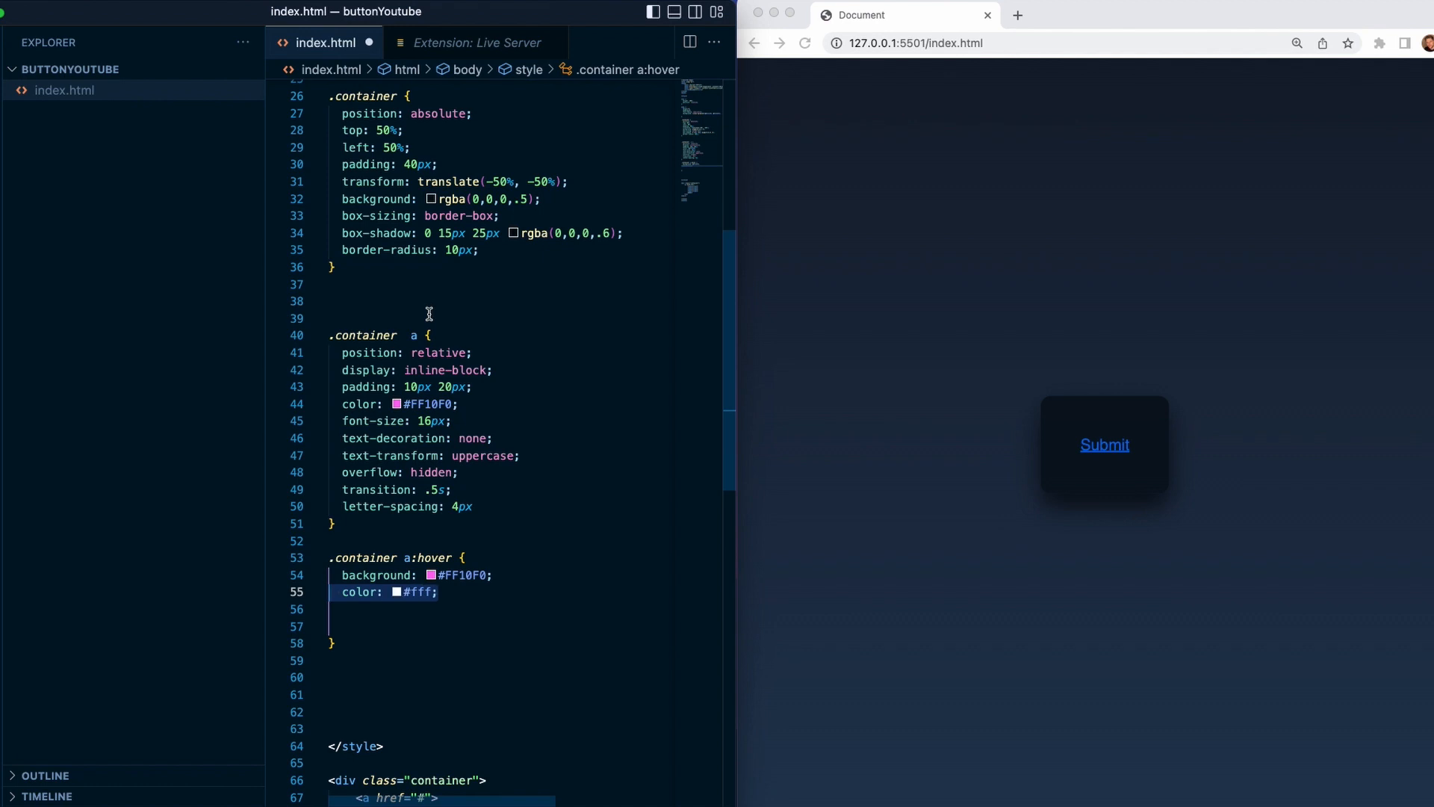
type("border-radius: 5px;")
left_click(501, 625)
type("box-shadow: 0 0 200px #FF10F0;")
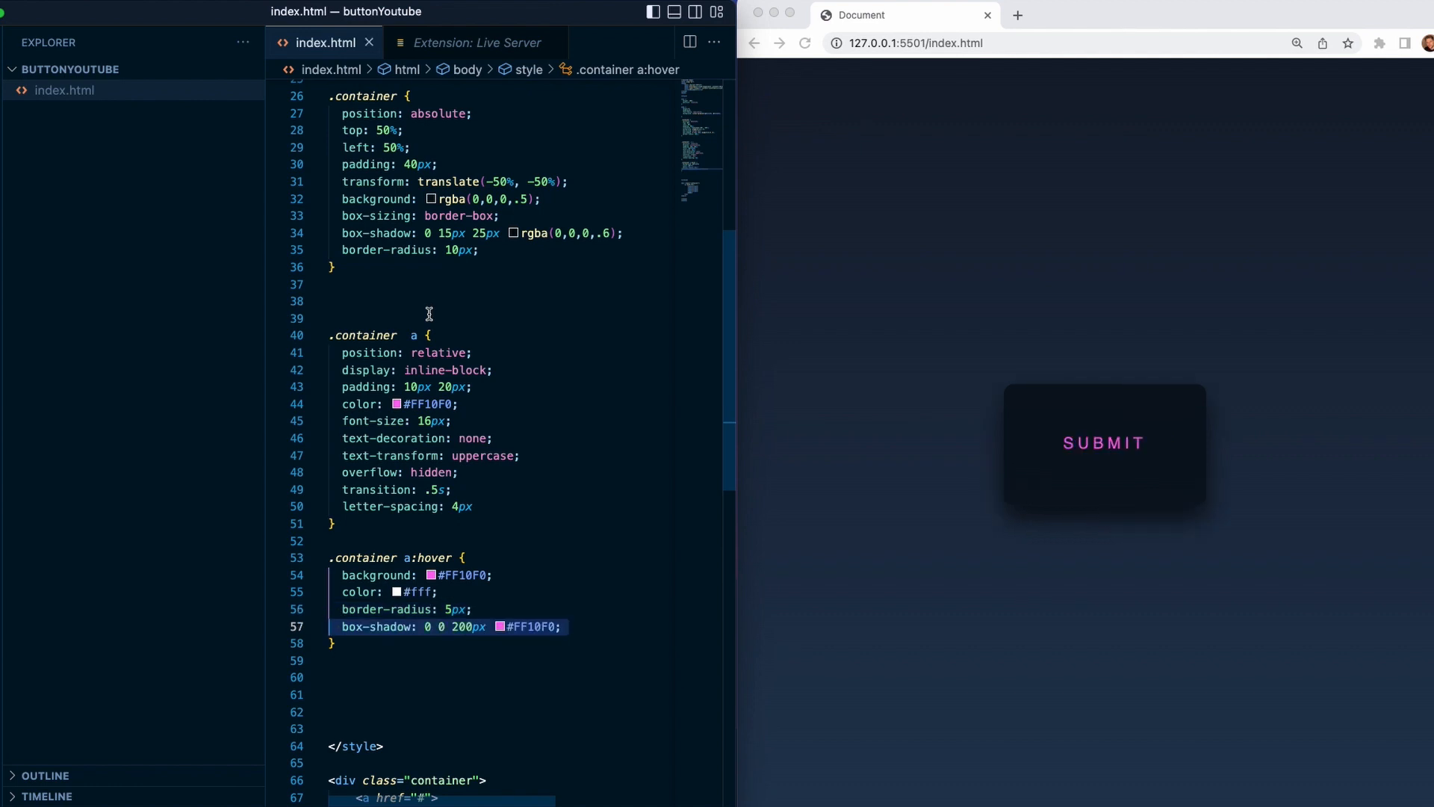
mouse_move(1104, 442)
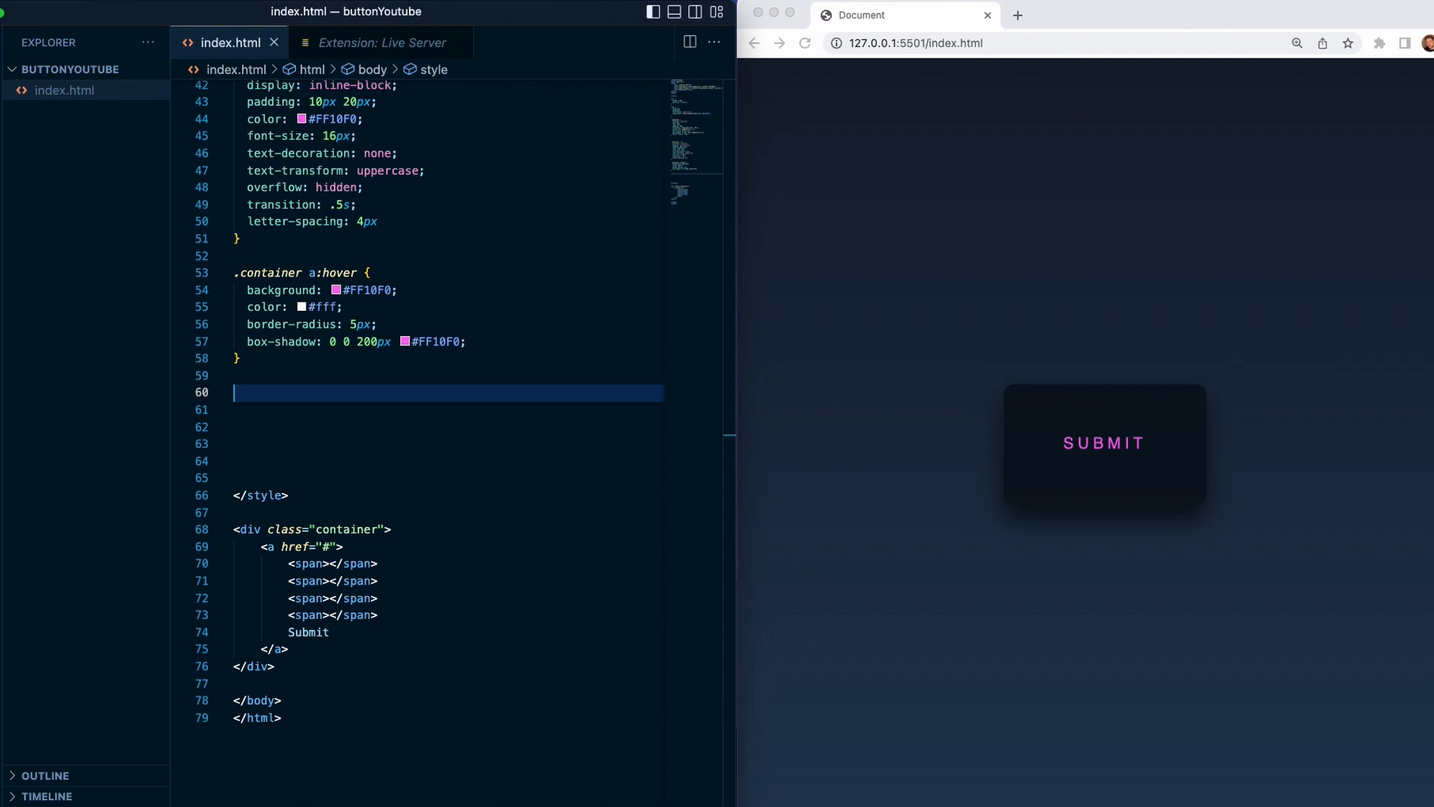
- Make .container a span elements absolutely positioned blocks
type(".container a span {")
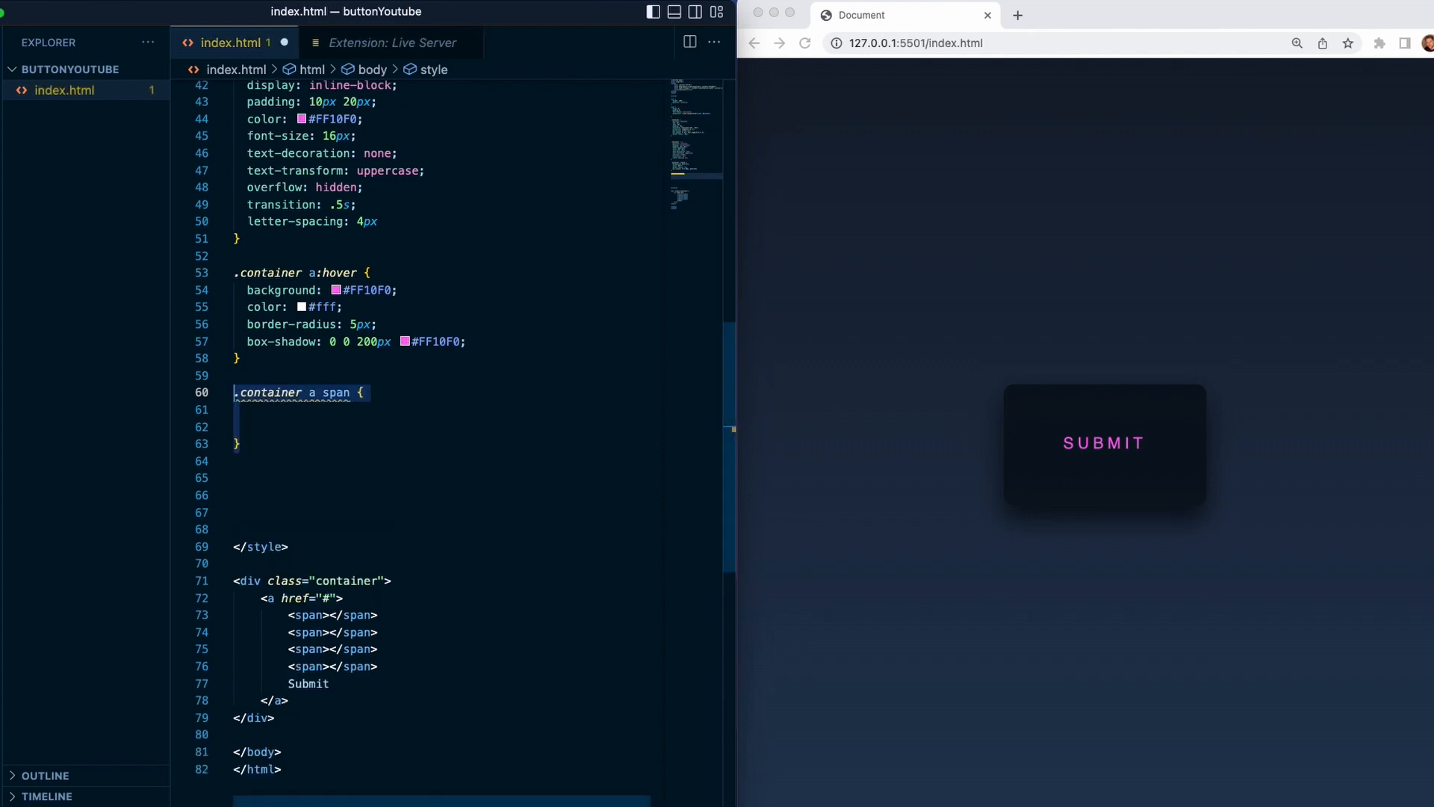
type("position: absolute;")
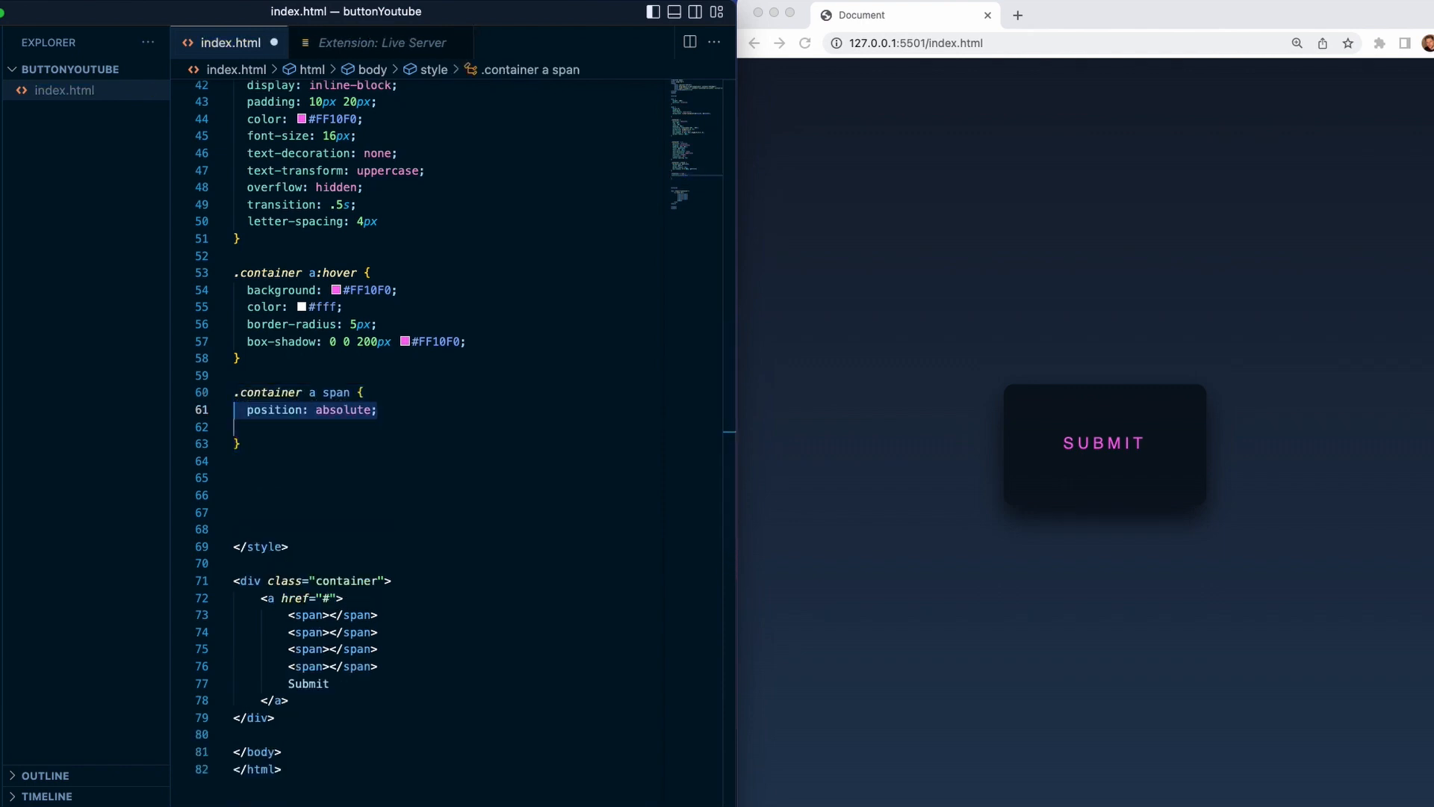
type("display: block;")
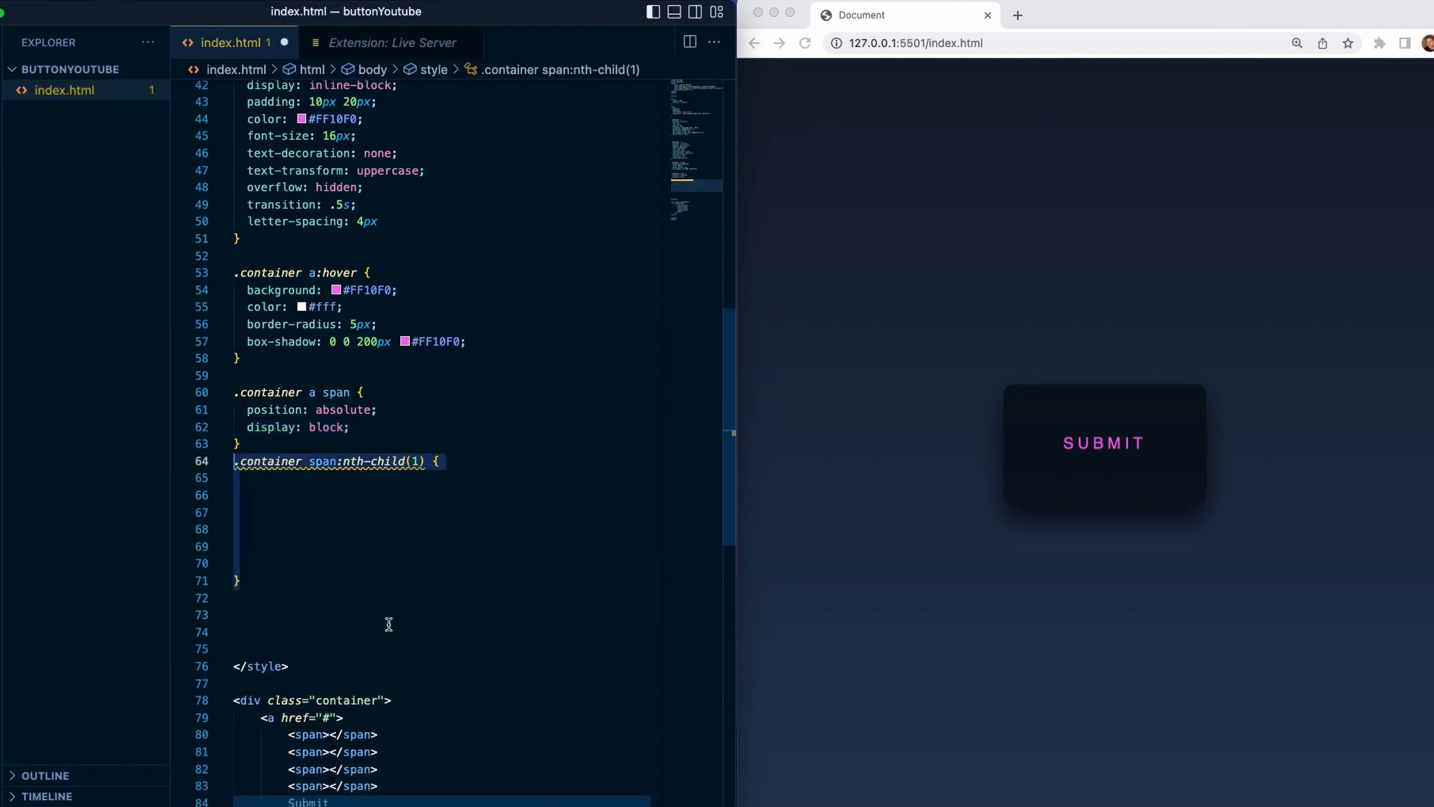
- Style the first span as a 2px-high full-width pink gradient line at left -100% animated by btn-anim1
type("top: 0;")
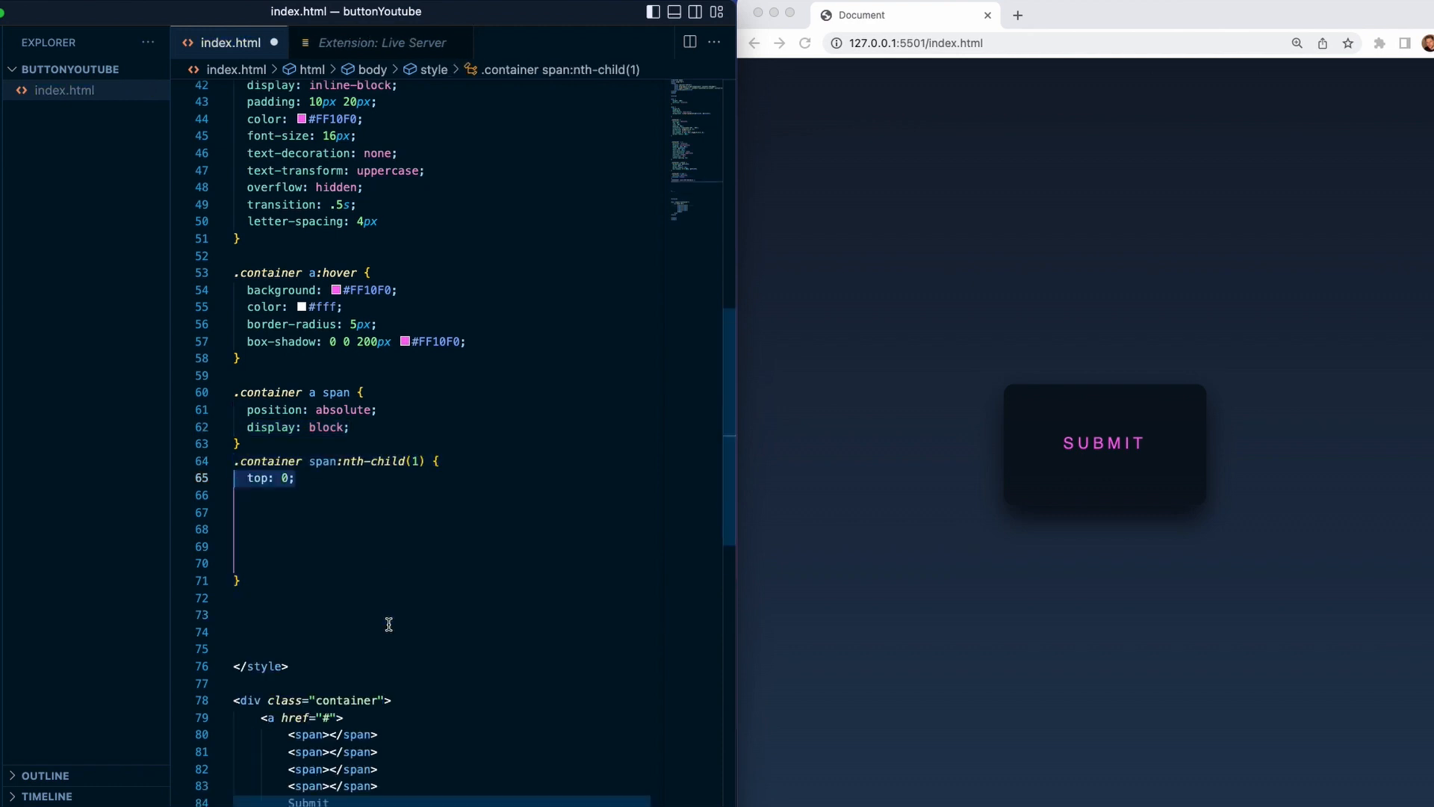
type("left: -100%;")
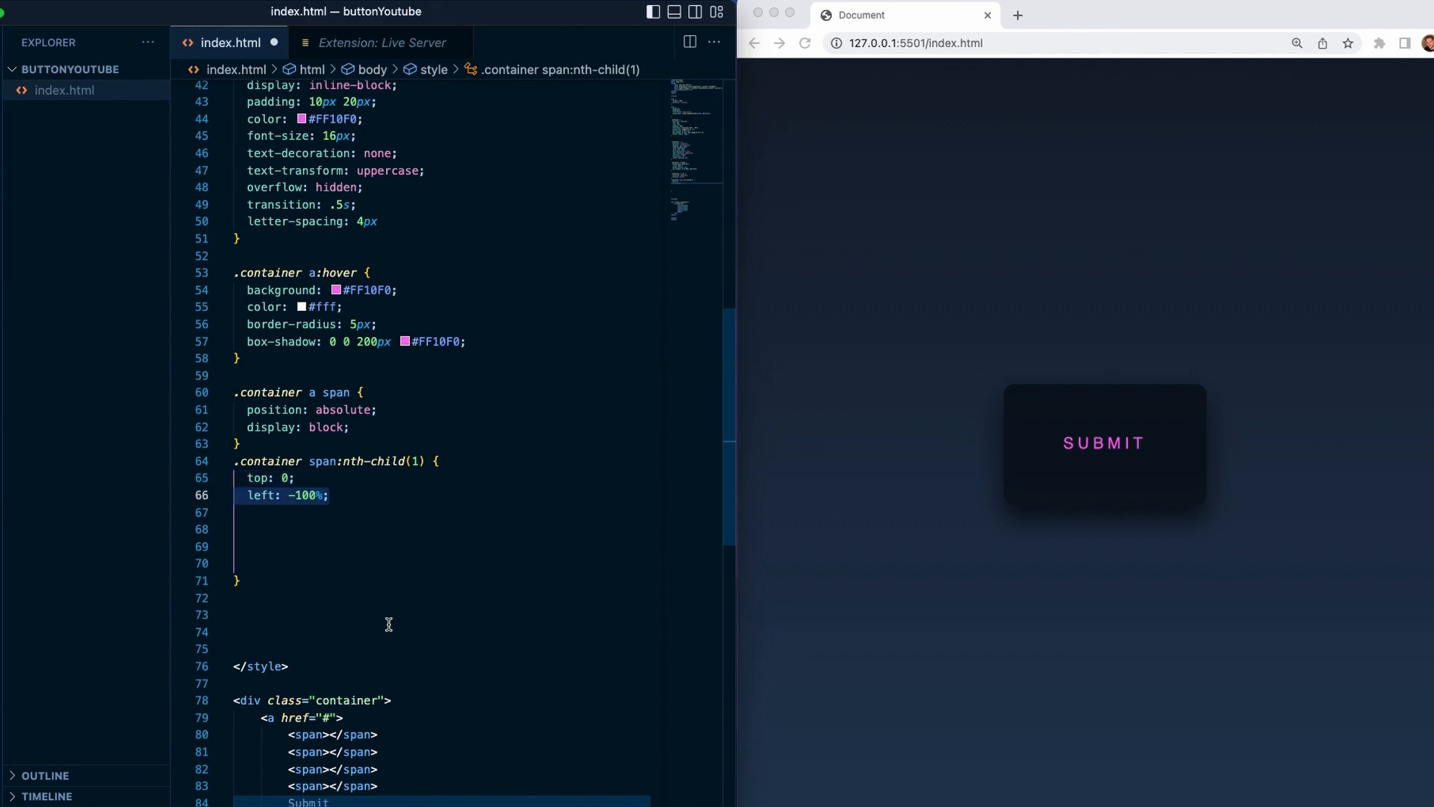
type("width: 100%;")
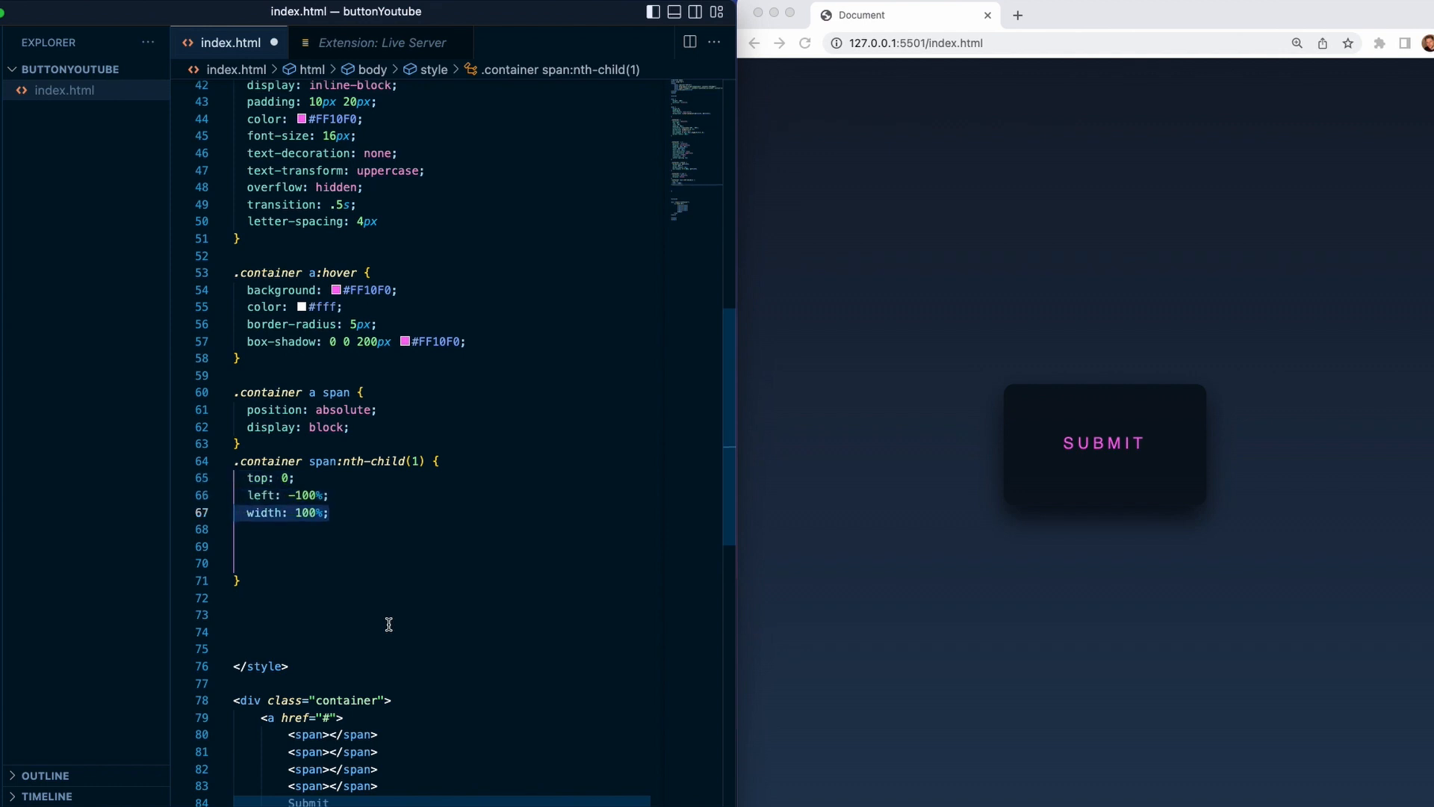
type("height: 2px;")
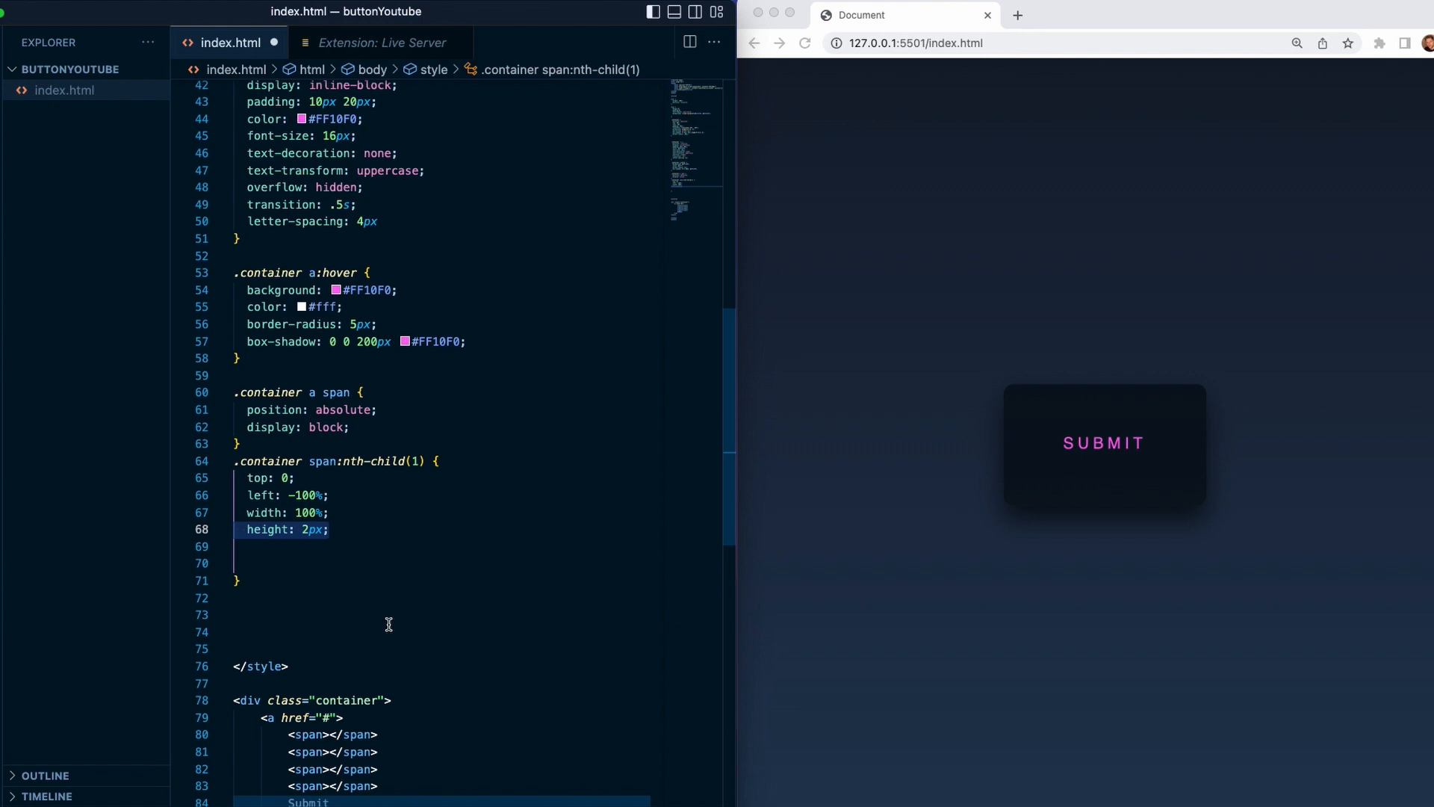
type("background: linear-gradient(90deg, transparent, #FF10F0);")
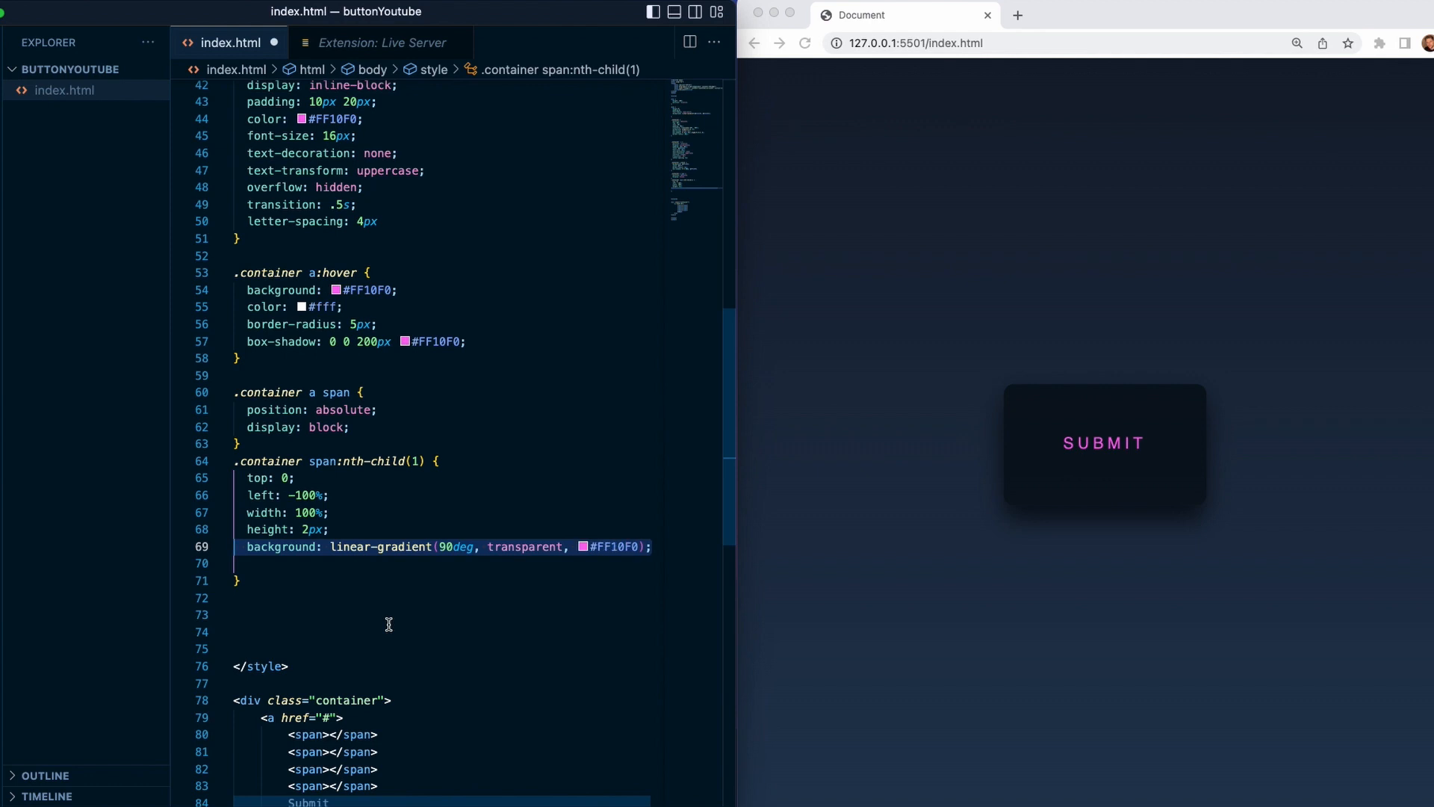
type("animation: btn-anim1 1s linear infinite;")
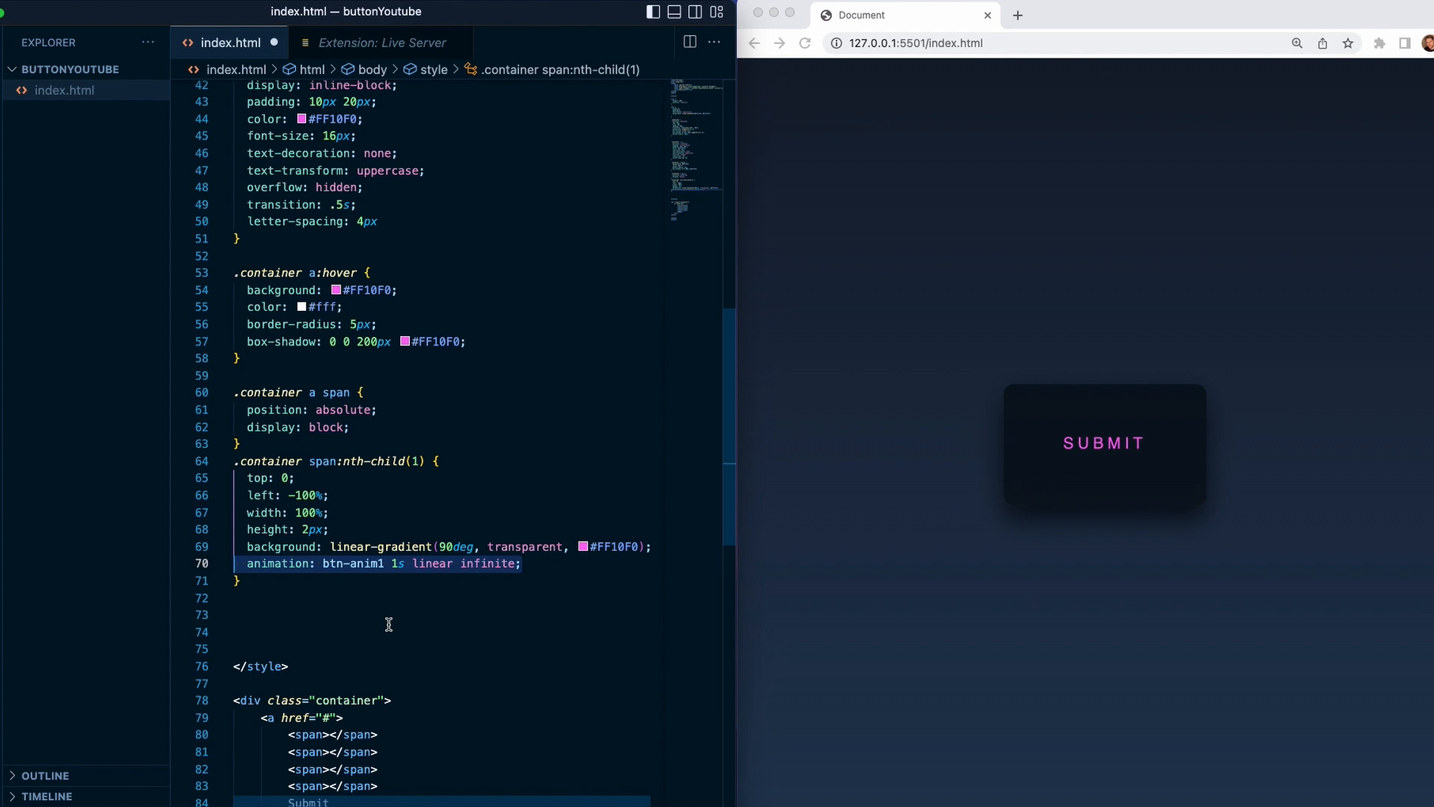
type("@keyframes btn-anim1 {")
left_click(440, 630)
type("0% {")
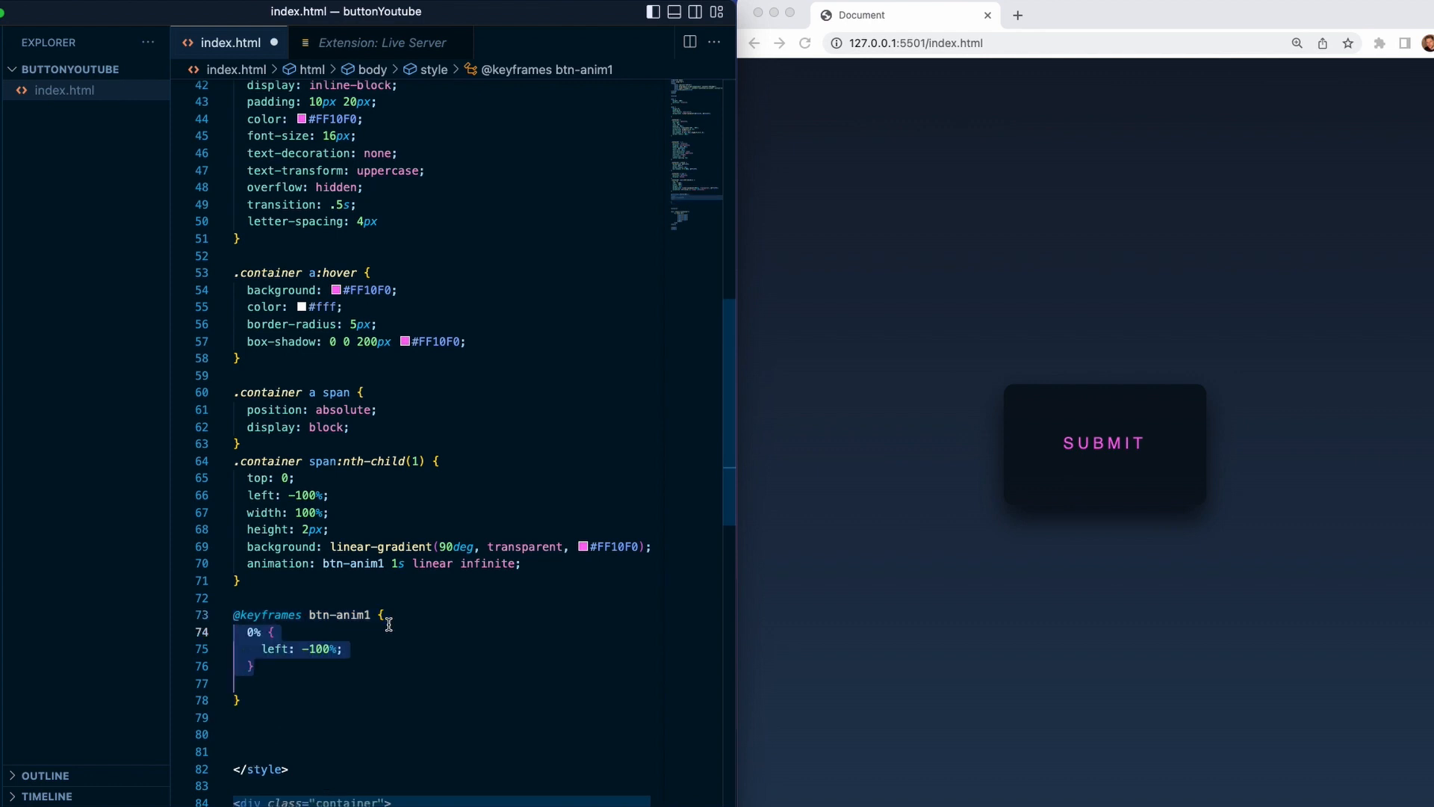
- Define btn-anim1 keyframes moving left from -100% to 100%
type("100% {")
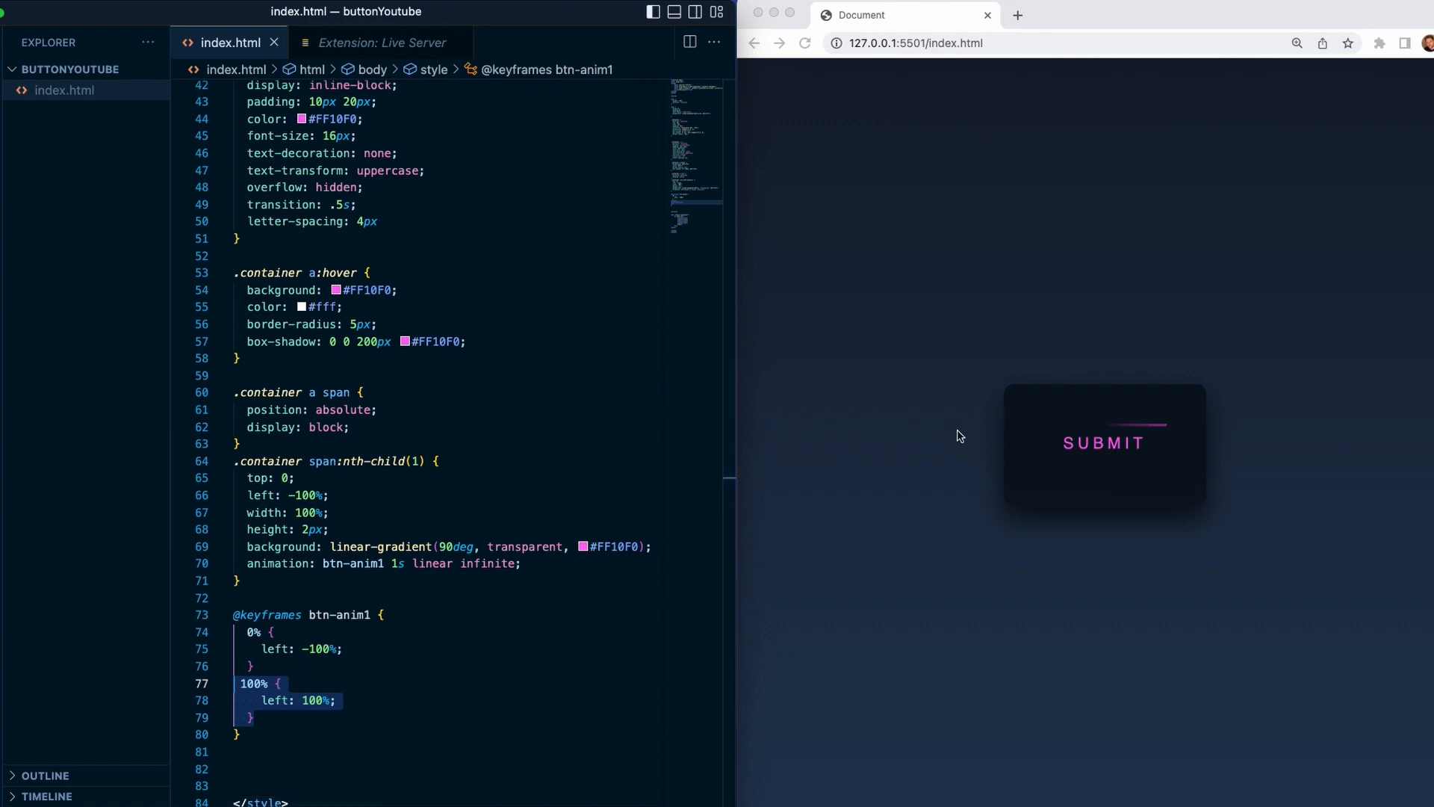
mouse_move(1214, 429)
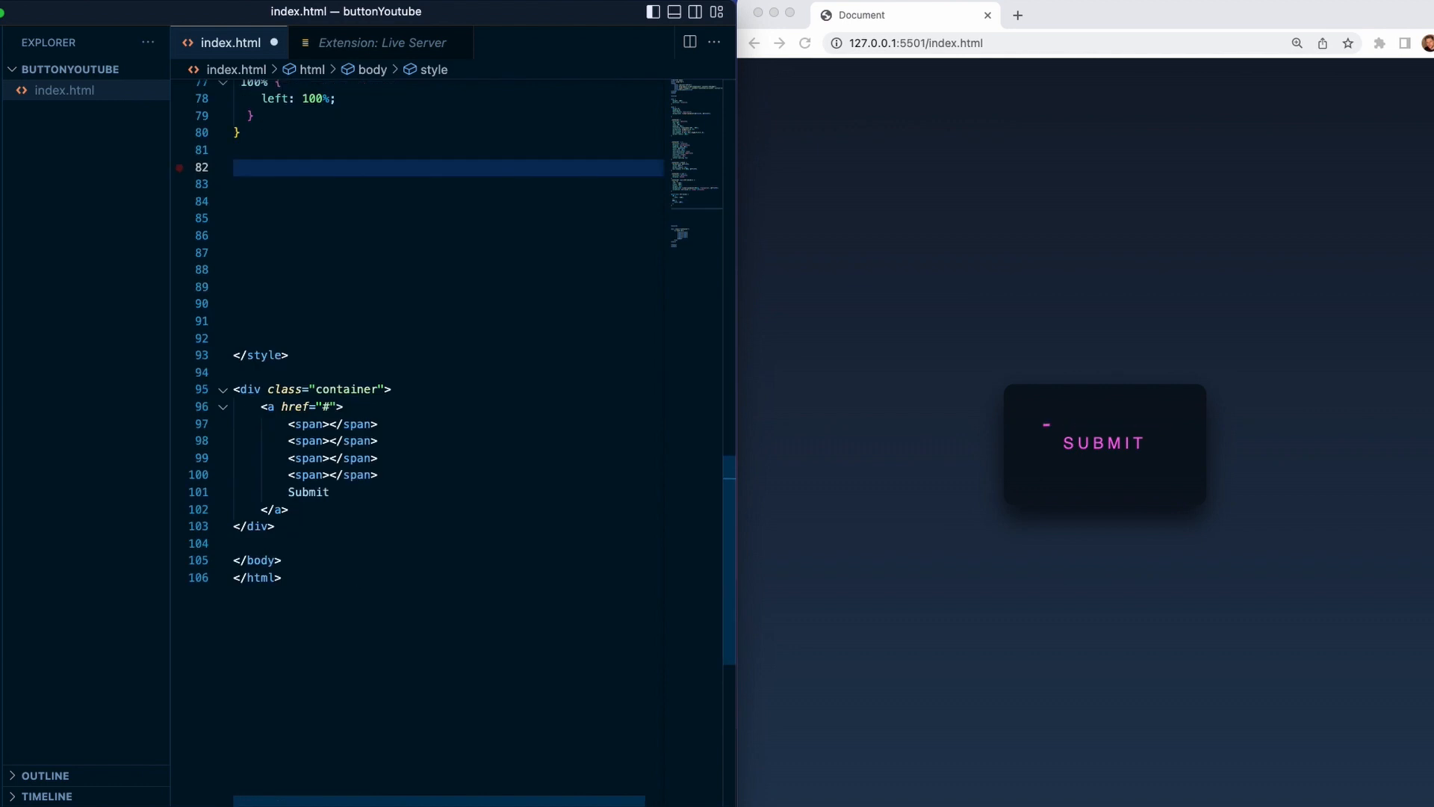
- Position the second span at top -100%, right 0 with 100% height
type(".container a span:nth-child(2) {")
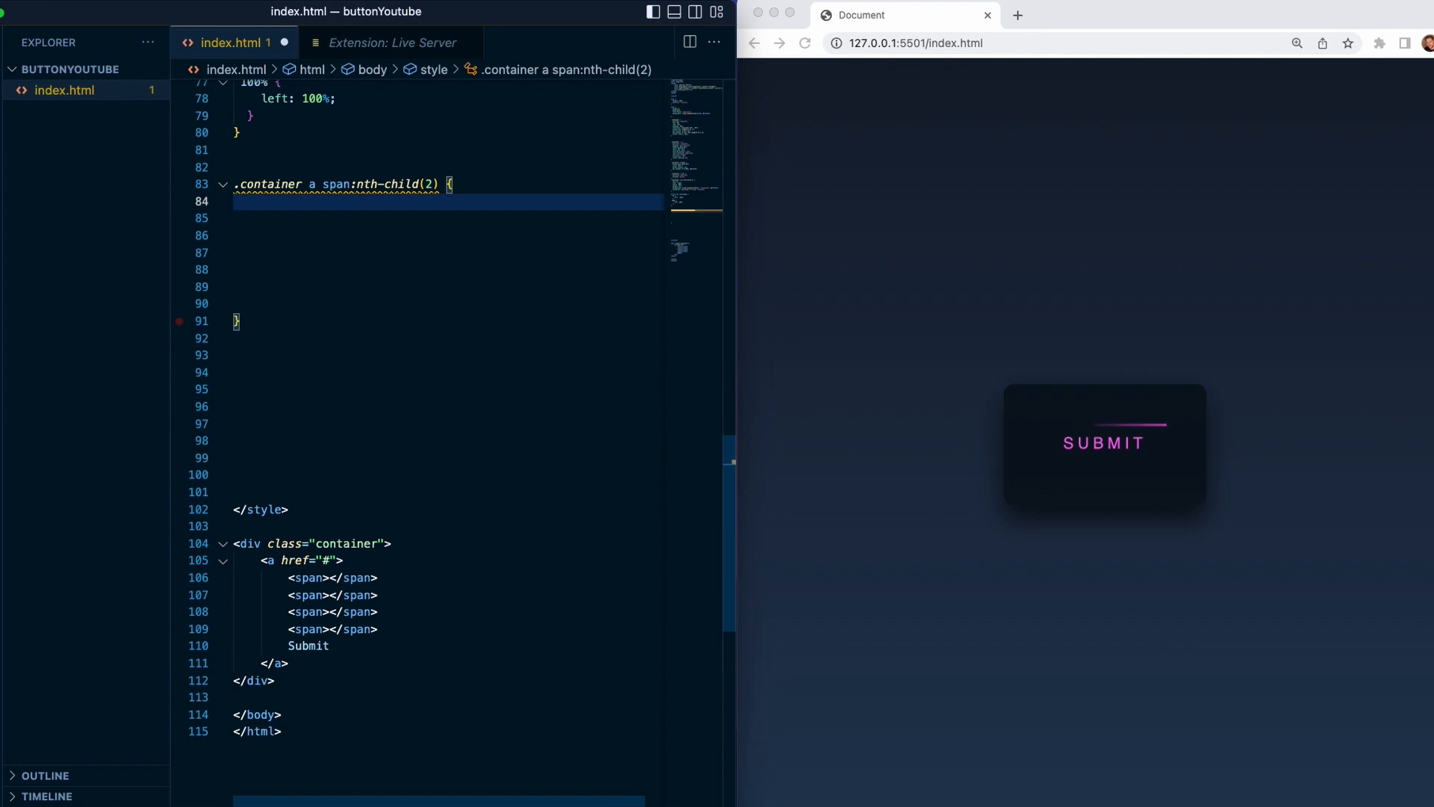
type("top: -100%;")
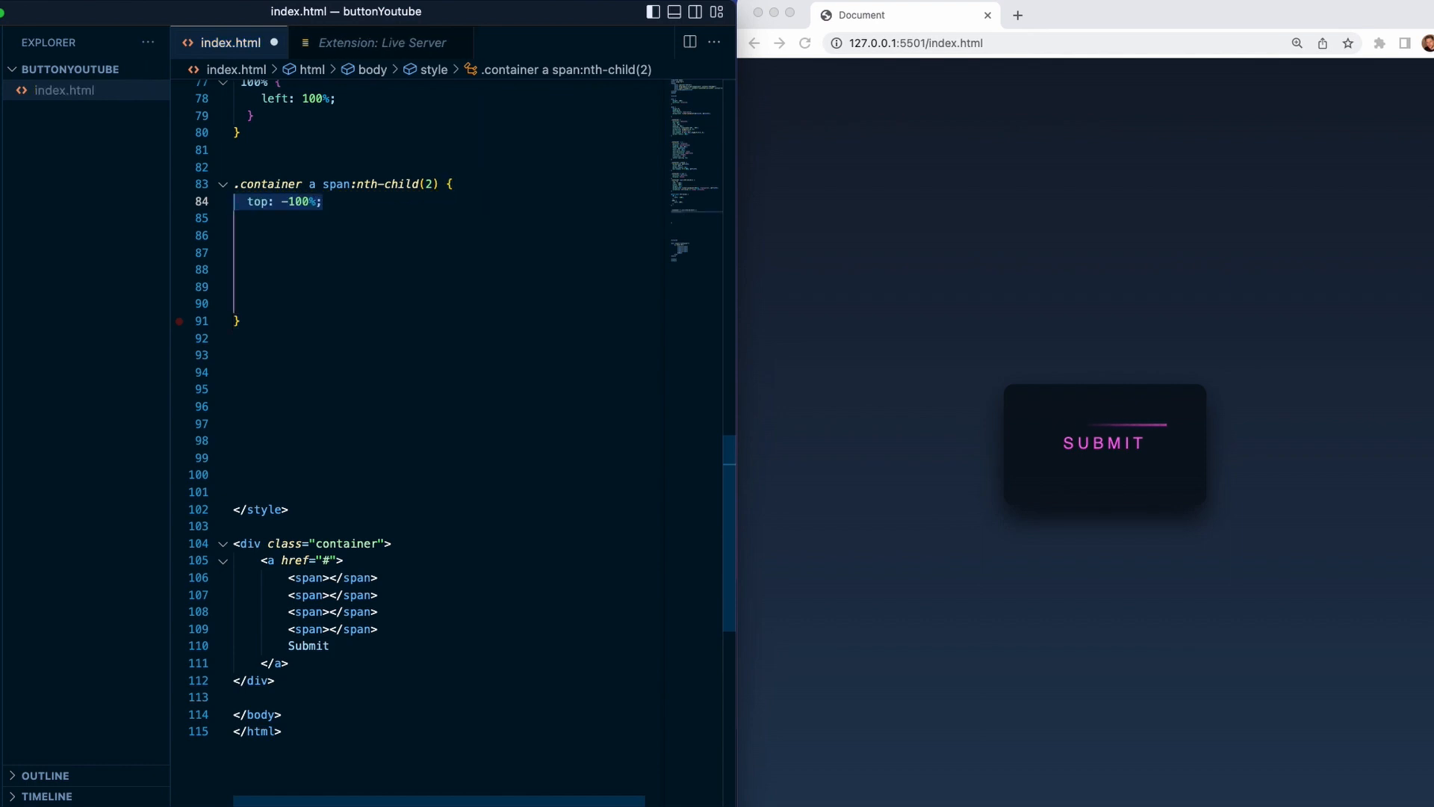
type("right: 0;")
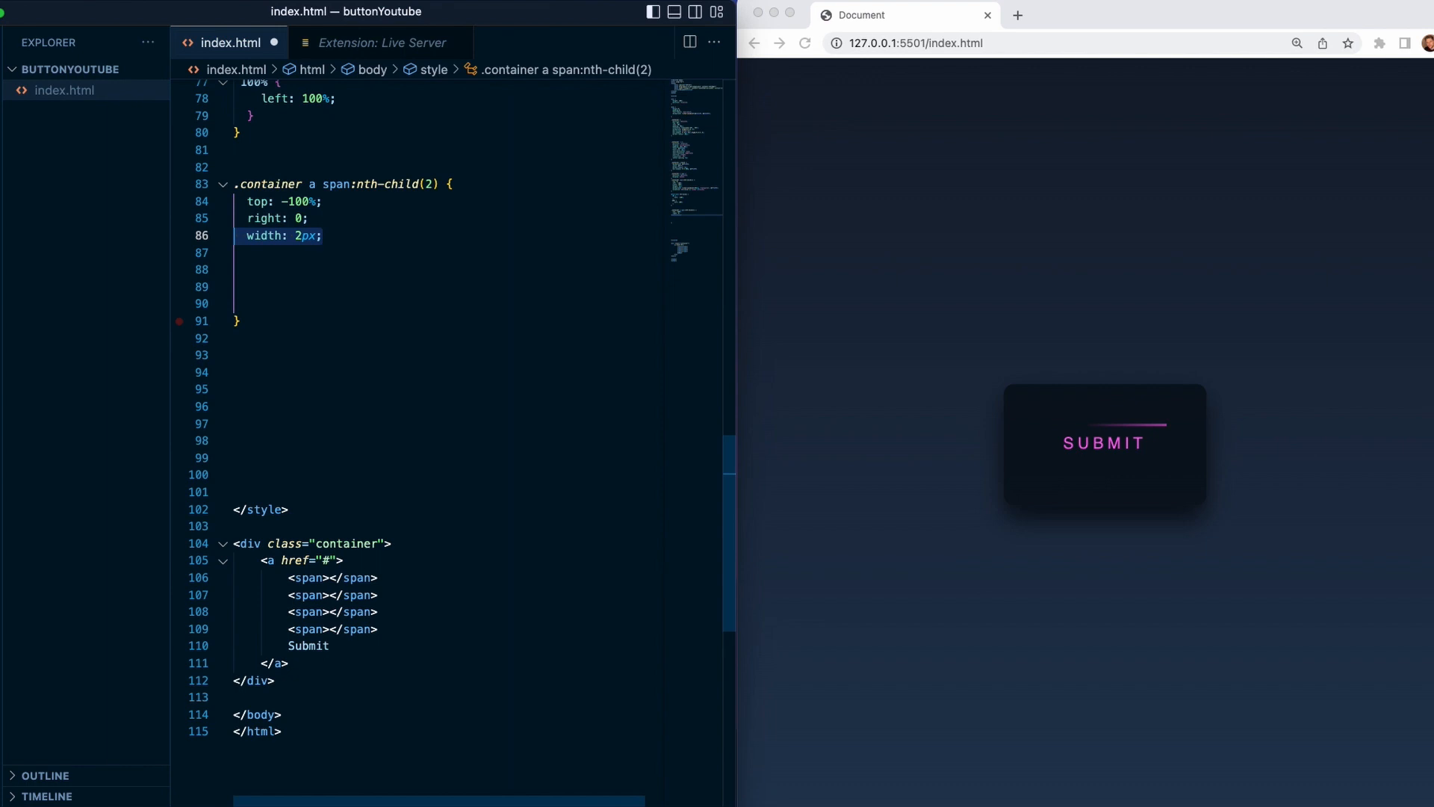
type("height: 100%;")
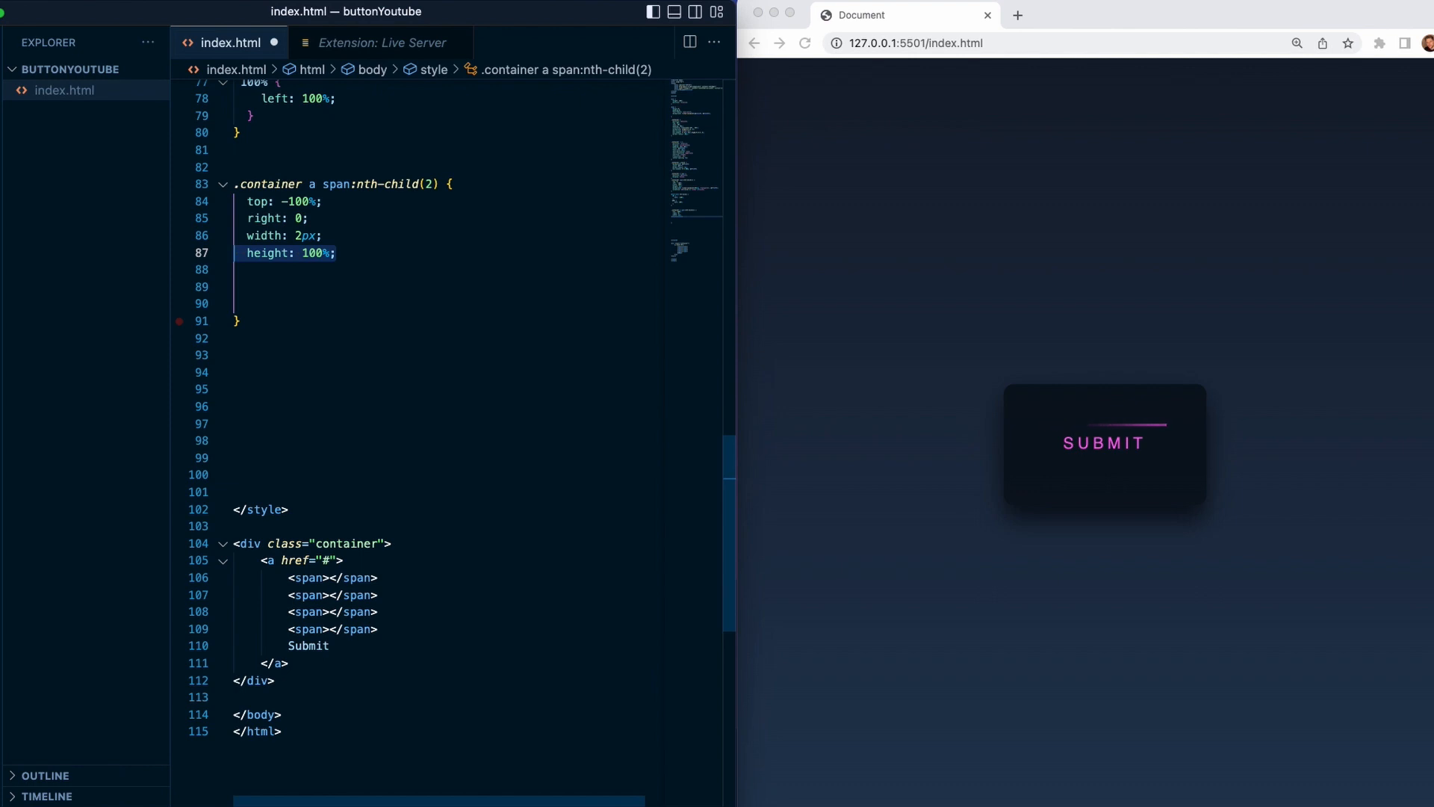
- Give the second span a 180deg pink gradient and btn-anim2 1s infinite with a .25s delay
type("background: linear-gradient(180deg, transparent, #FF10F0);")
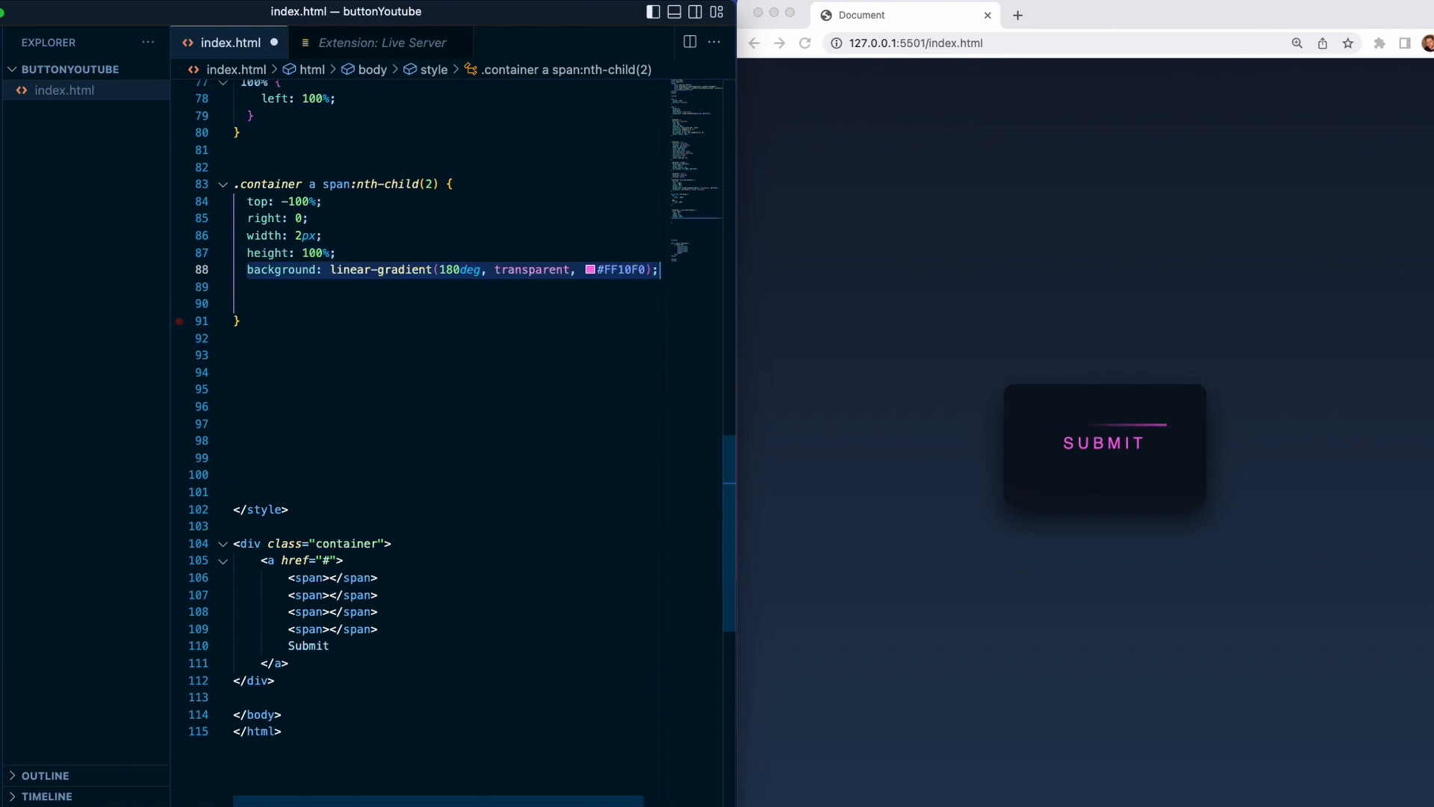
type("animation: btn-anim2 1s linear infinite;")
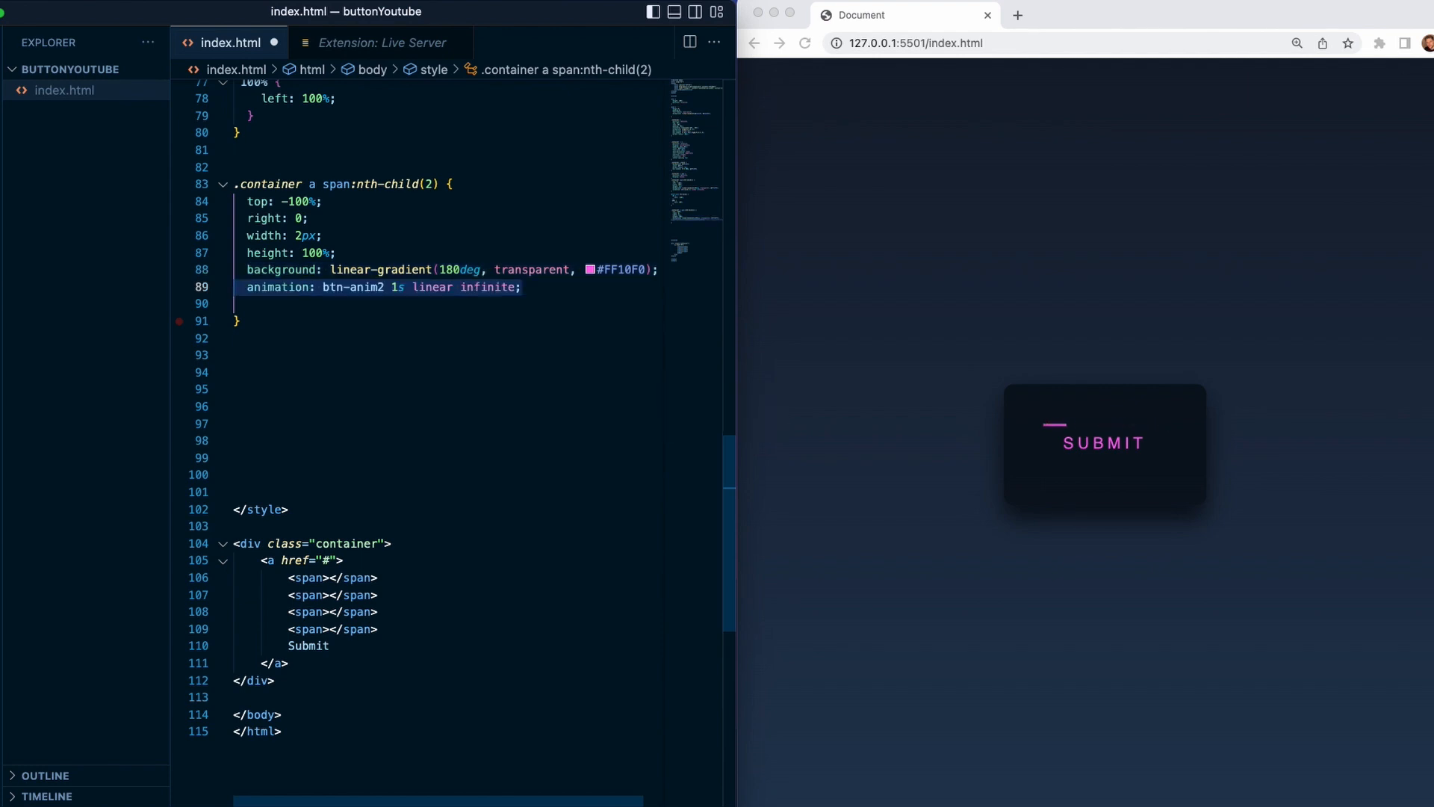
type("animation-delay: .25s")
left_click(453, 354)
type("@keyframes btn-anim2 {")
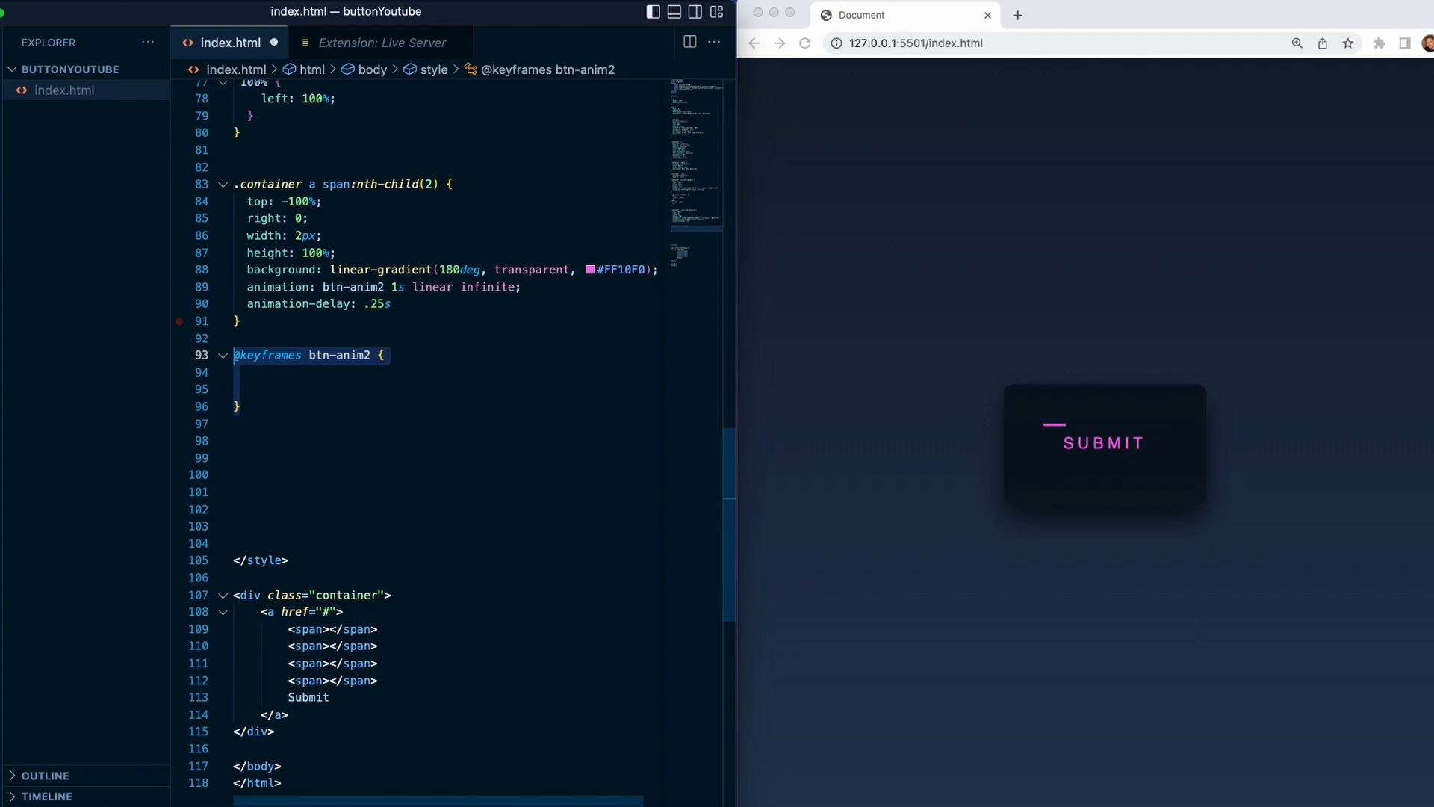
- Fill btn-anim2 with top -100% to 100% keyframes and begin the span:nth-child(3) rule
type("0% {")
left_click(448, 389)
type("top: -100%;")
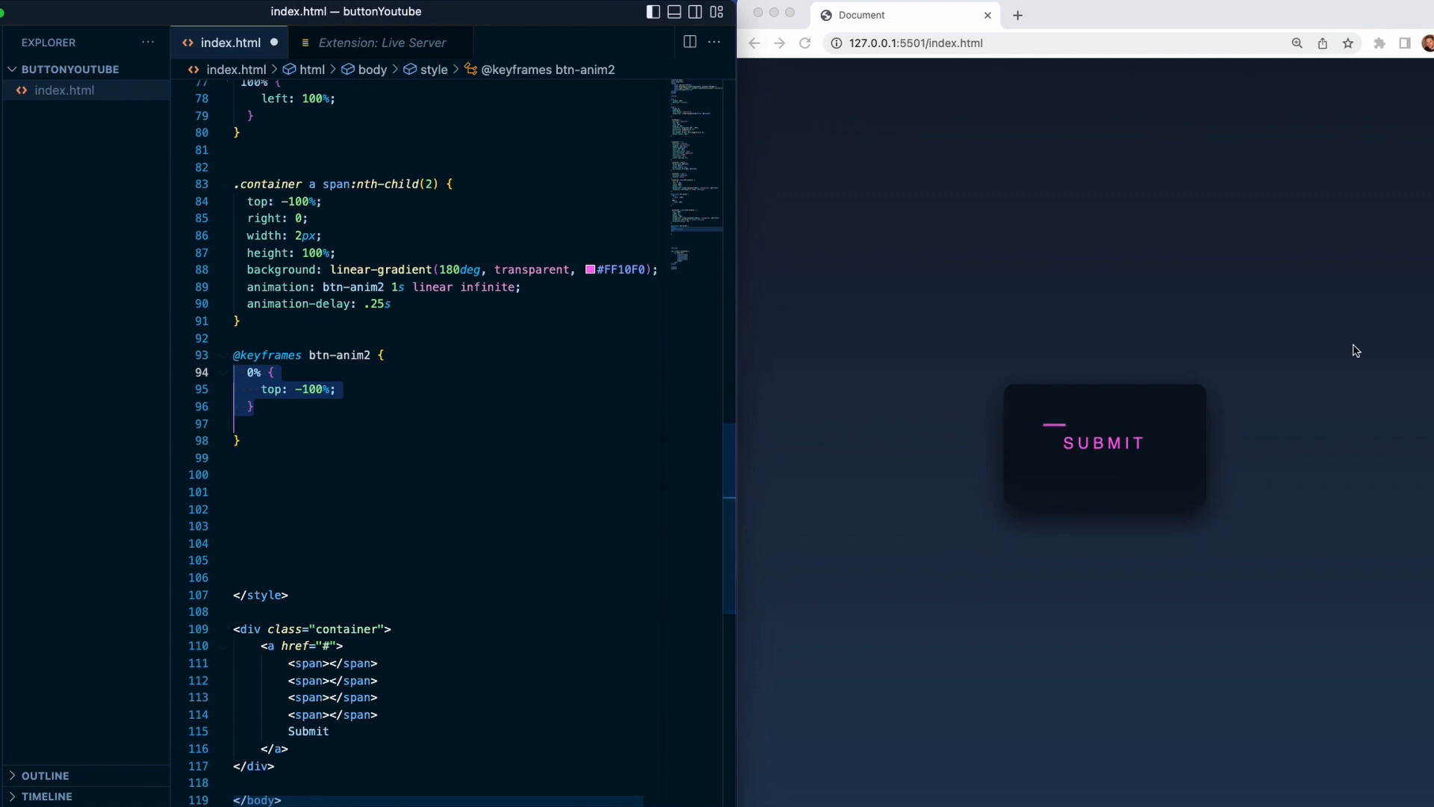
mouse_move(1197, 324)
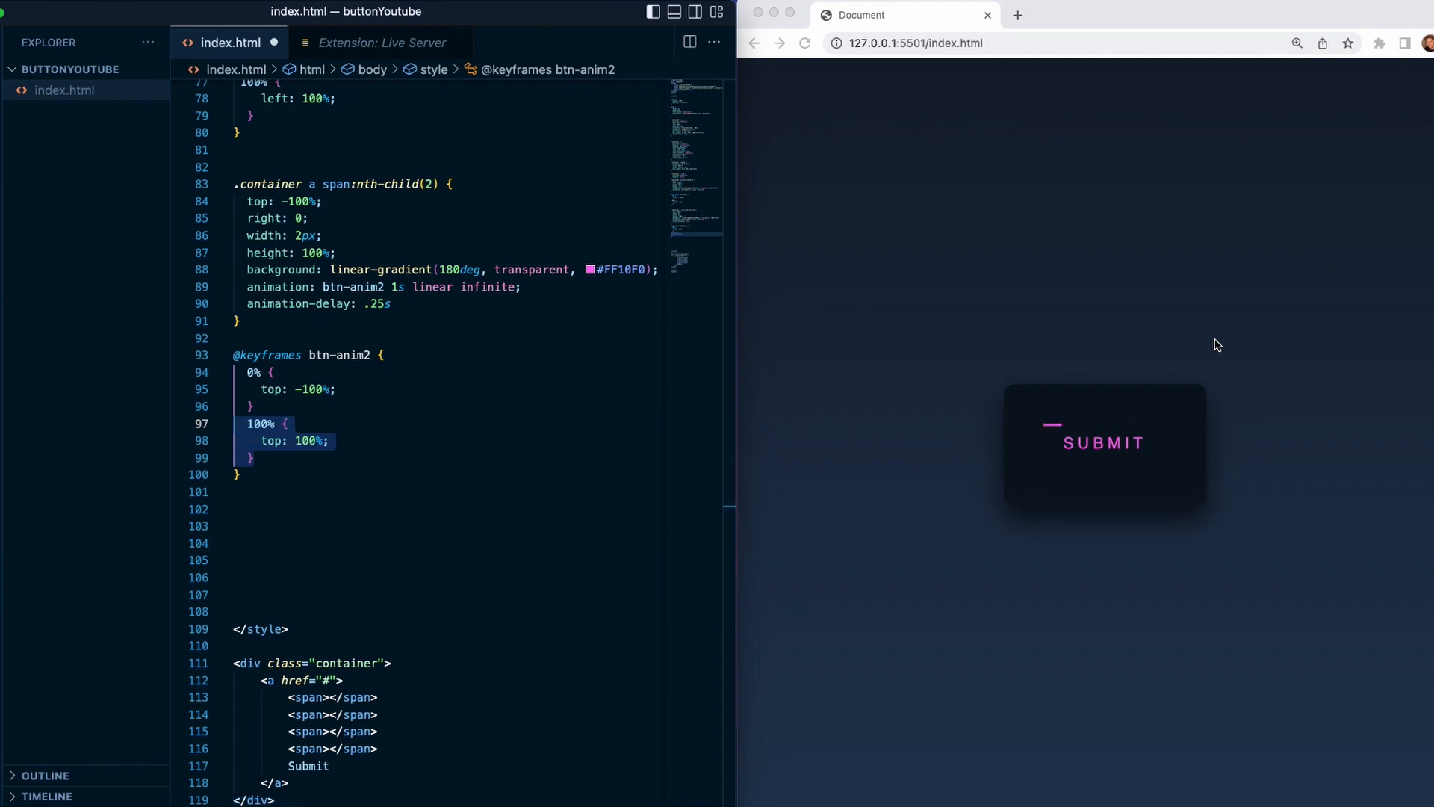
mouse_move(1174, 468)
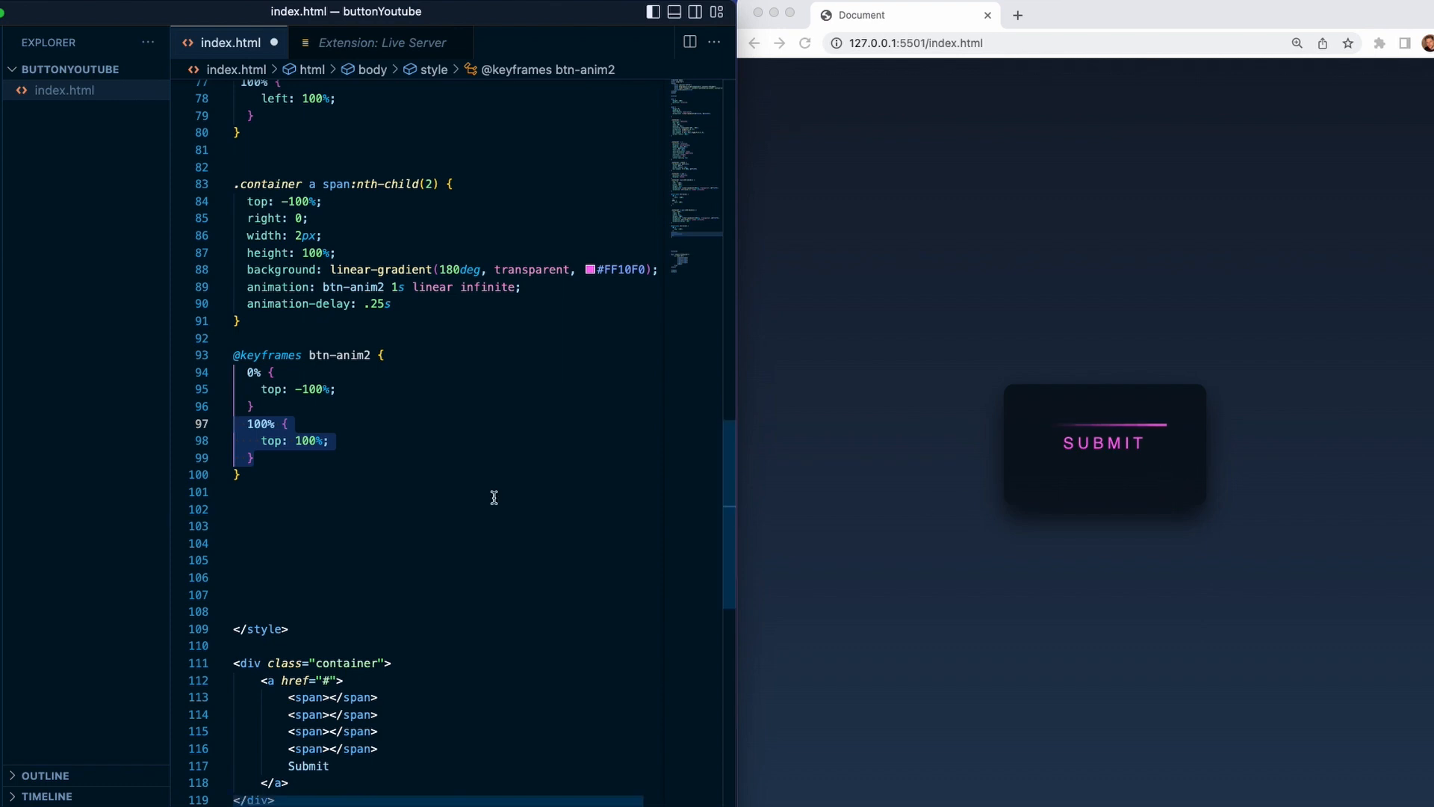
type(".container a span:nth-child(3) {")
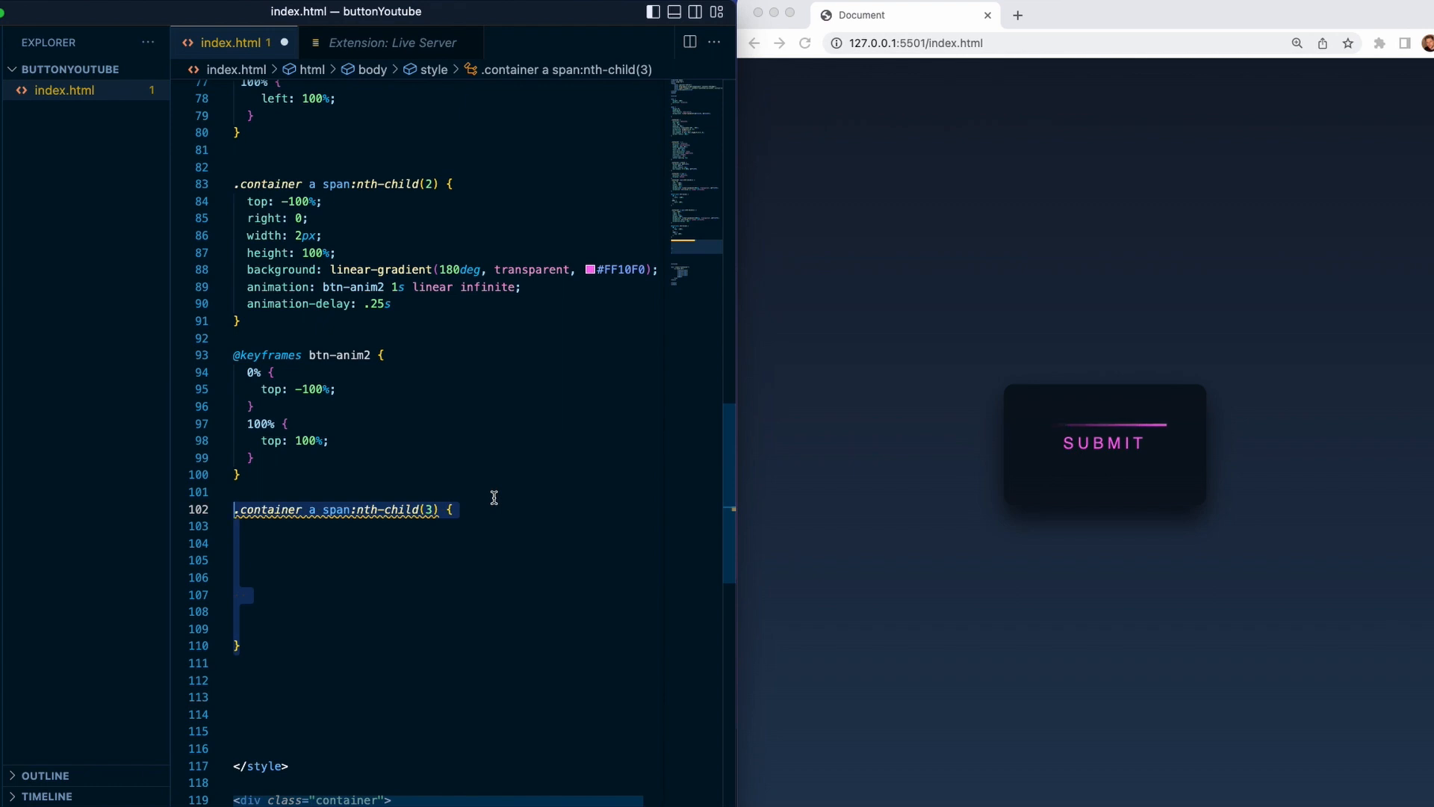
- Position the third span at bottom 0, right -100%, as a 100%-wide 2px line with a 270deg transparent-to-#FF10F0 gradient
type("bottom: 0;")
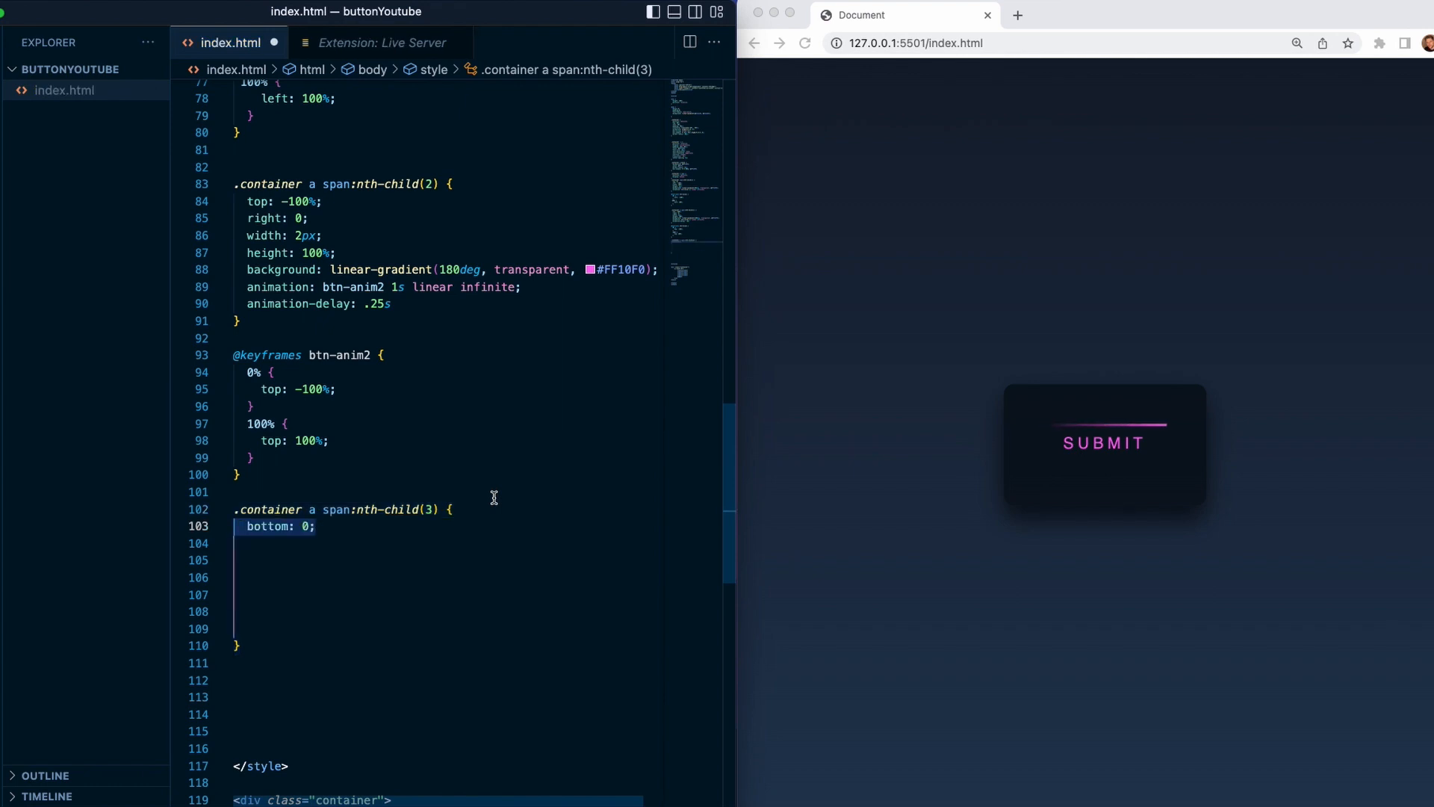
type("right: -100%;")
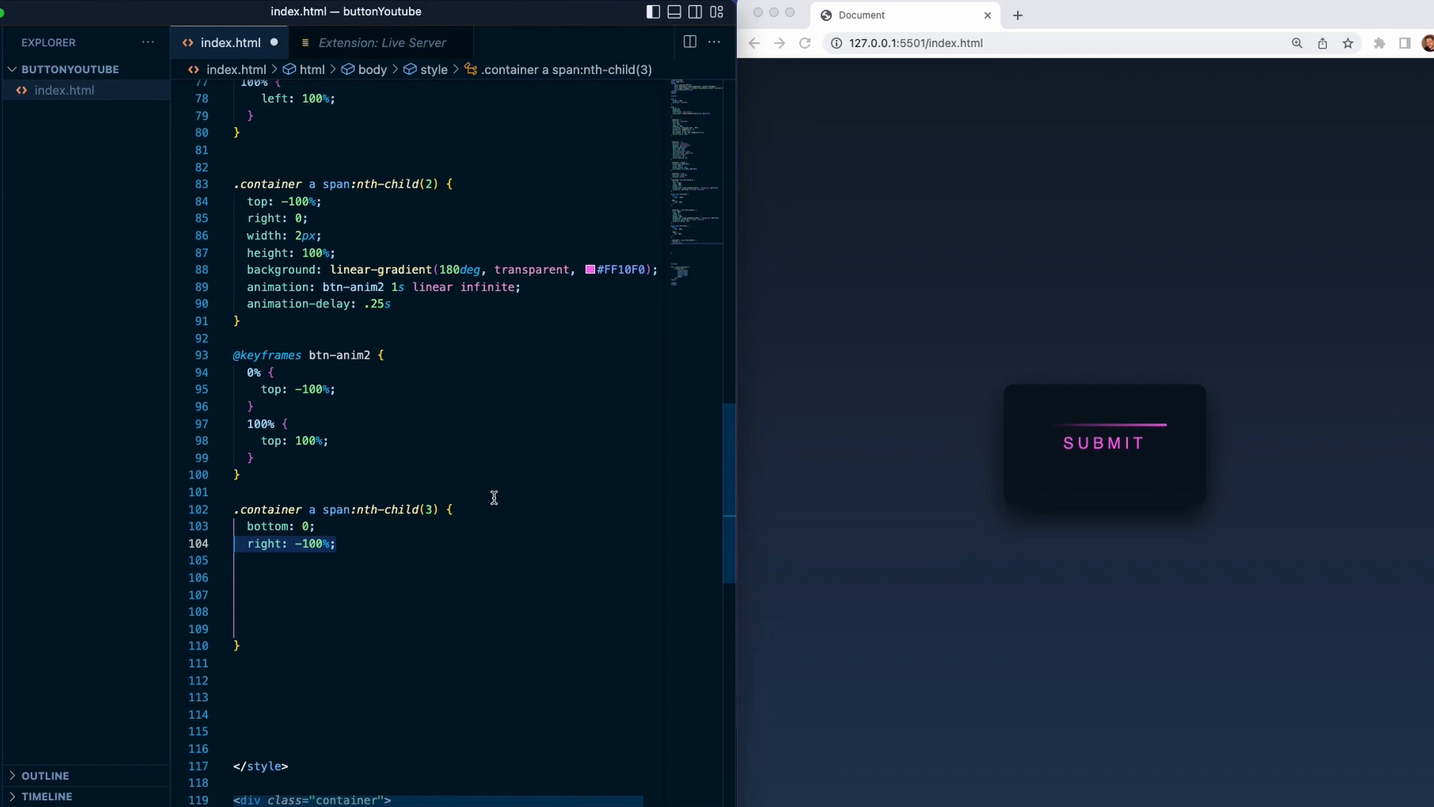
type("width: 100%;")
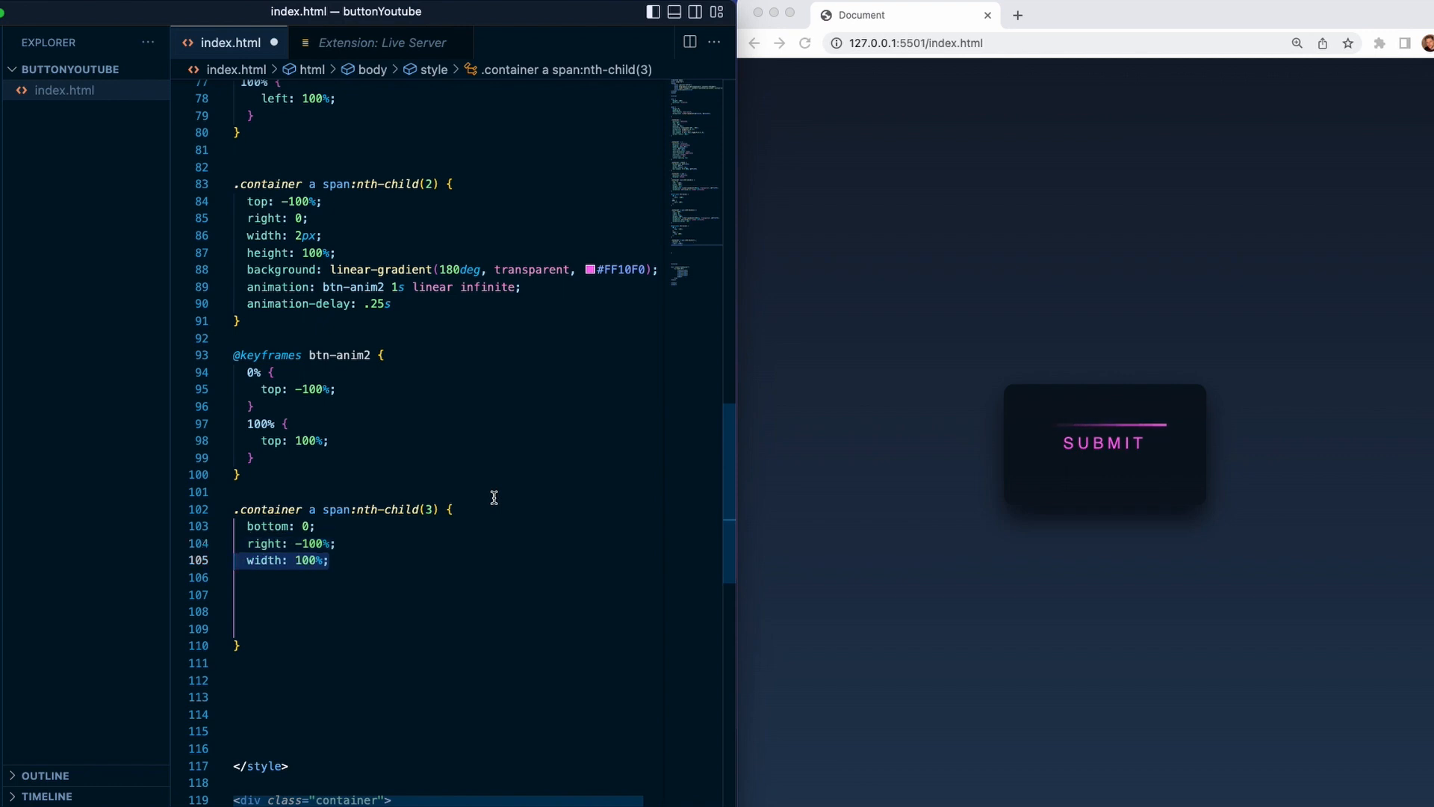
type("height: 2px;")
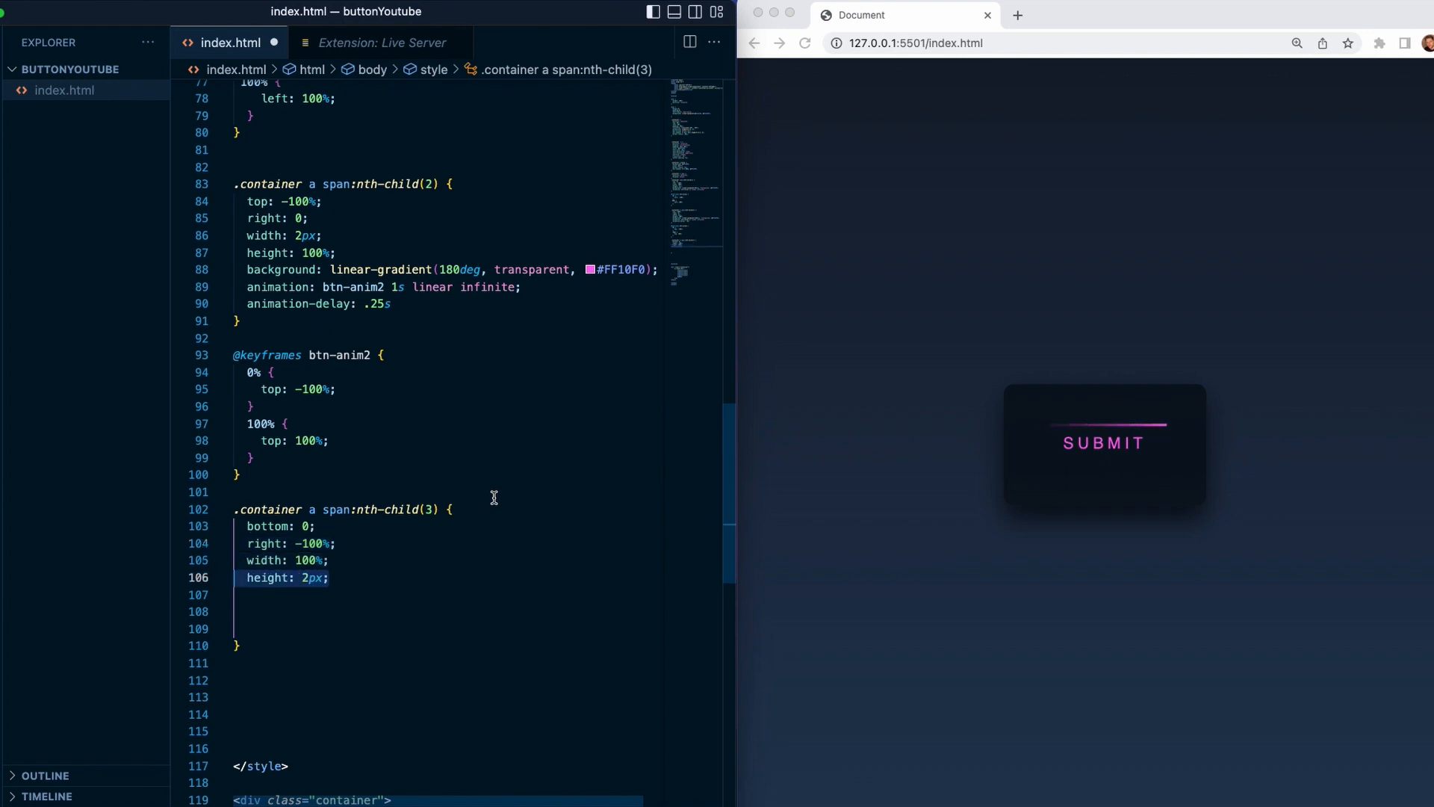
type("background: linear-gradient(270deg, transparent, #FF10F0);")
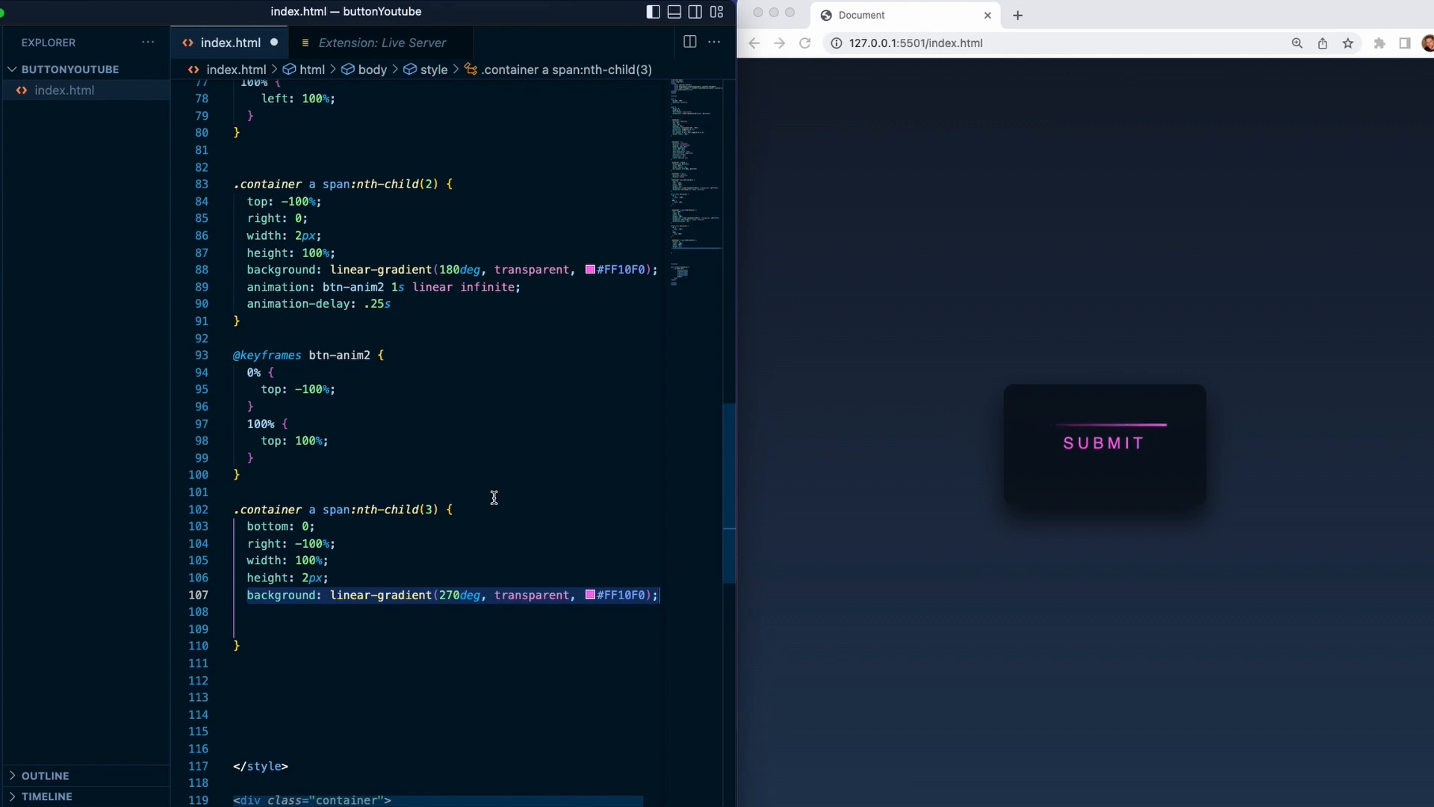
- Animate it with btn-anim3 1s linear infinite, delayed .5s
type("animation: btn-anim3 1s linear infinite;")
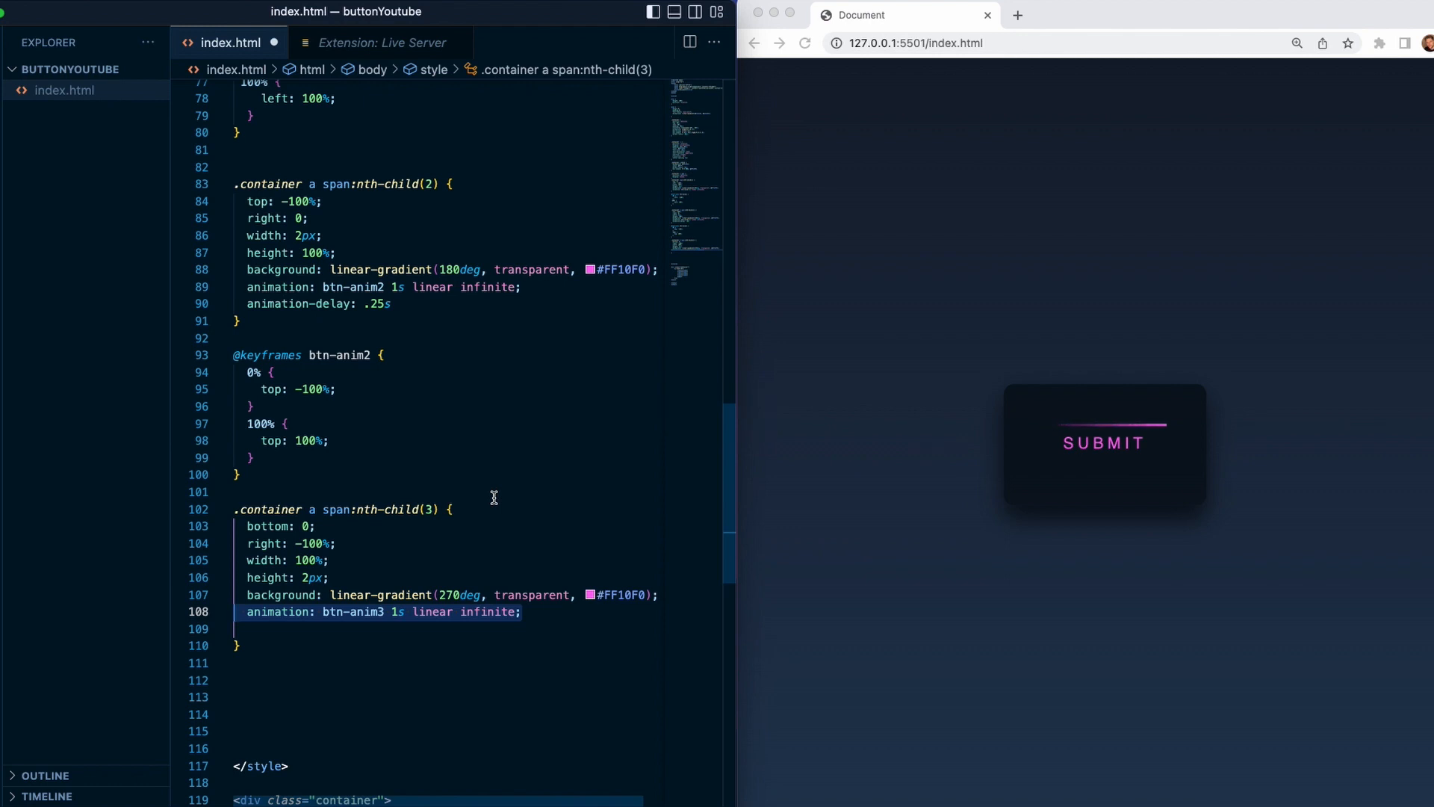
type("animation-delay: .5s")
left_click(448, 679)
type("@keyframes btn-anim3 {")
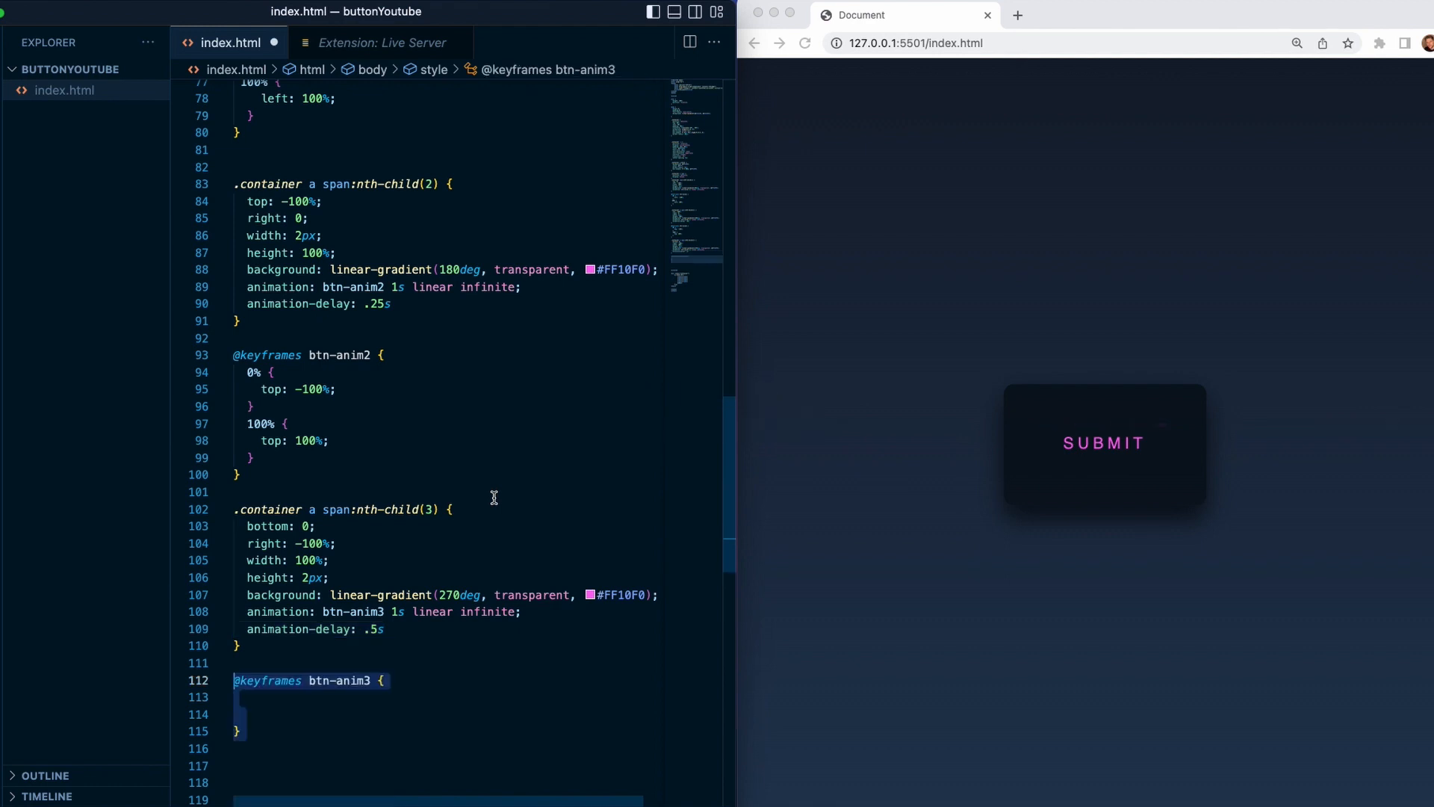
- Fill btn-anim3 keyframes from right -100% to 100% and start the .container a span:nth-child(4) rule
type("0% {")
type("right: -100%;")
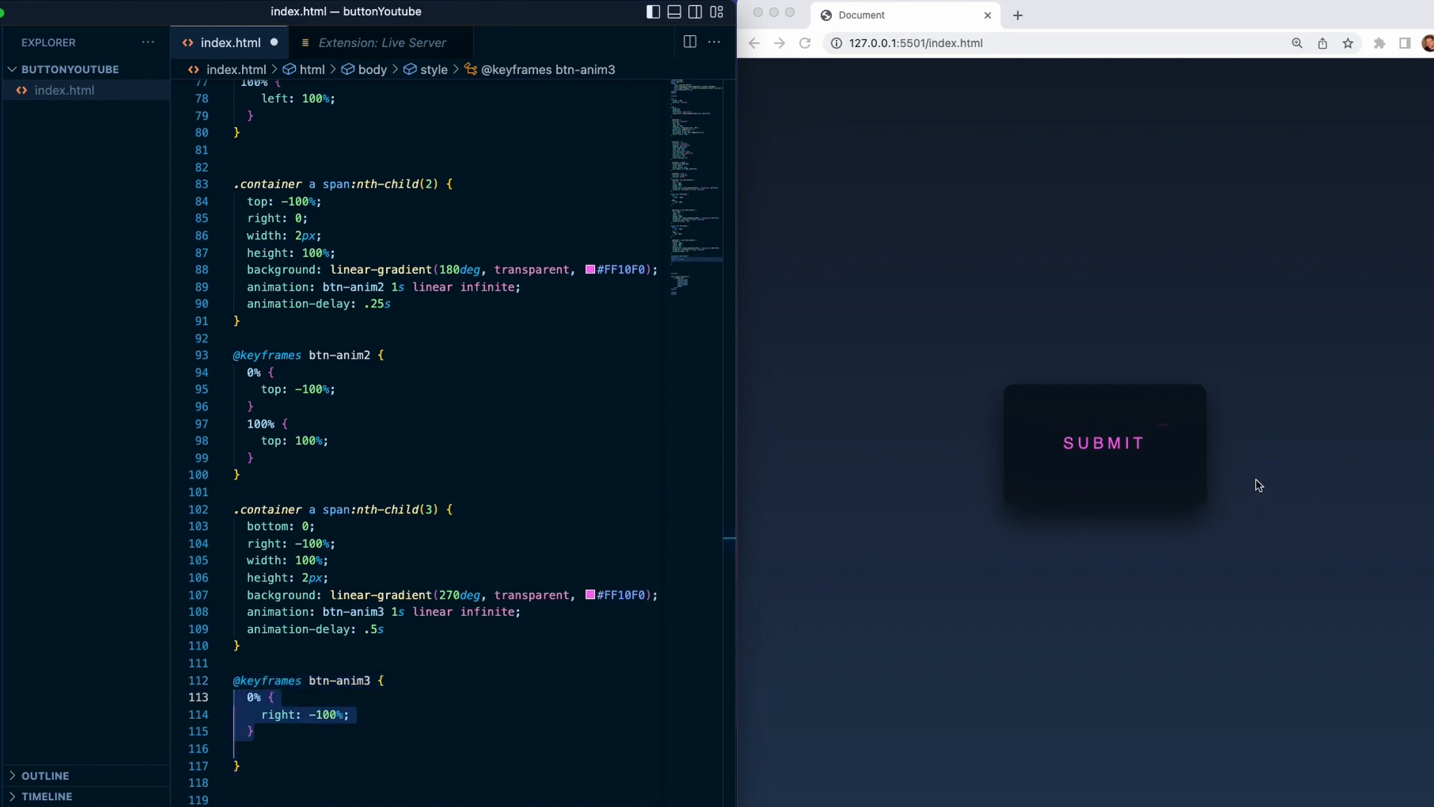
mouse_move(1275, 489)
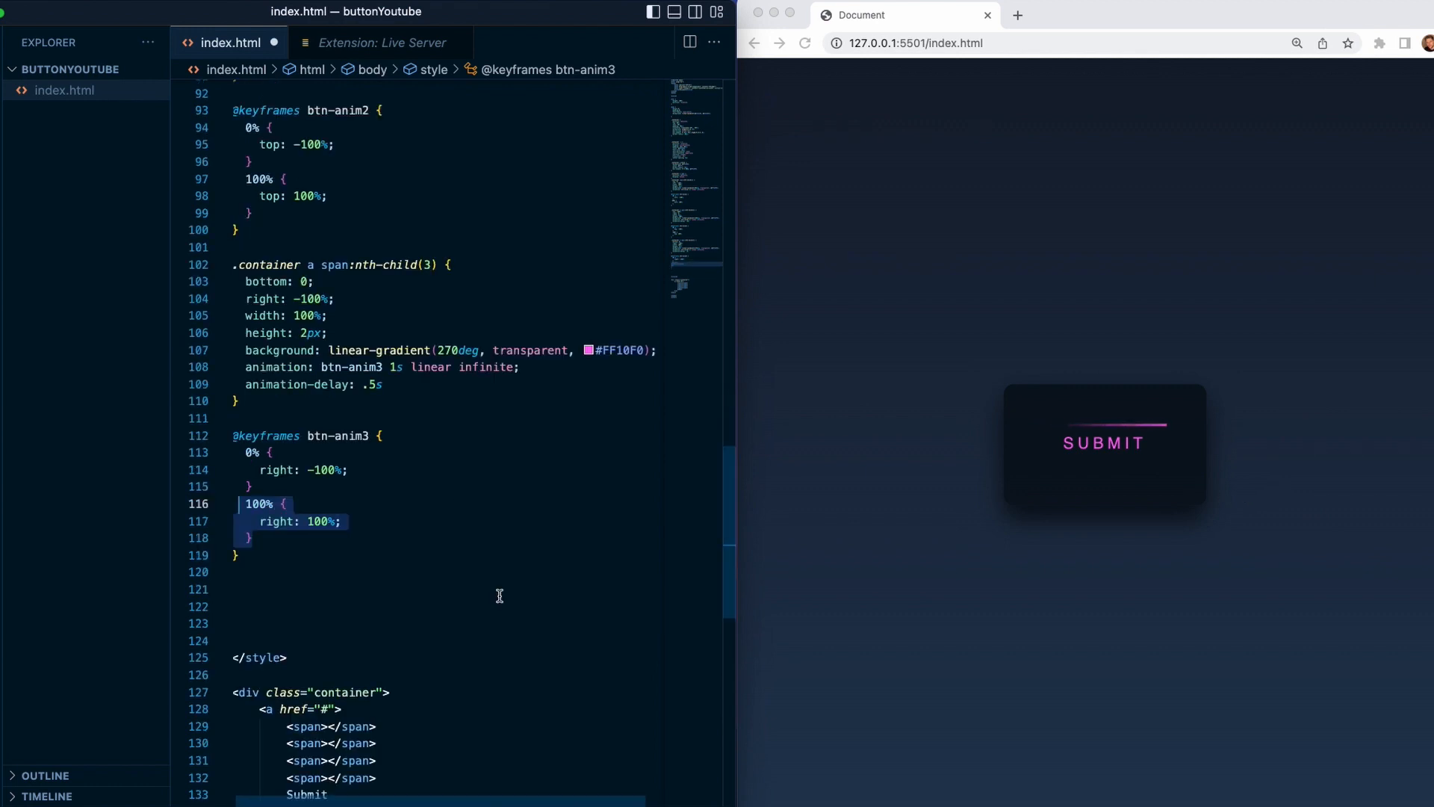
type(".container a span:nth-child(4) {")
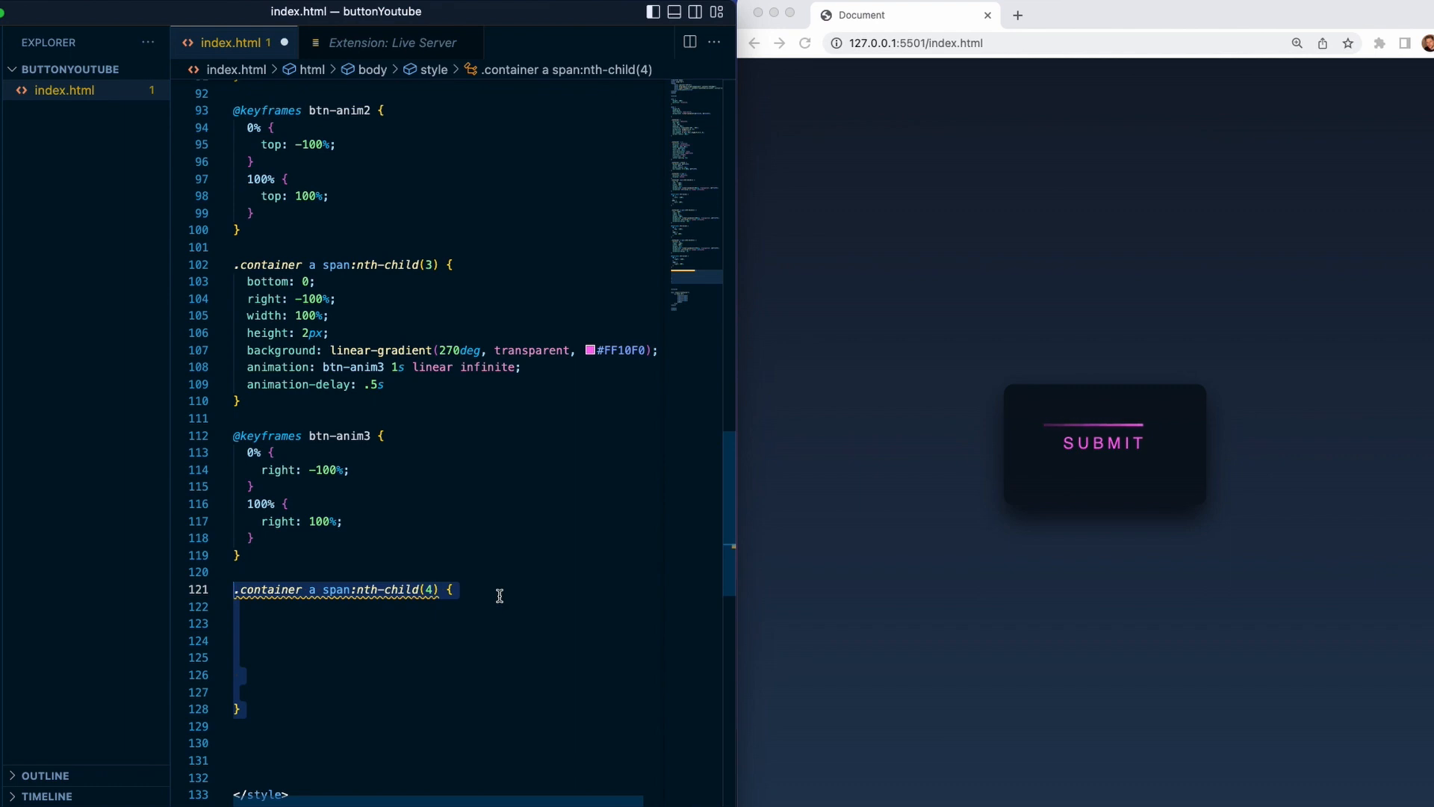
- Position the fourth span at bottom -100% as a 2px-wide, 100%-tall line with a 360deg transparent-to-#FF10F0 gradient
type("bottom: -100%;")
left_click(447, 623)
type("left: 0;")
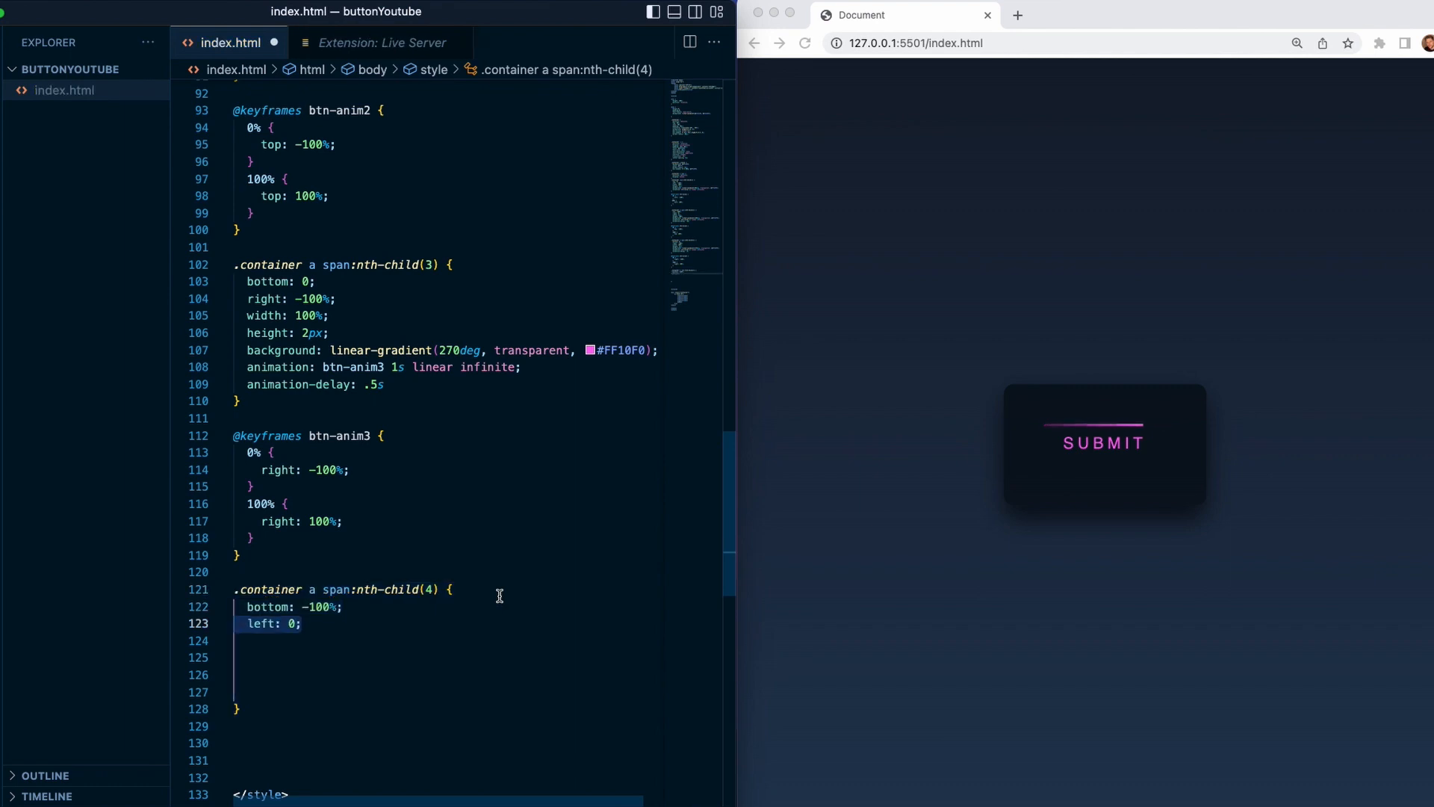
type("width: 2px;")
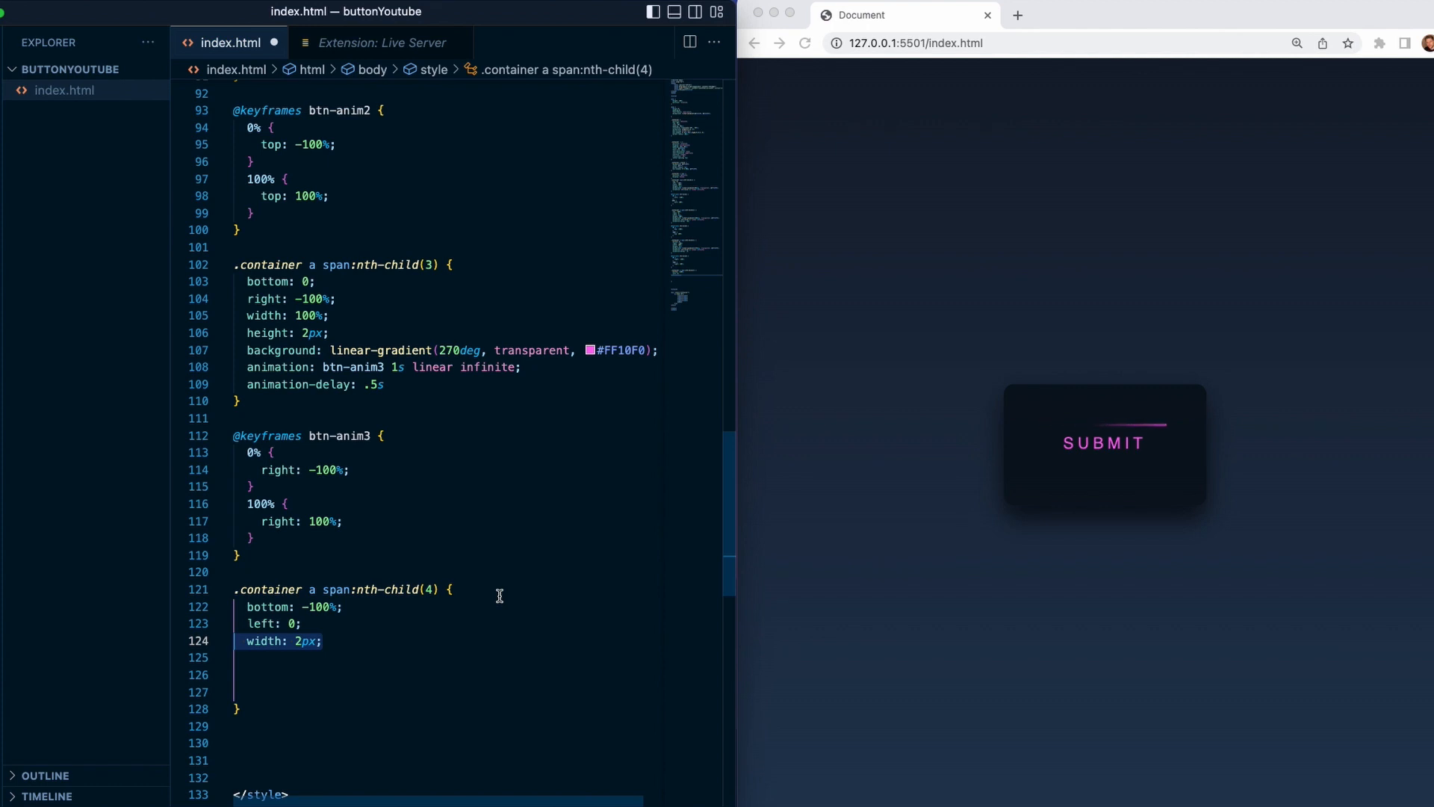
type("height: 100%;")
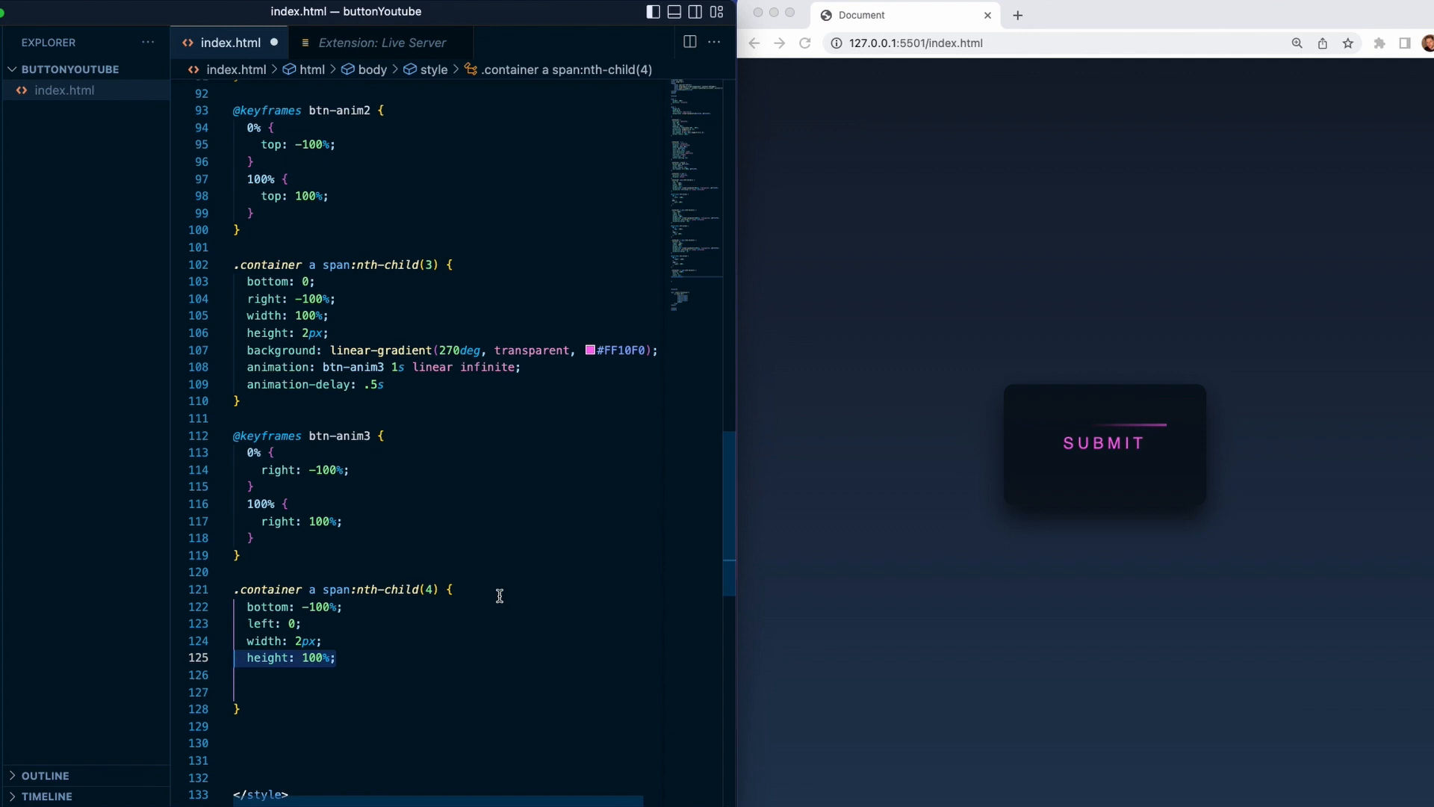
type("background: linear-gradient(360deg, transparent, #FF10F0);")
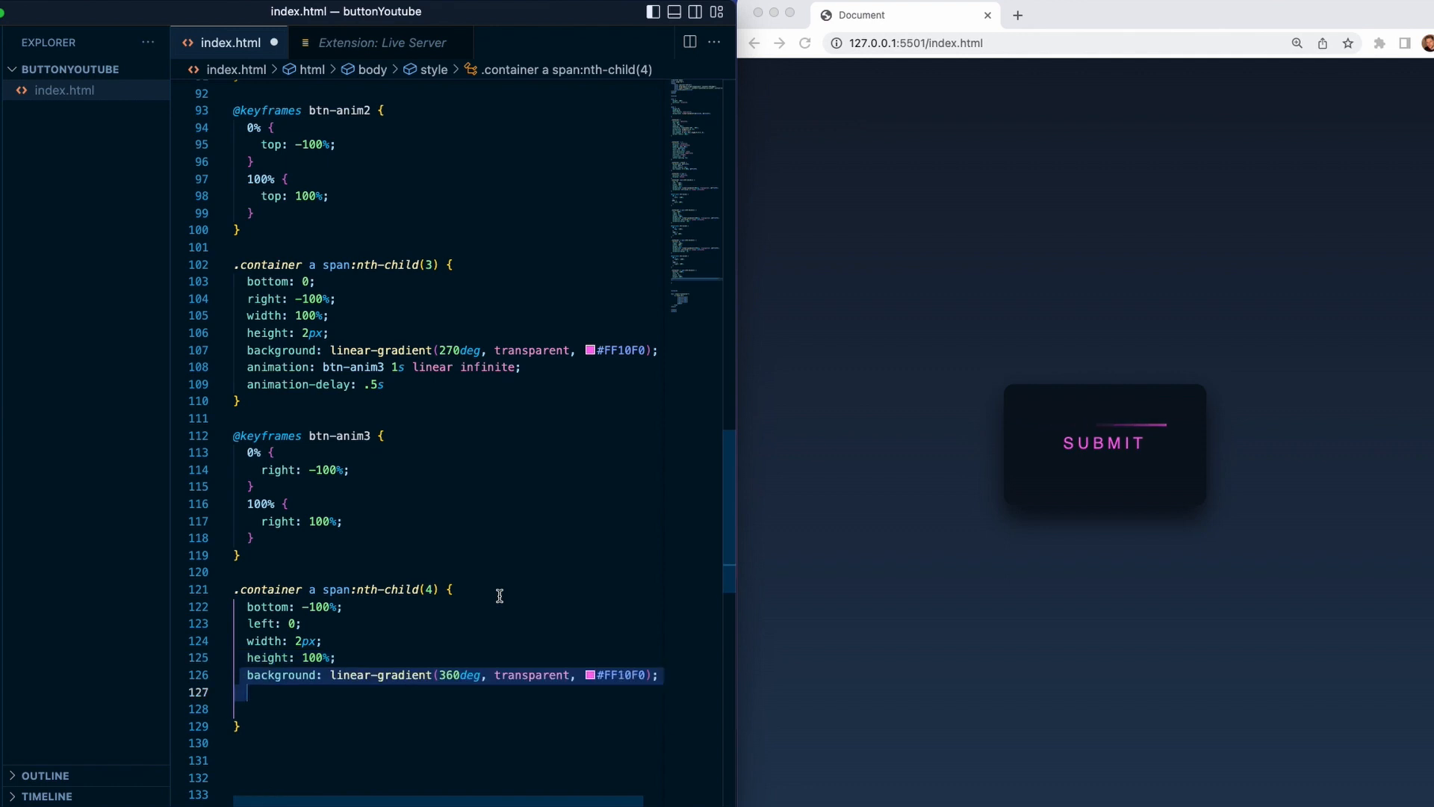
- Animate it with btn-anim4 1s linear infinite, delayed .75s
type("animation: btn-anim4 1s linear infinite;")
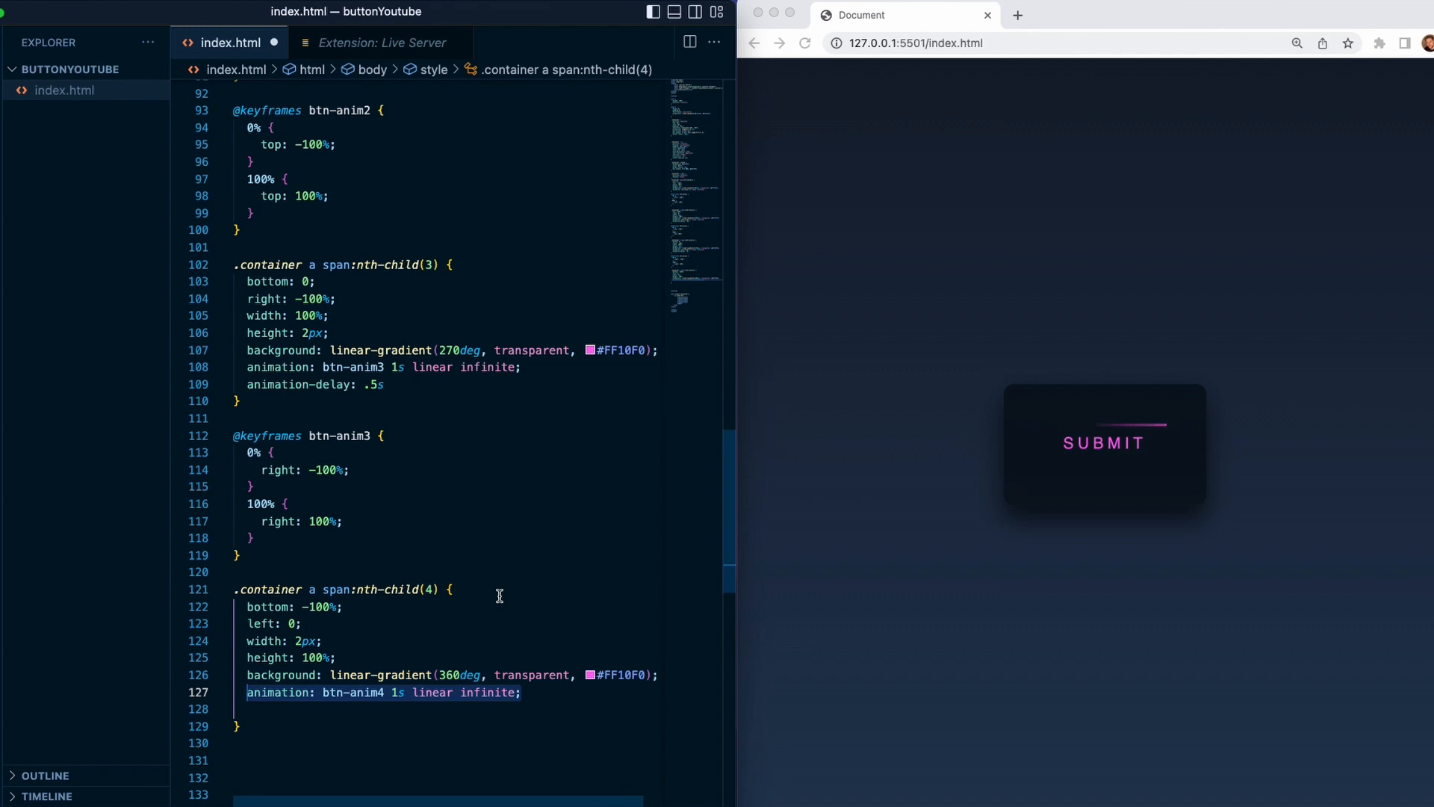
type("animation-delay: .75s;")
type("@keyframes btn-anim4 {")
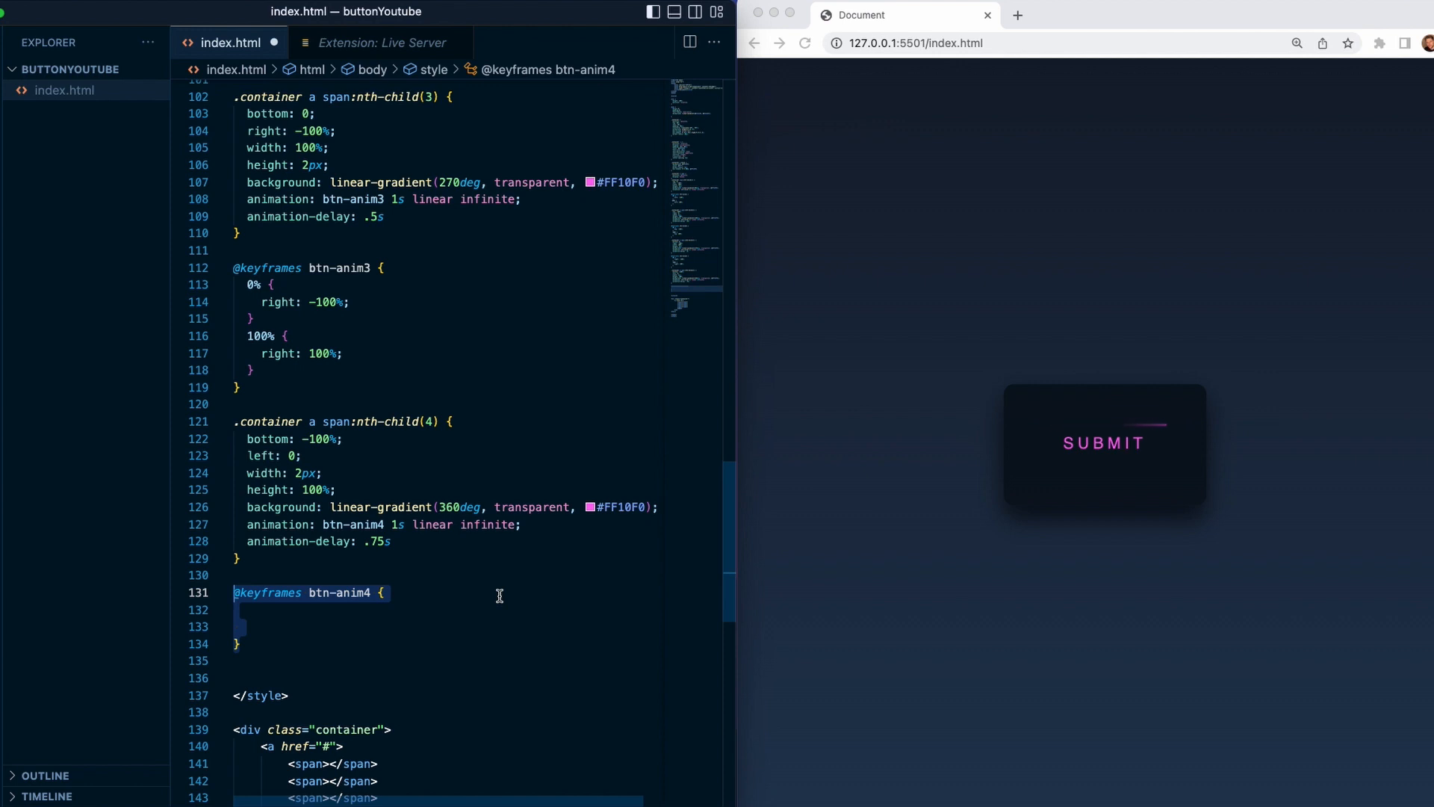
- Write btn-anim4 keyframes 0% {bottom:-100%} and 100% {bottom:100%}
type("0% {")
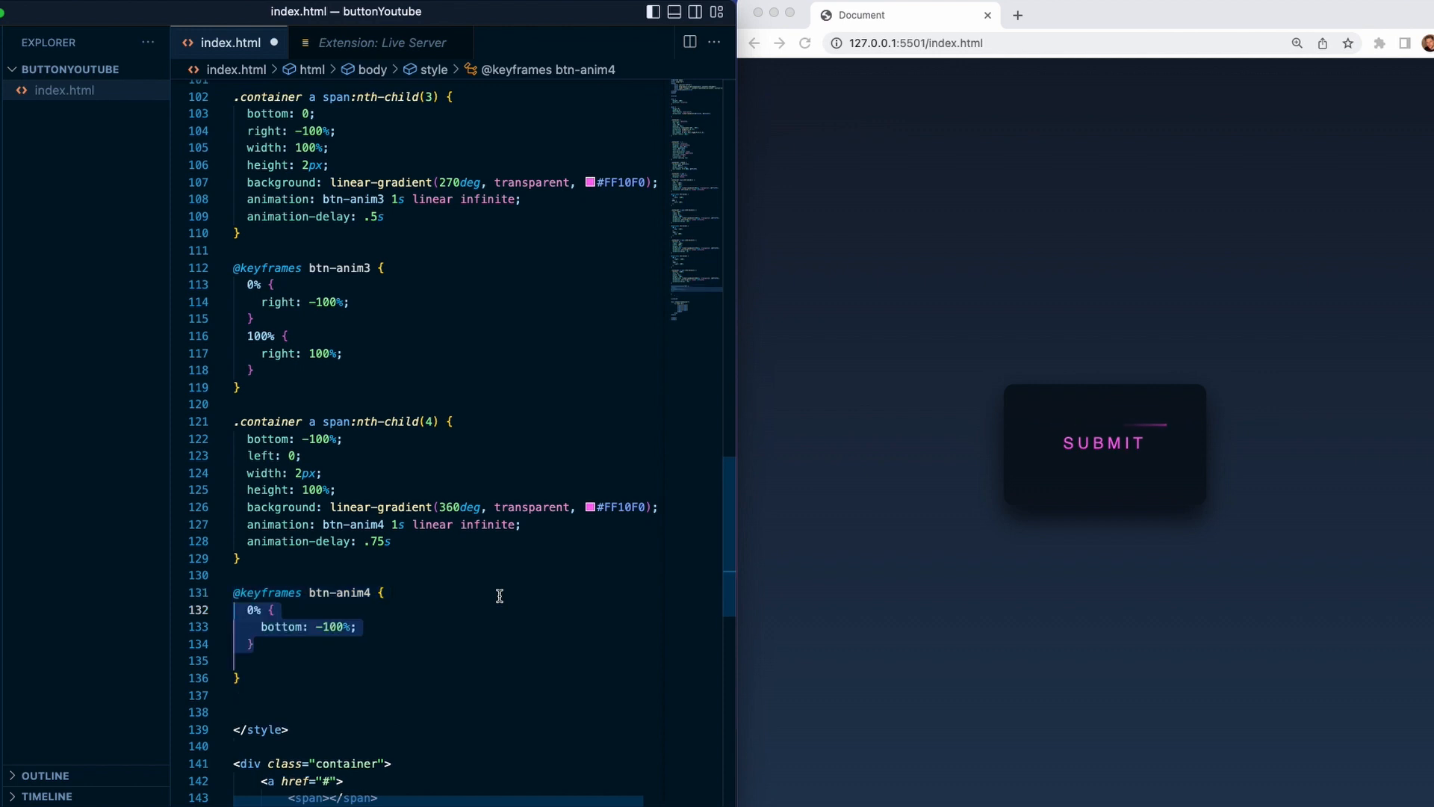
type("100% {")
type("bottom: 100%;")
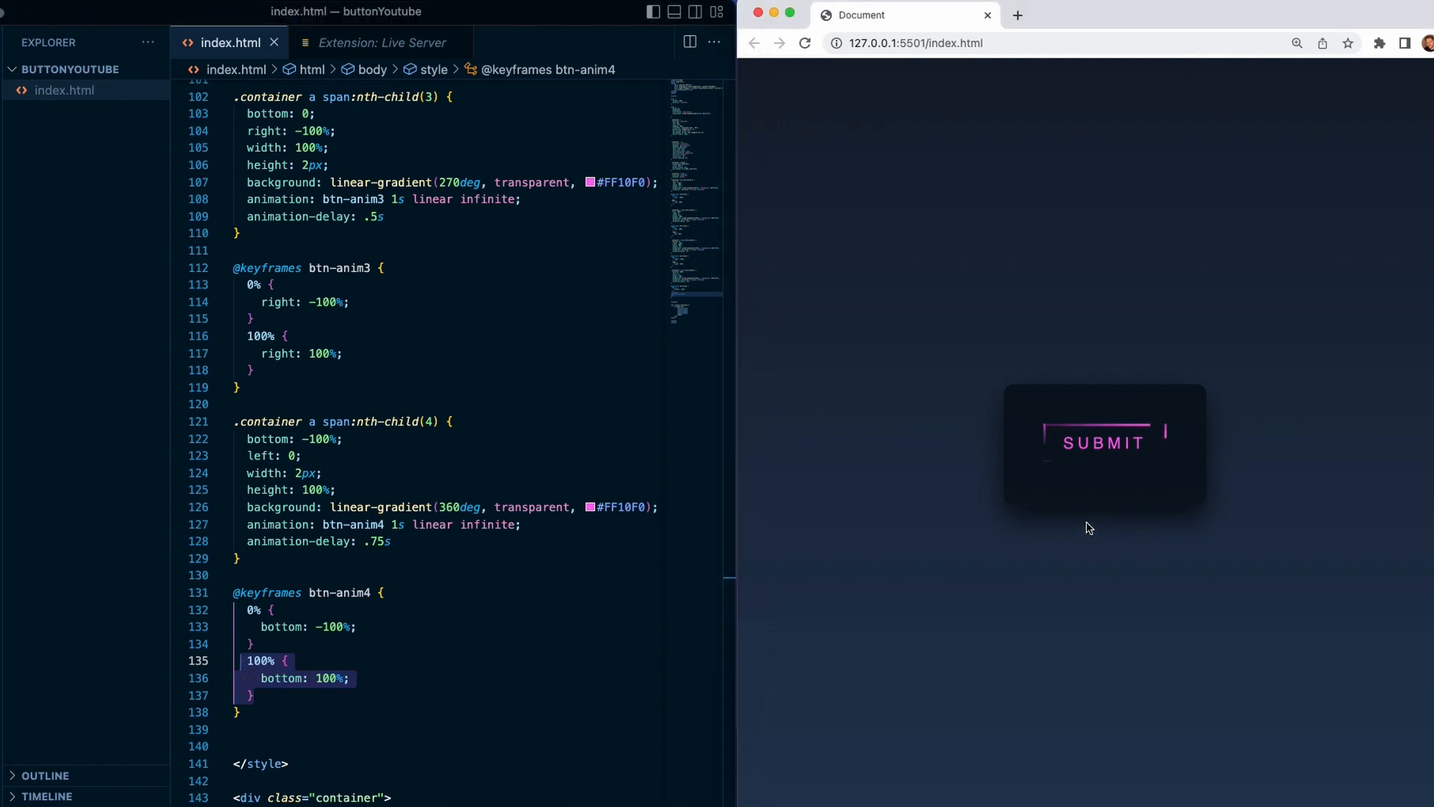
mouse_move(1104, 442)
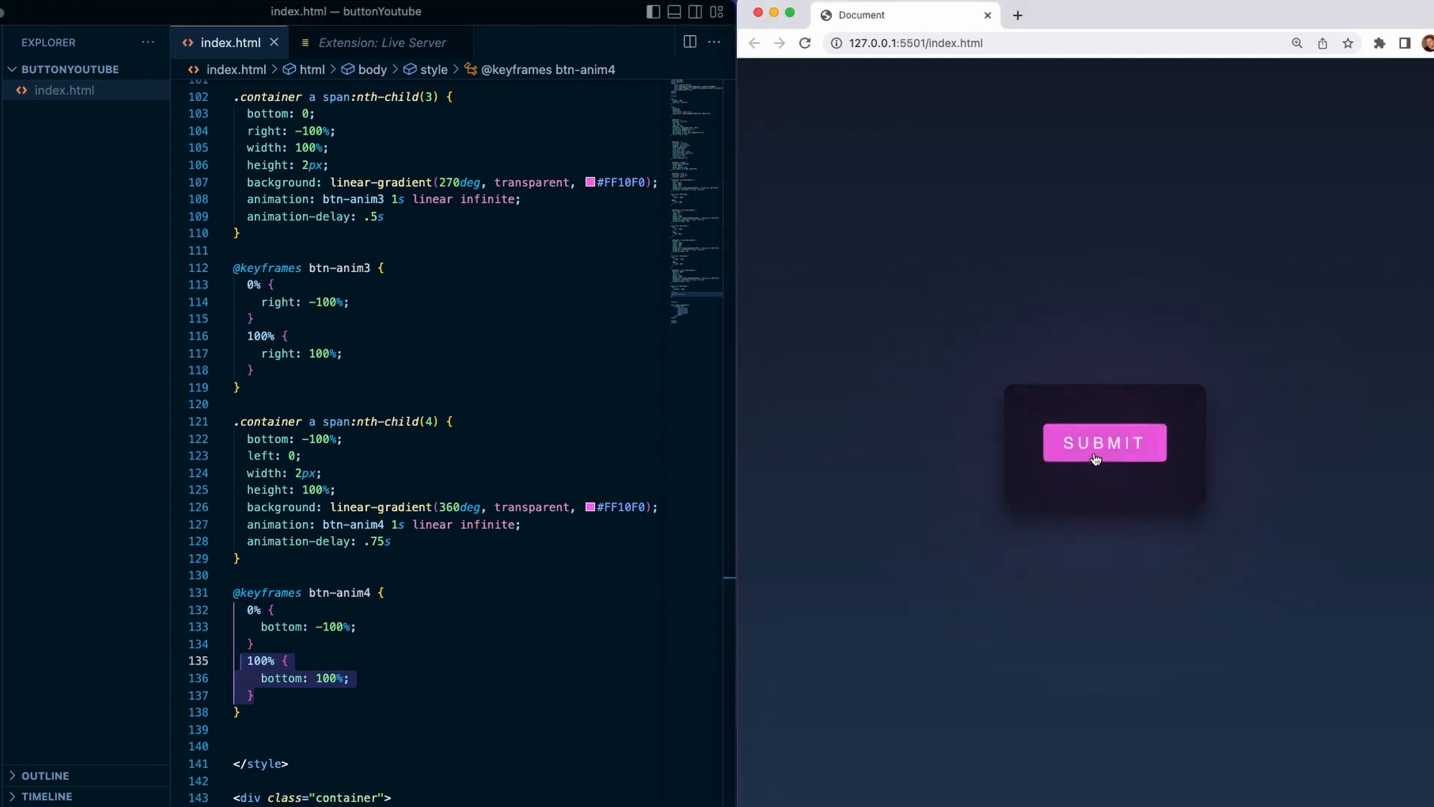